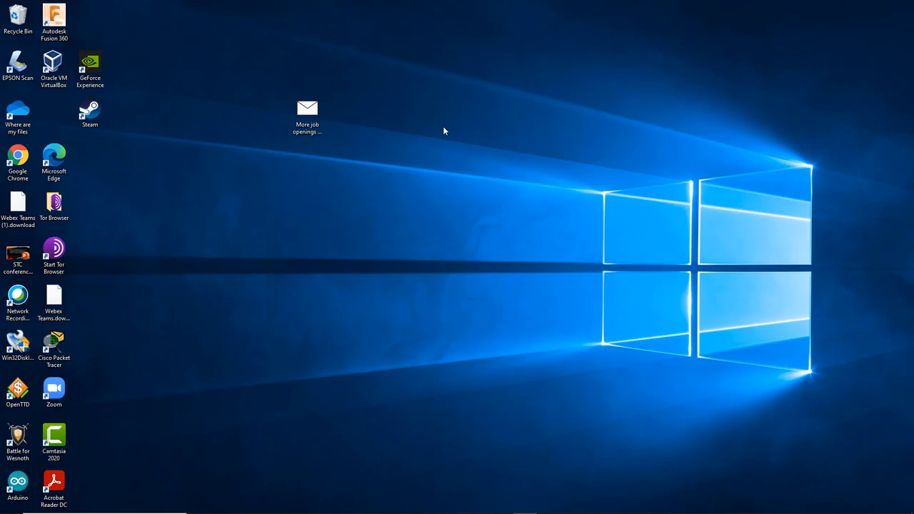
mouse_move(207, 97)
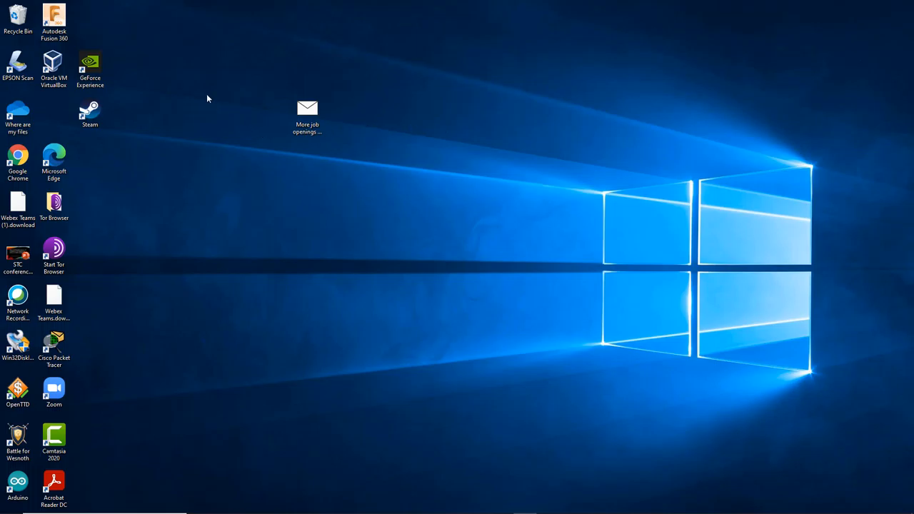
- Launch VirtualBox Manager from the desktop and select the existing Ubuntu machine
click(55, 64)
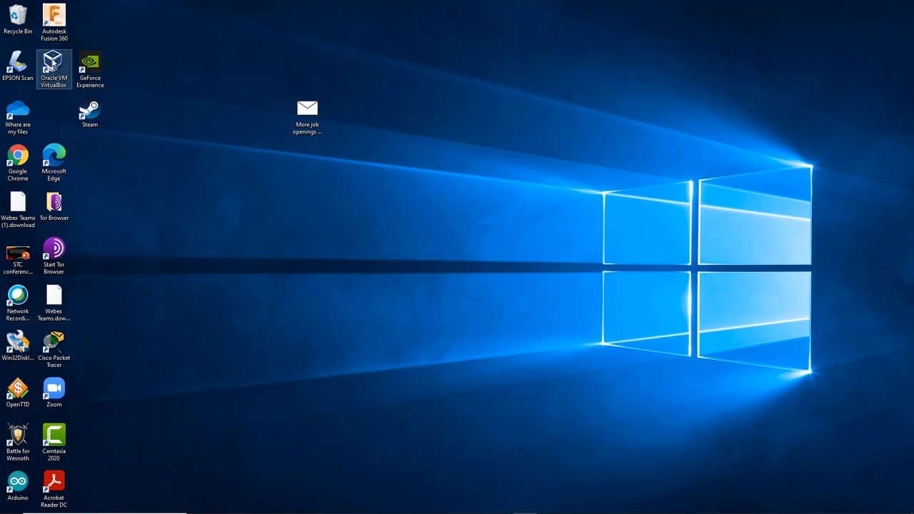
double_click(54, 64)
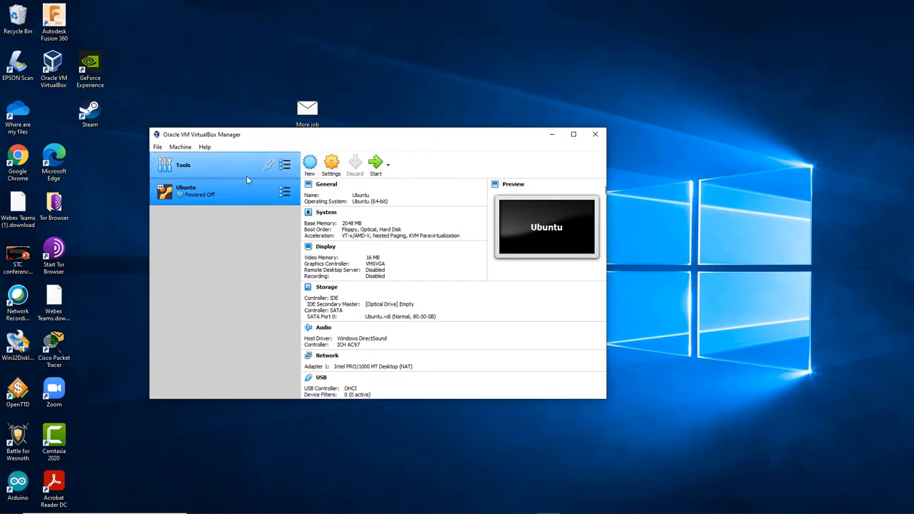
click(207, 191)
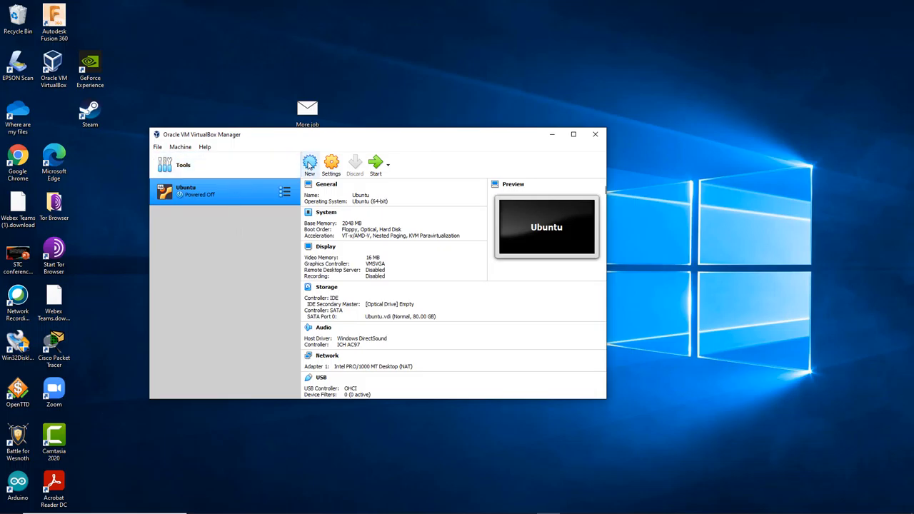
mouse_move(309, 162)
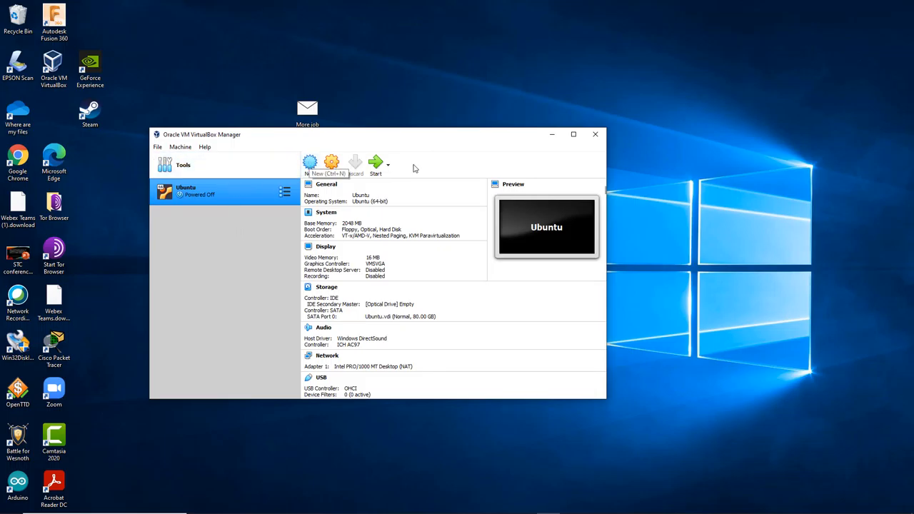
- Start a new virtual machine named 'Ubuntu 2' so type becomes Linux, version Ubuntu (64-bit)
click(308, 163)
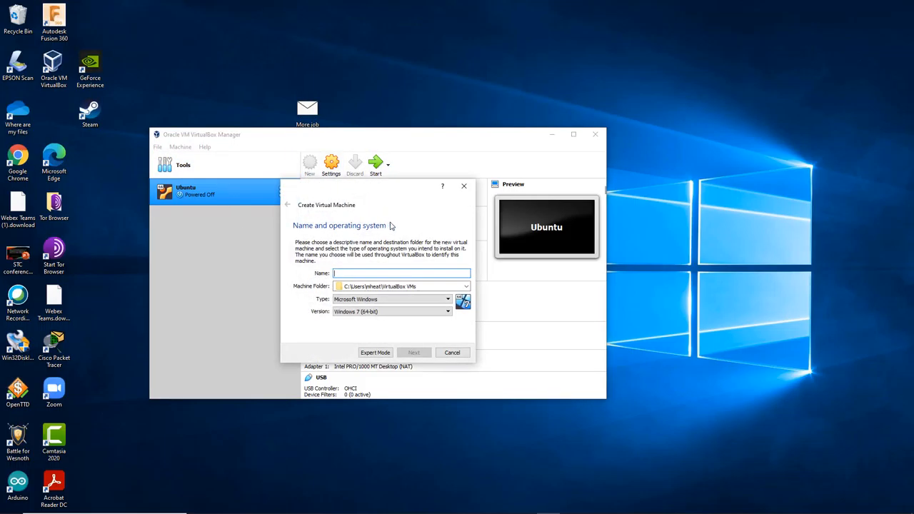
mouse_move(360, 210)
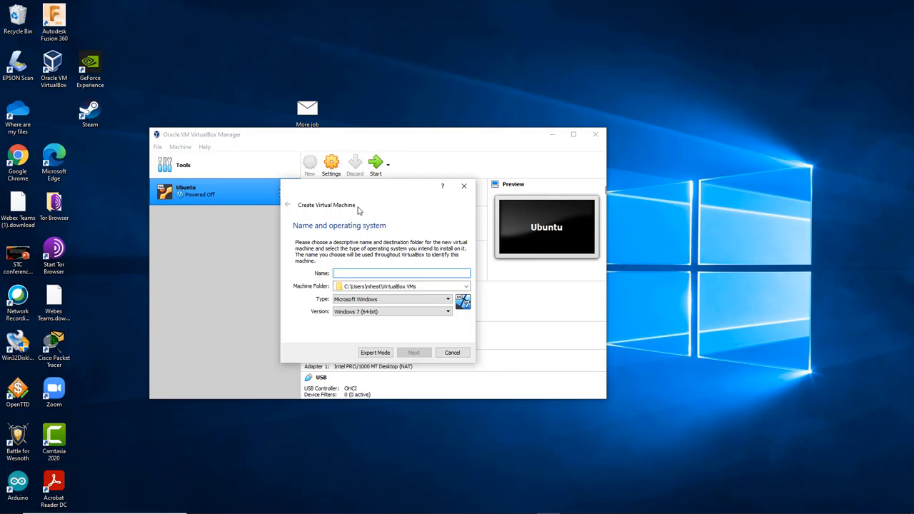
mouse_move(248, 193)
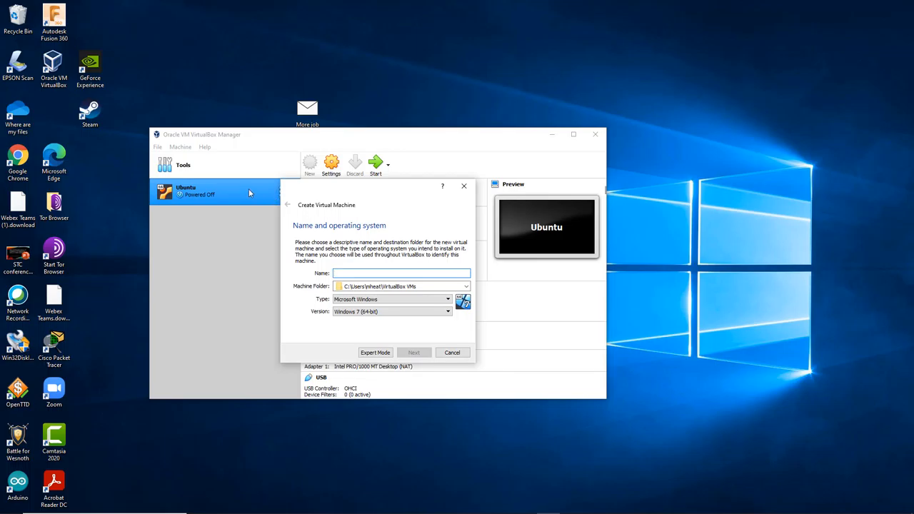
mouse_move(369, 206)
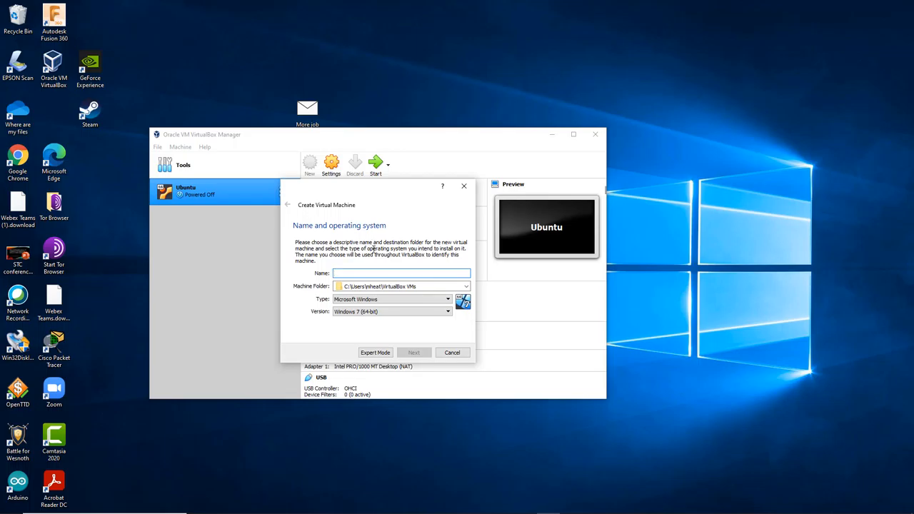
text(Ubuntu 2)
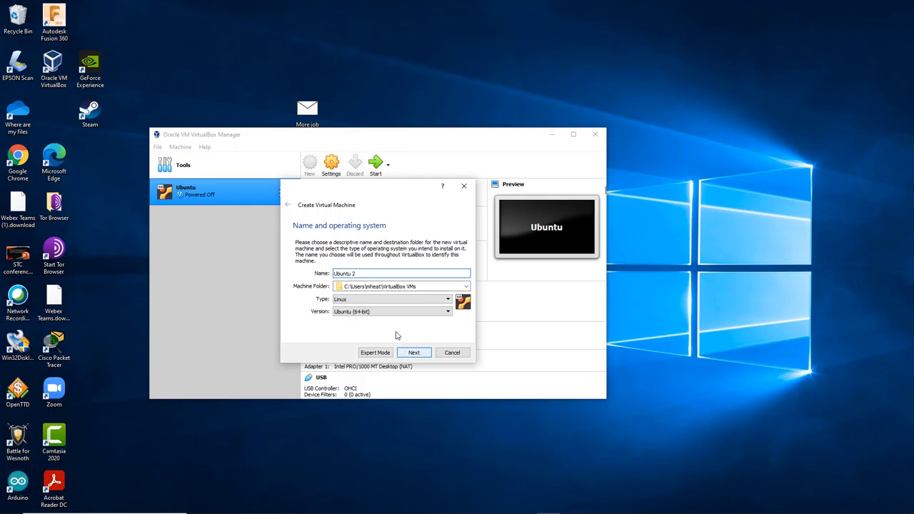
click(401, 274)
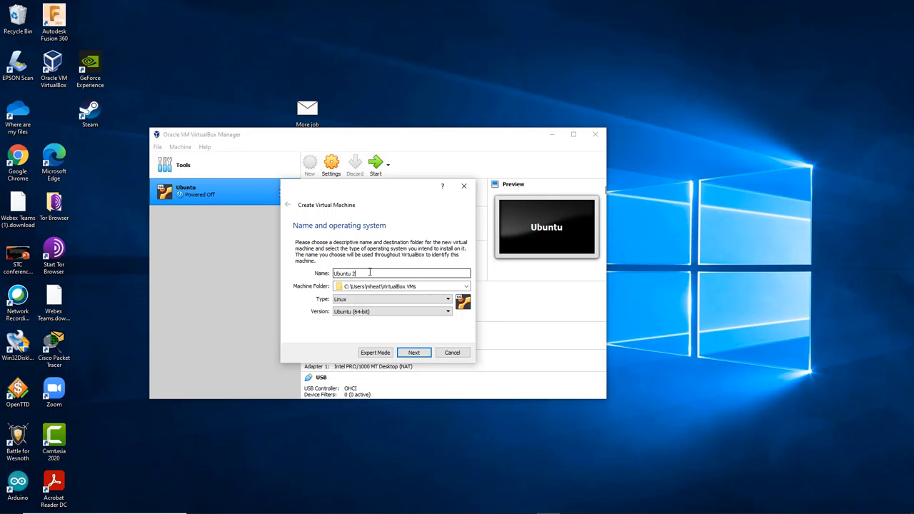
- Move to the memory step and settle the memory slider at 2048 MB
click(414, 351)
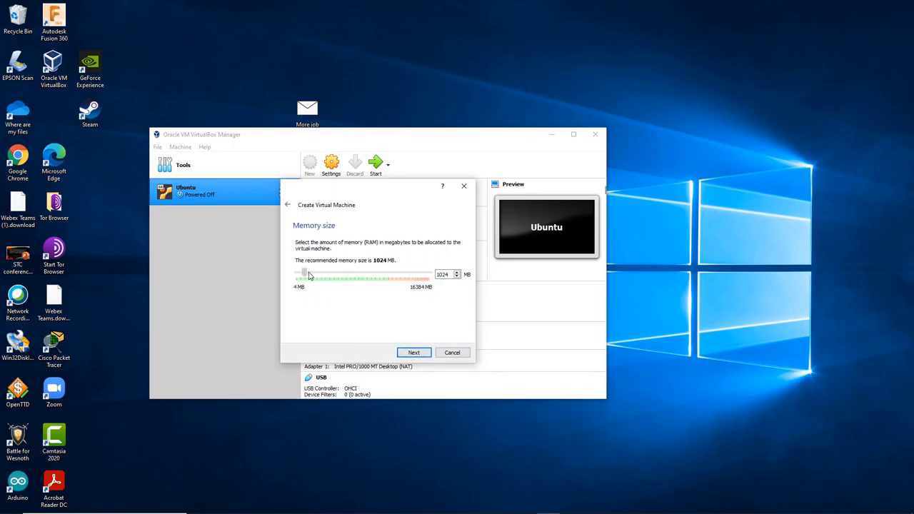
drag(306, 273, 313, 273)
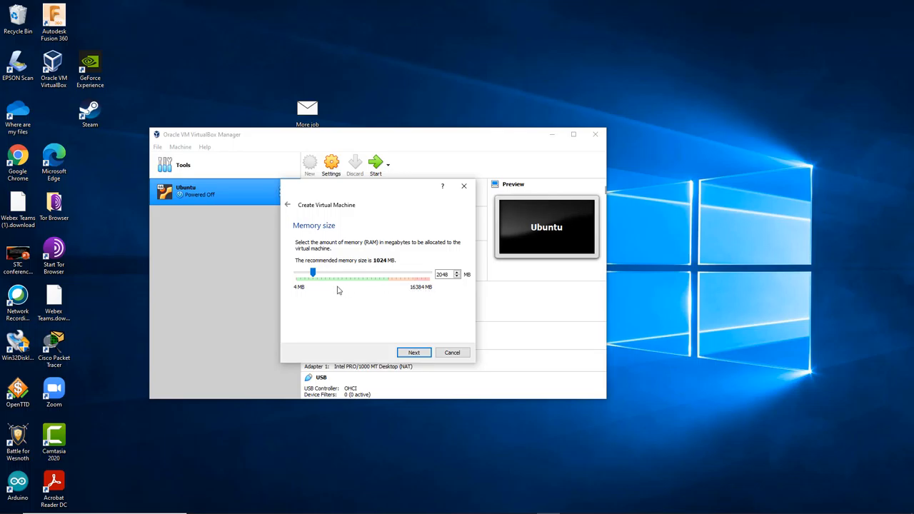
drag(313, 272, 388, 273)
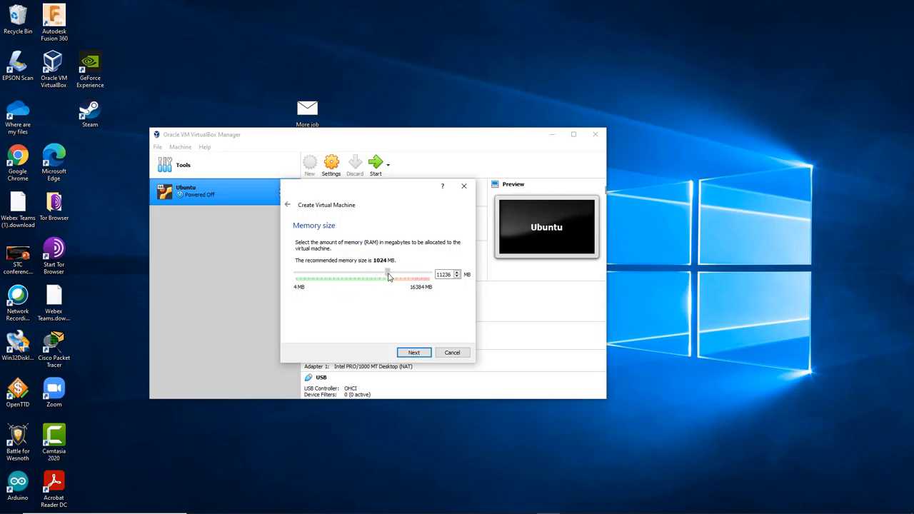
drag(391, 278, 387, 279)
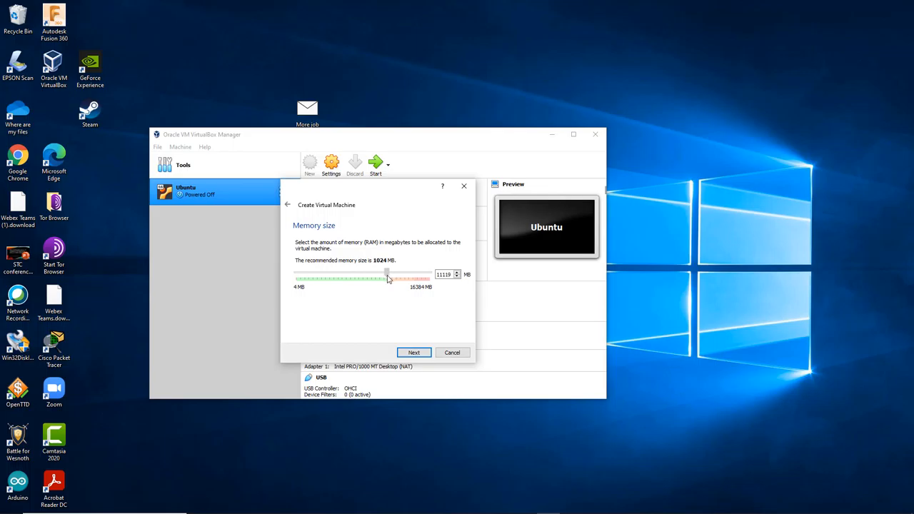
drag(388, 278, 313, 279)
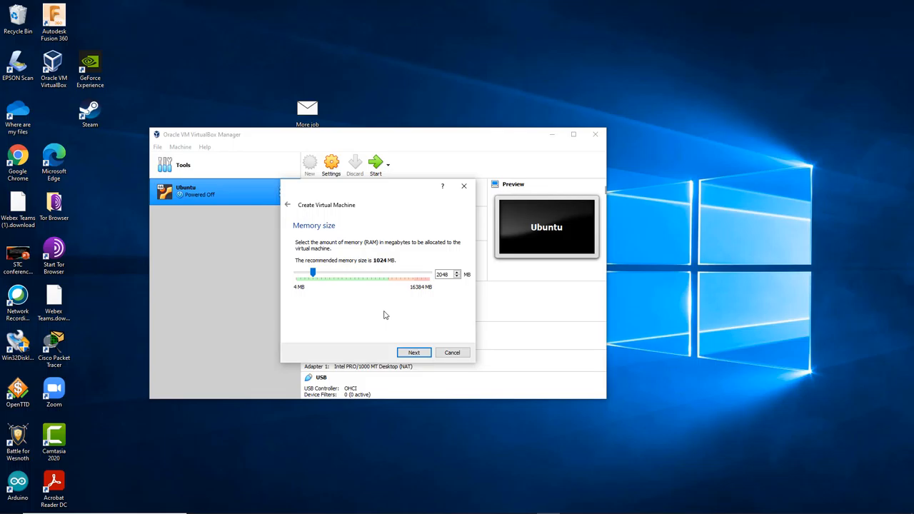
mouse_move(394, 280)
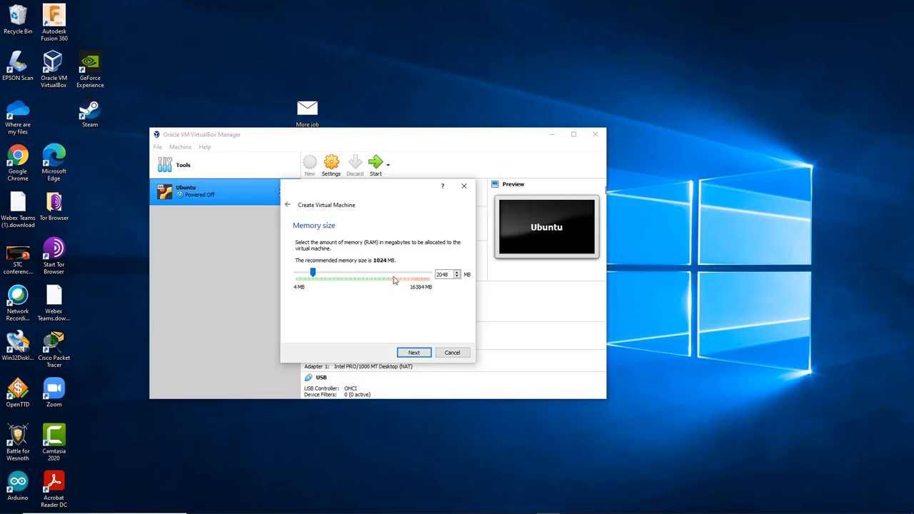
mouse_move(406, 286)
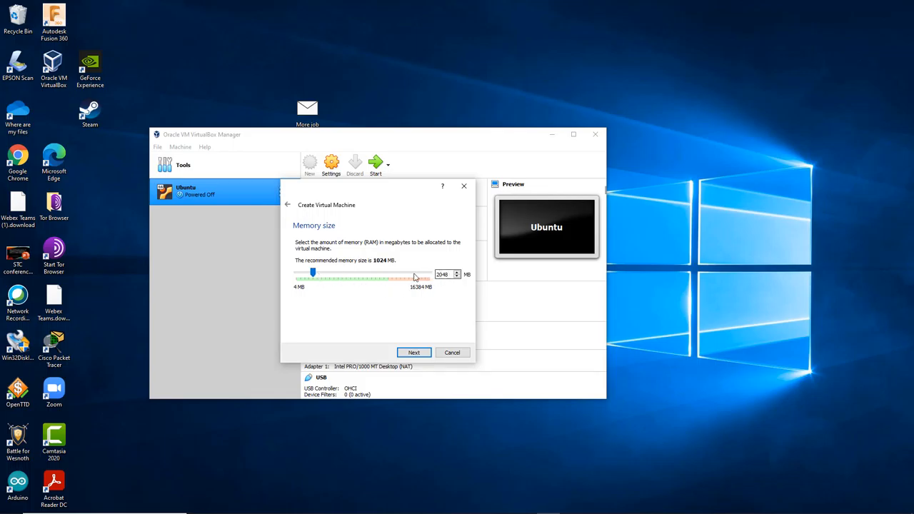
mouse_move(312, 286)
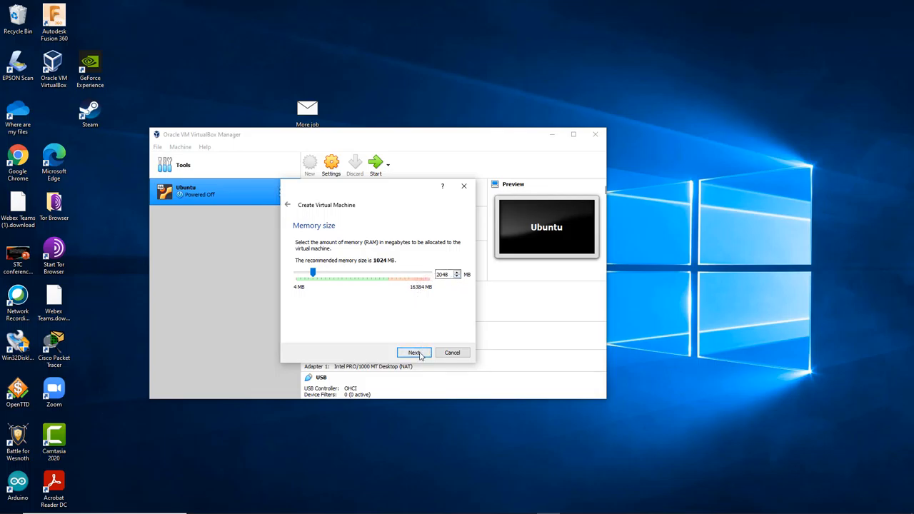
- Create a new dynamically allocated 80 GB VDI disk and finish the Ubuntu 2 machine
click(414, 352)
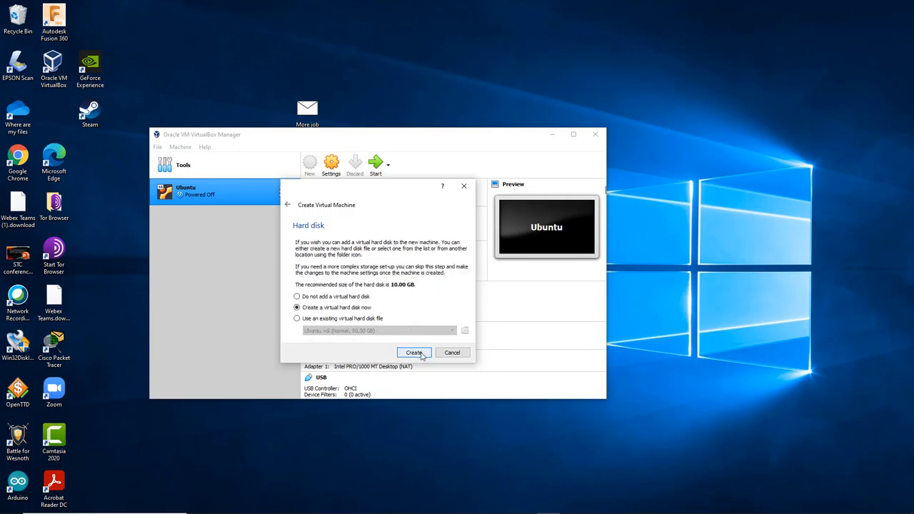
click(414, 351)
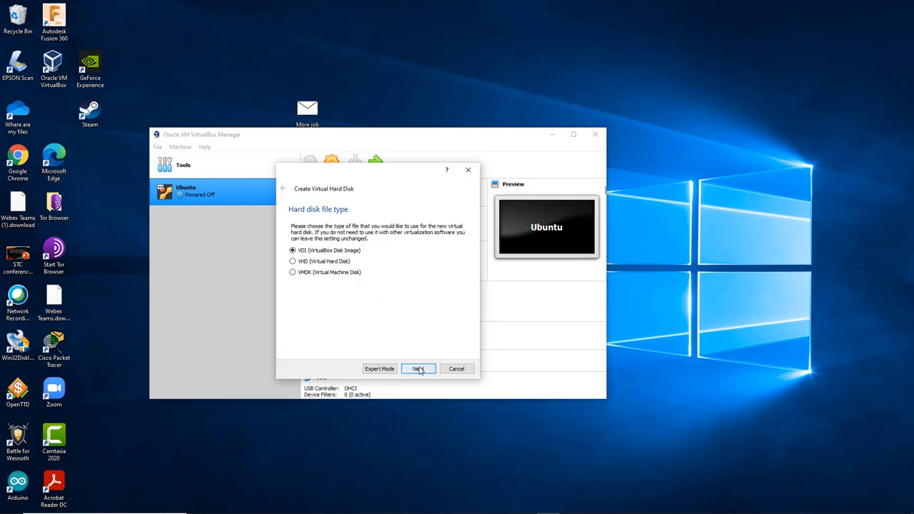
click(417, 369)
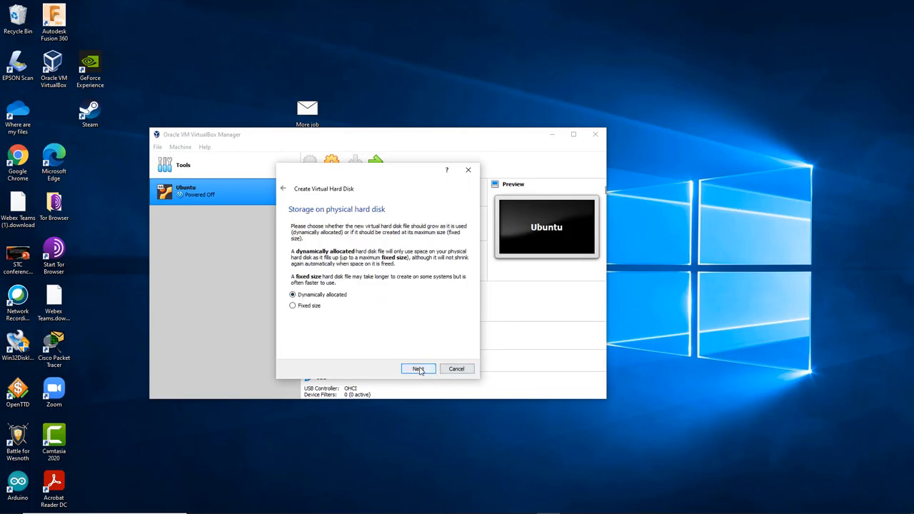
click(417, 369)
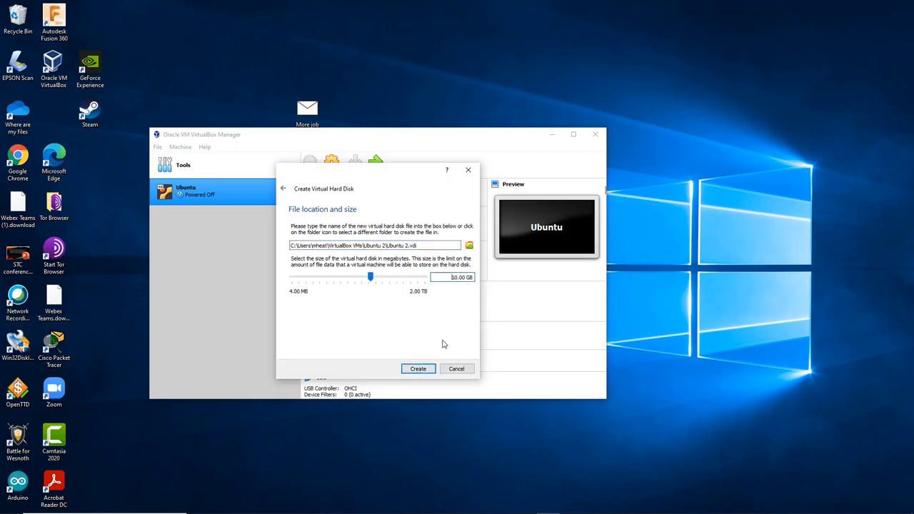
drag(369, 277, 392, 277)
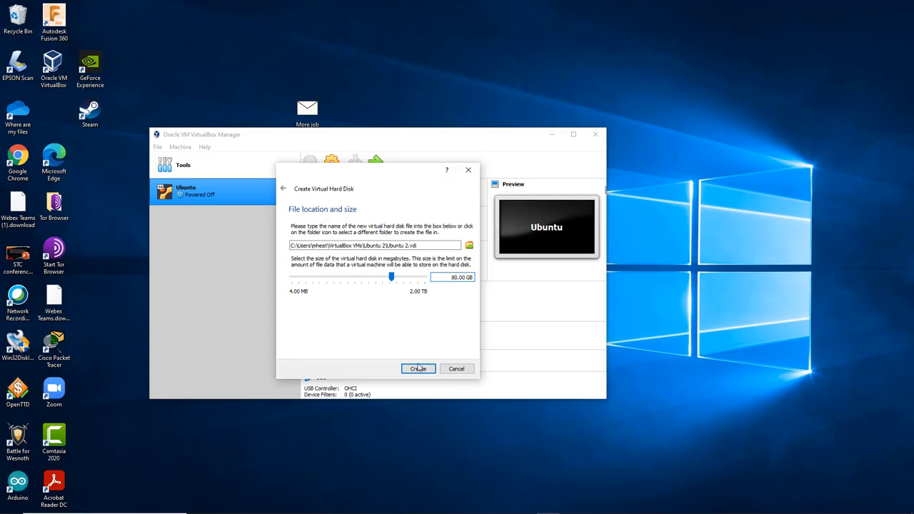
mouse_move(418, 357)
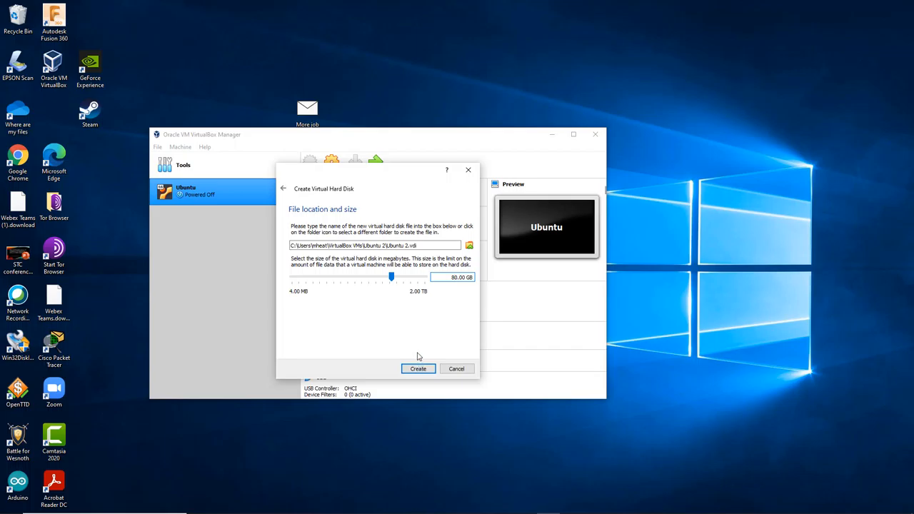
mouse_move(421, 351)
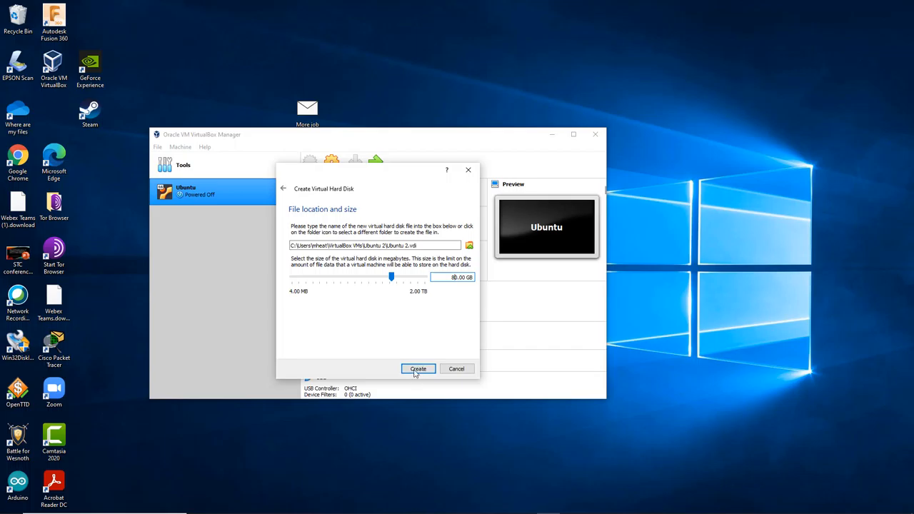
click(417, 368)
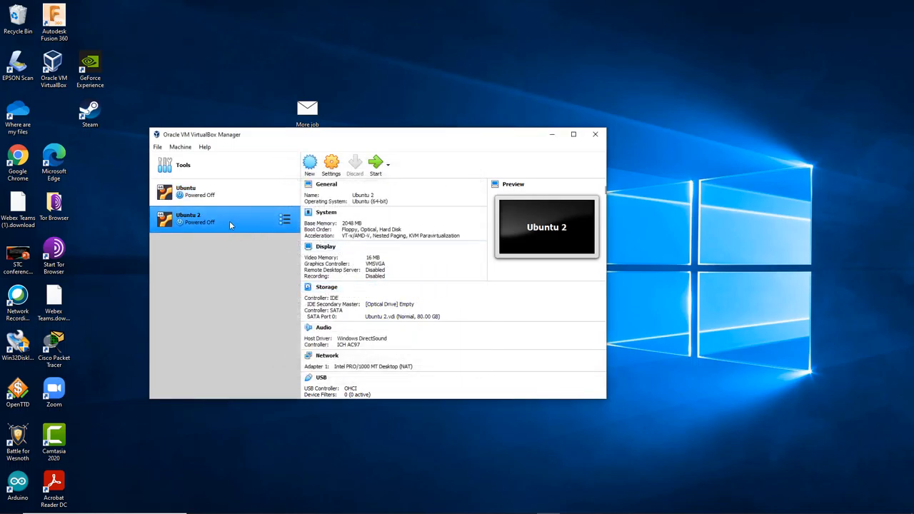
mouse_move(243, 228)
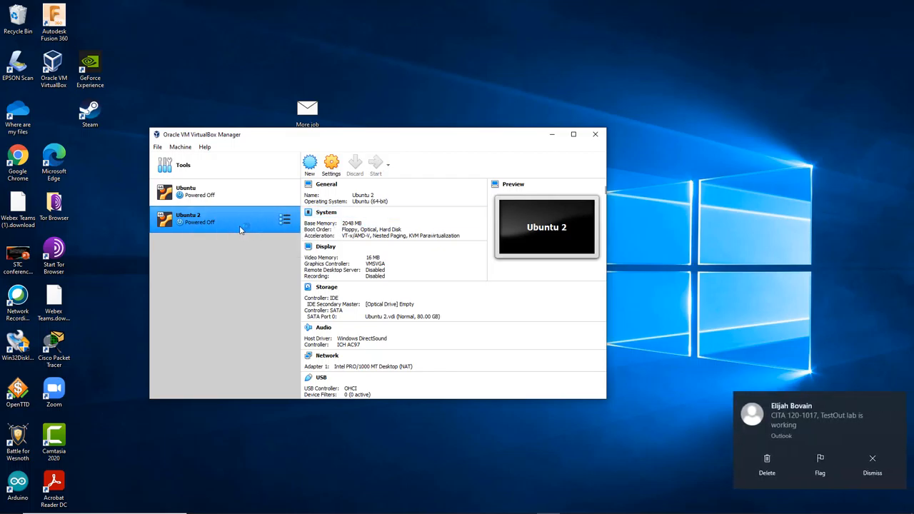
- Start the Ubuntu 2 machine from the manager toolbar
click(374, 163)
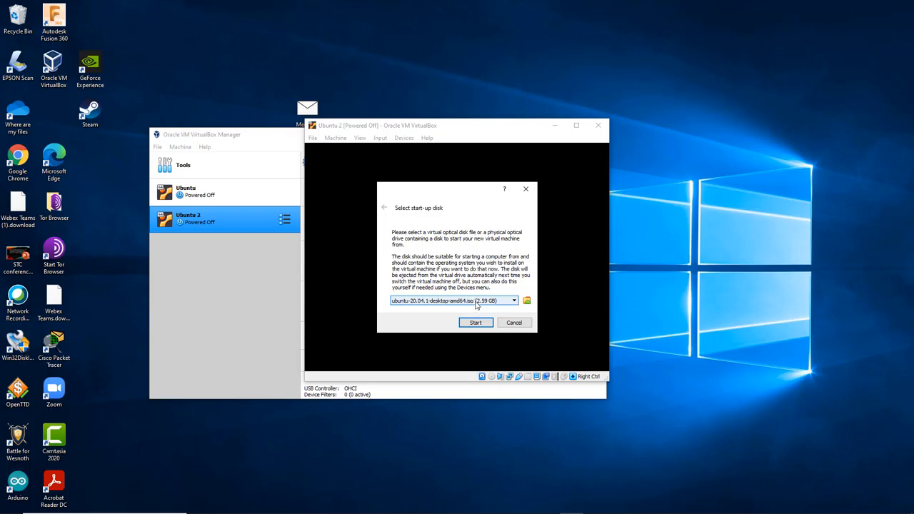
mouse_move(527, 300)
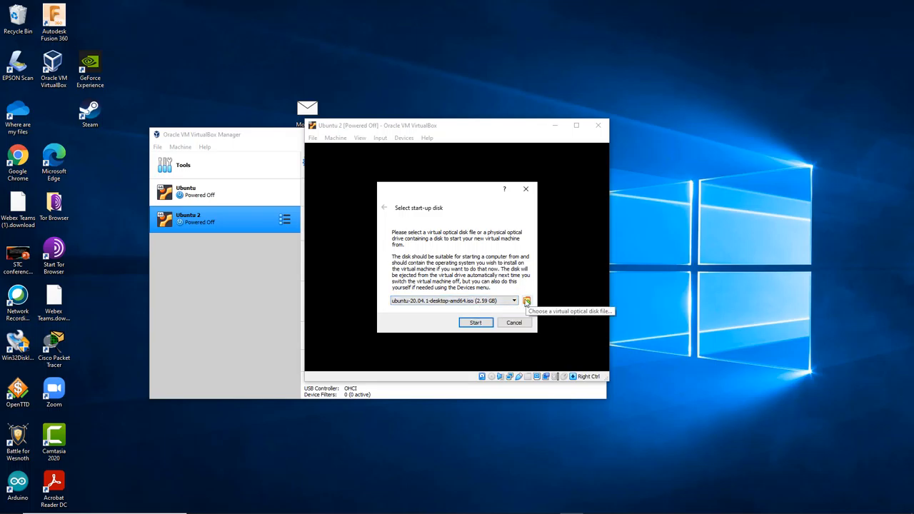
- Browse for a start-up disc image from the start-up disk prompt
click(525, 300)
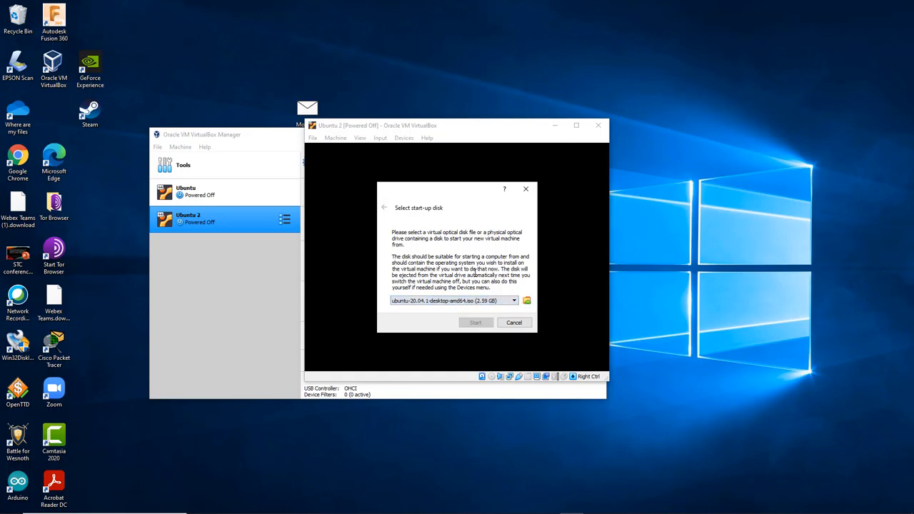
- Add the Ubuntu 20.04.1 ISO from Downloads in the Optical Disk Selector, then clear it from the list
click(525, 300)
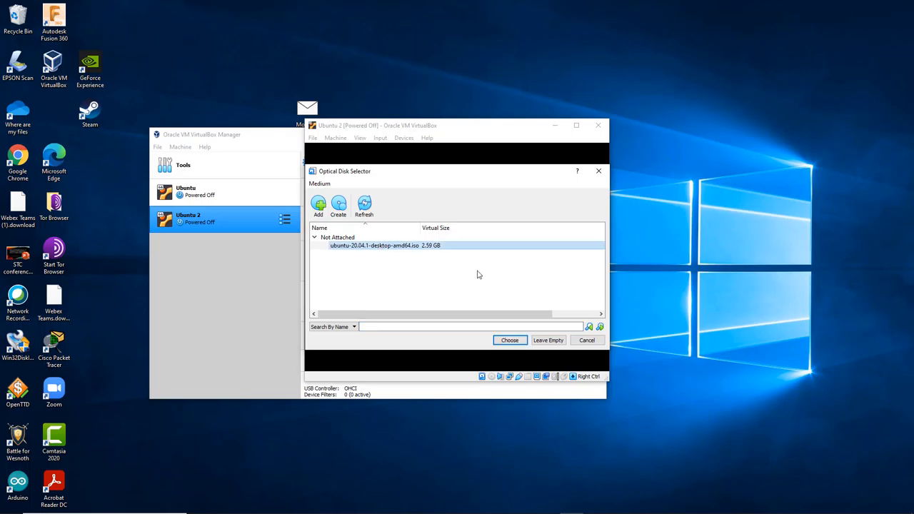
click(510, 340)
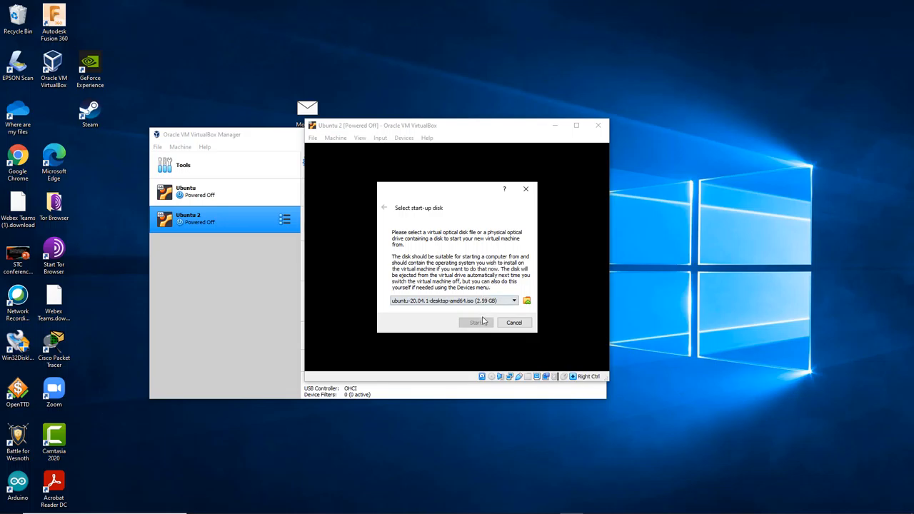
click(527, 300)
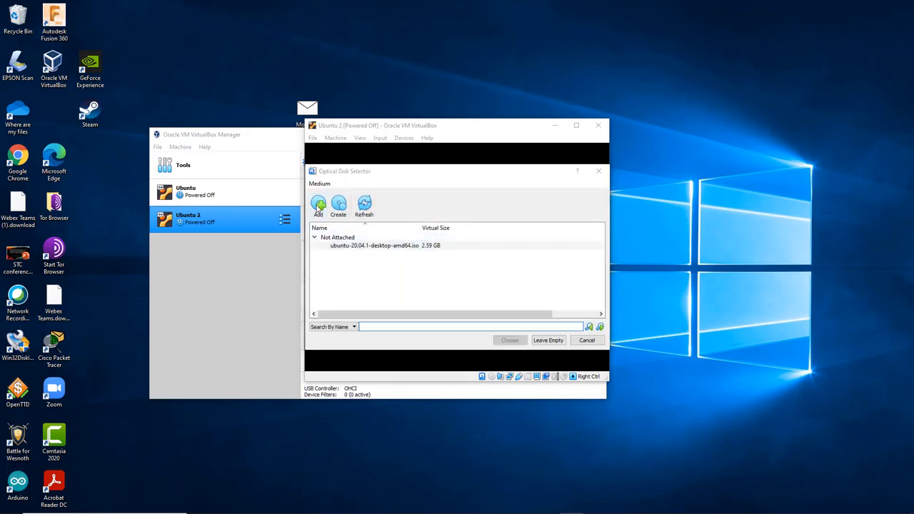
click(317, 207)
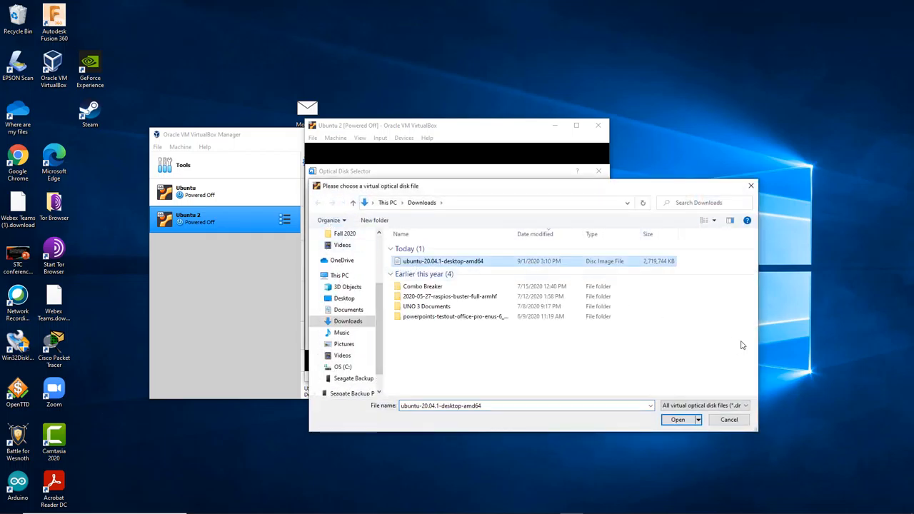
click(677, 420)
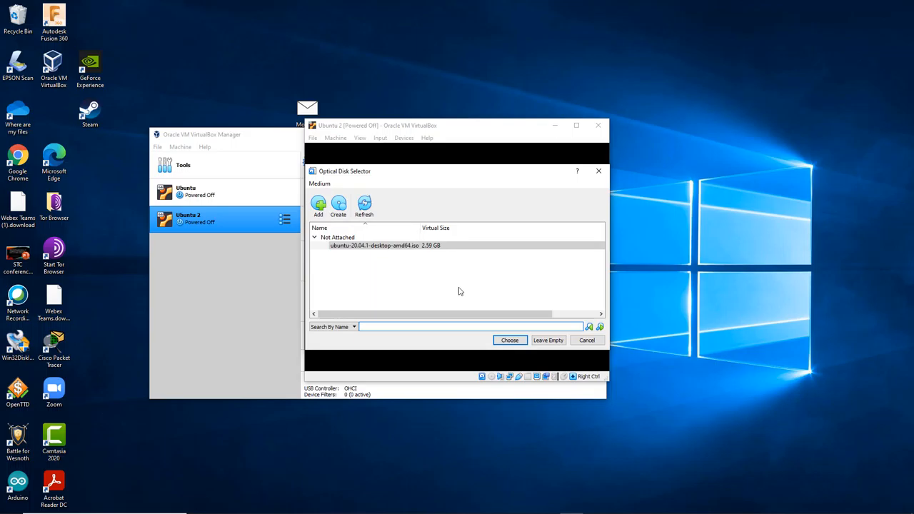
click(375, 246)
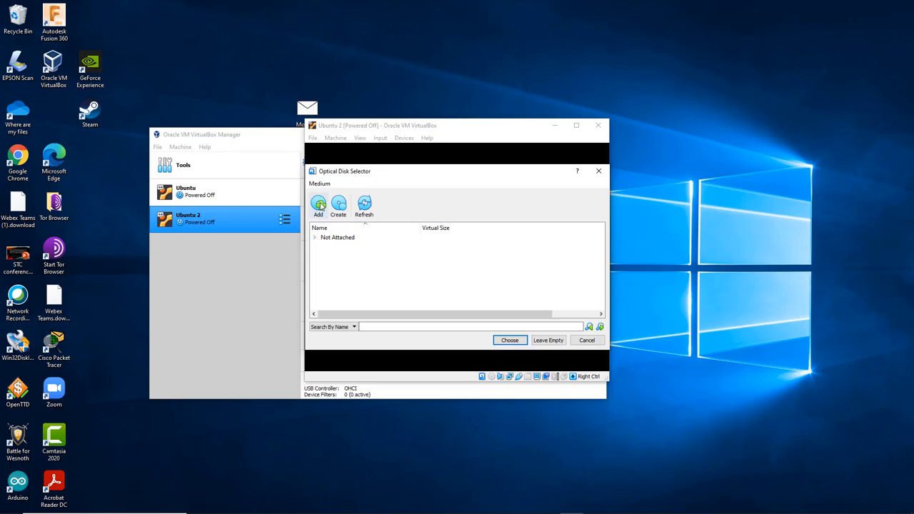
click(318, 207)
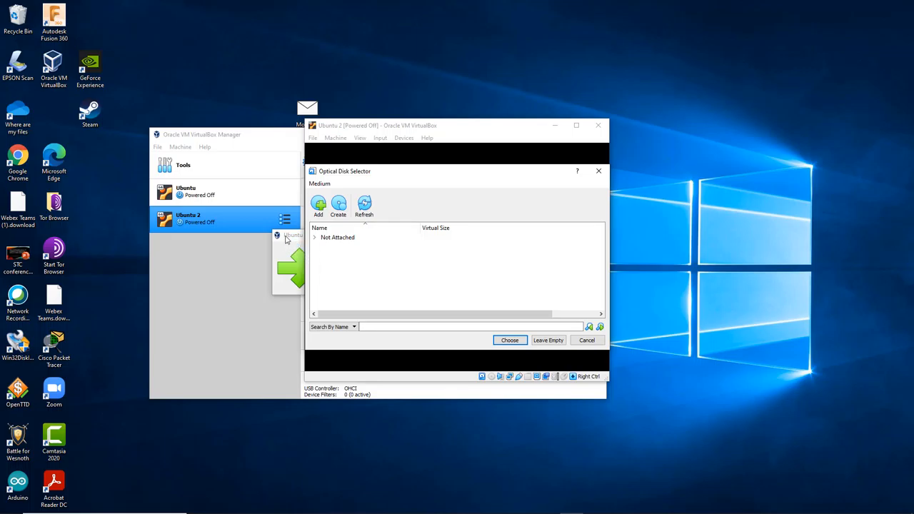
- Refresh the Optical Disk Selector, pick ubuntu-20.04.1-desktop-amd64.iso and choose it as start-up disk
click(549, 340)
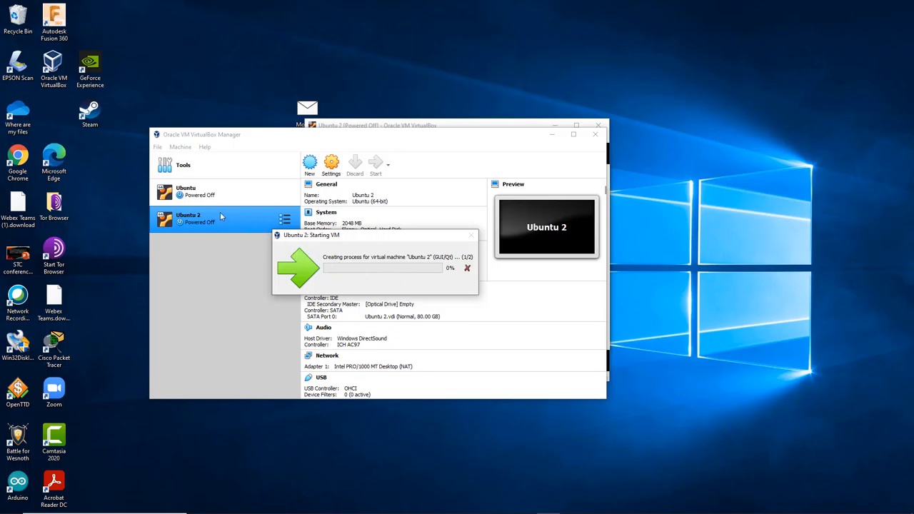
mouse_move(397, 244)
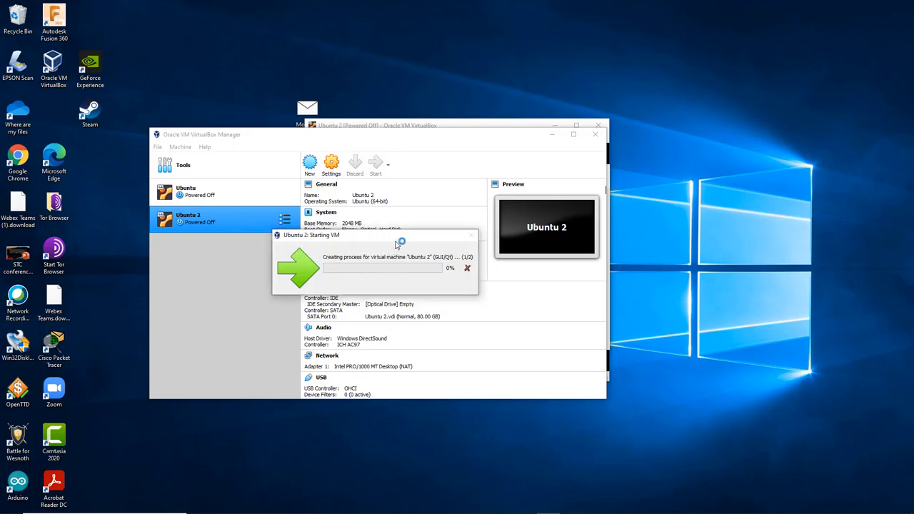
mouse_move(399, 244)
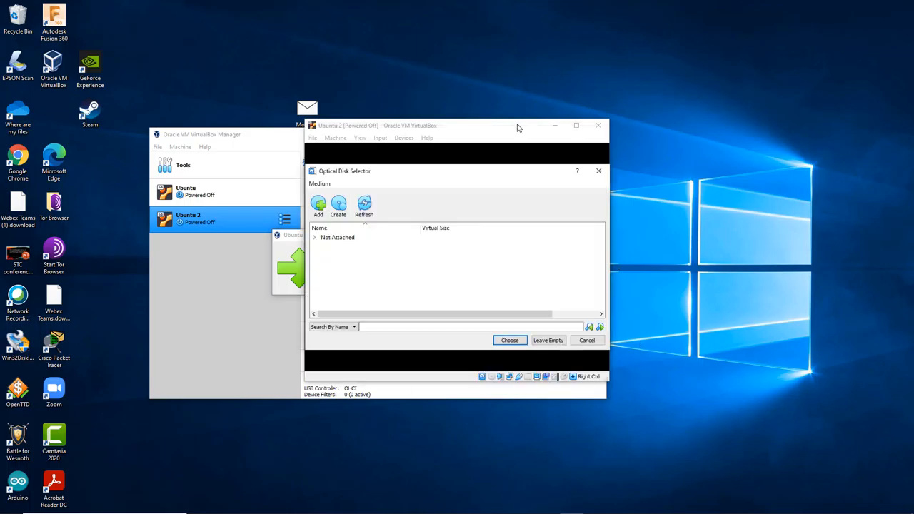
click(337, 237)
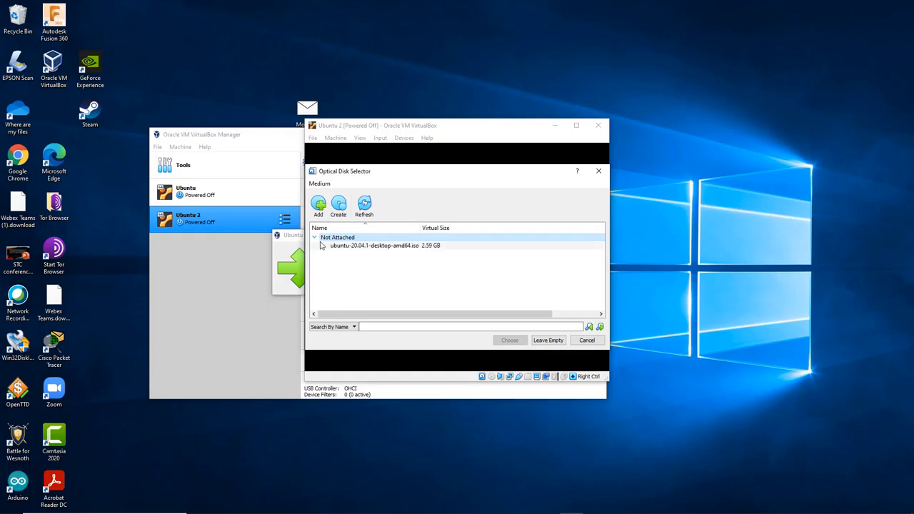
click(374, 246)
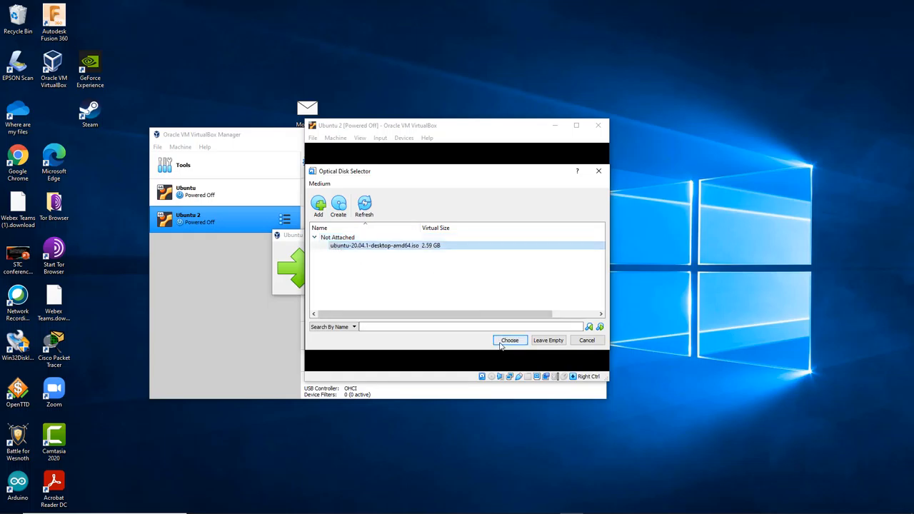
mouse_move(588, 326)
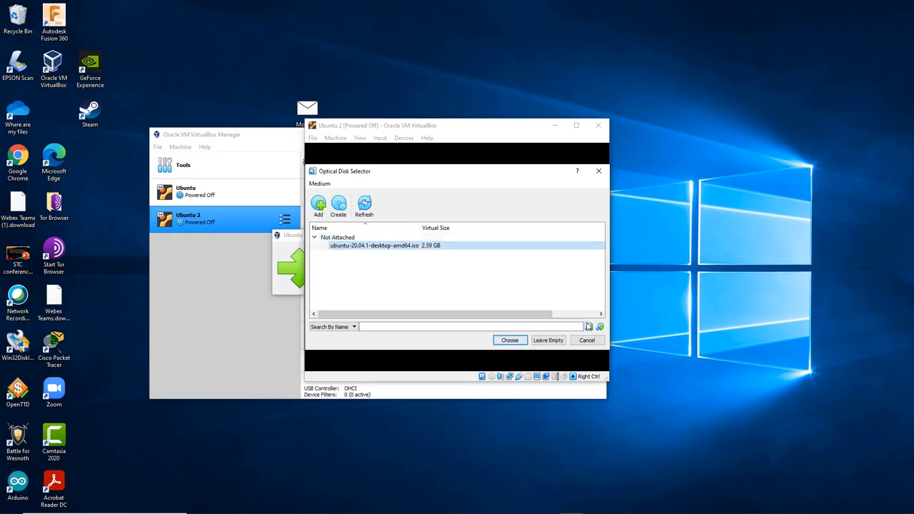
mouse_move(589, 325)
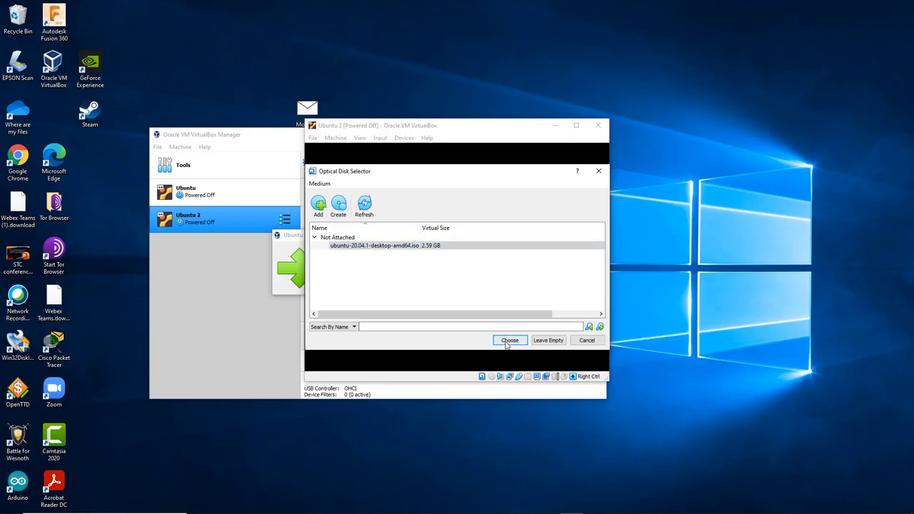
click(509, 340)
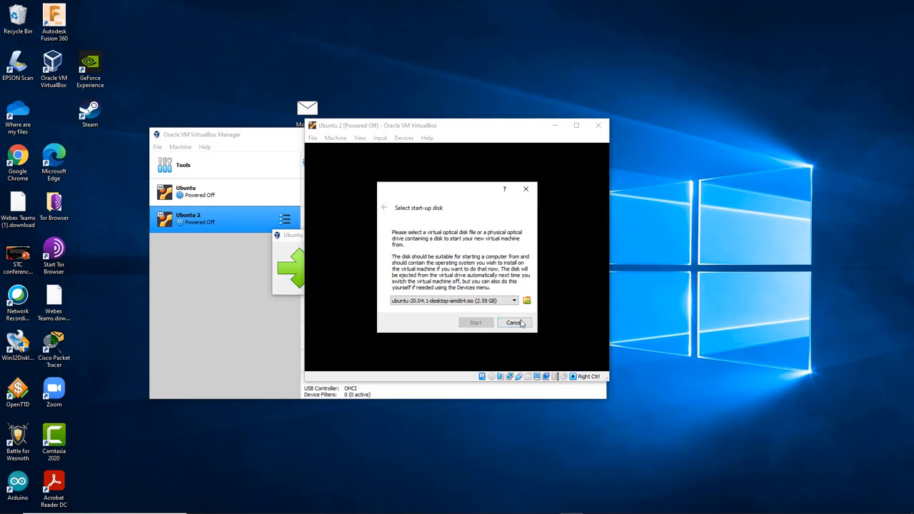
- Dismiss the start-up prompt and power off the running Ubuntu 2 machine
click(474, 323)
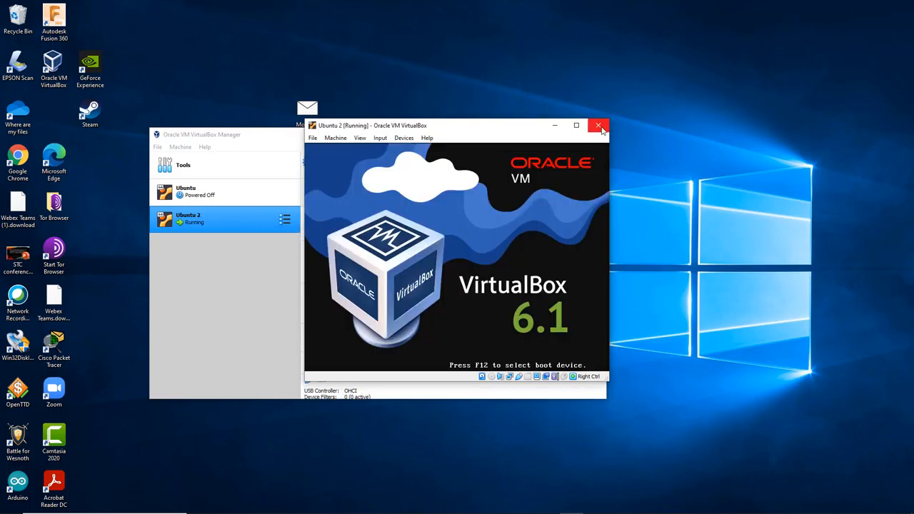
click(598, 126)
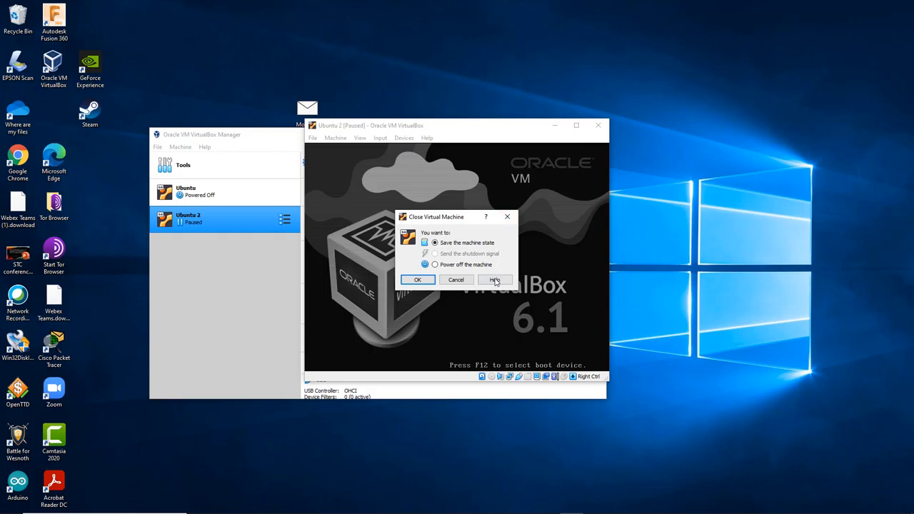
click(434, 264)
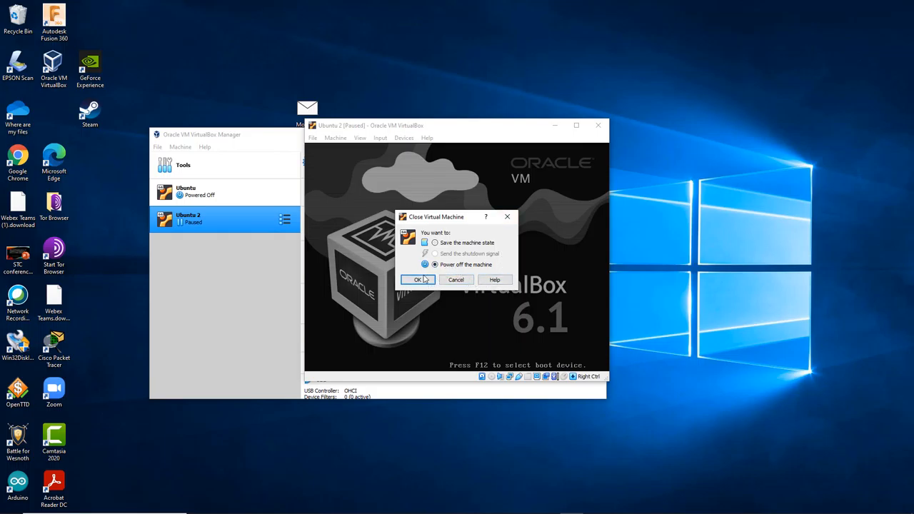
click(419, 278)
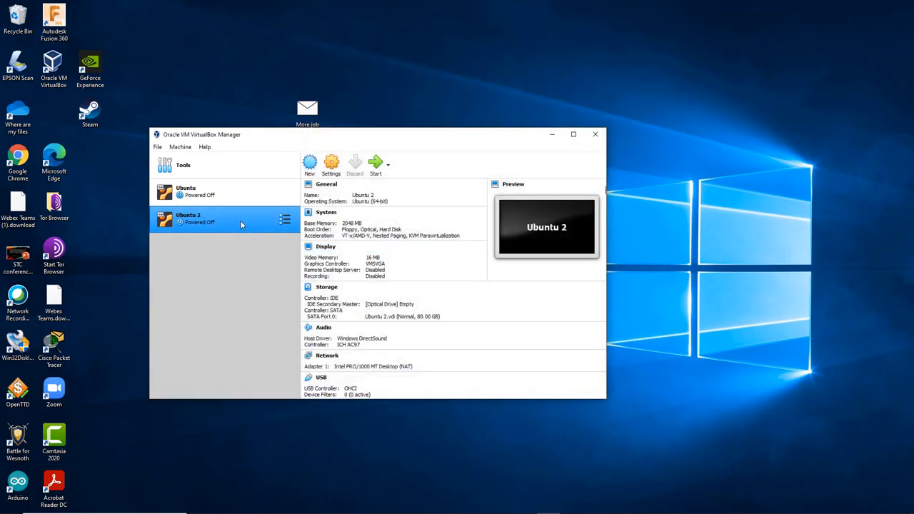
- Delete the Ubuntu 2 and Ubuntu machines with all their files, then close VirtualBox Manager
right_click(214, 218)
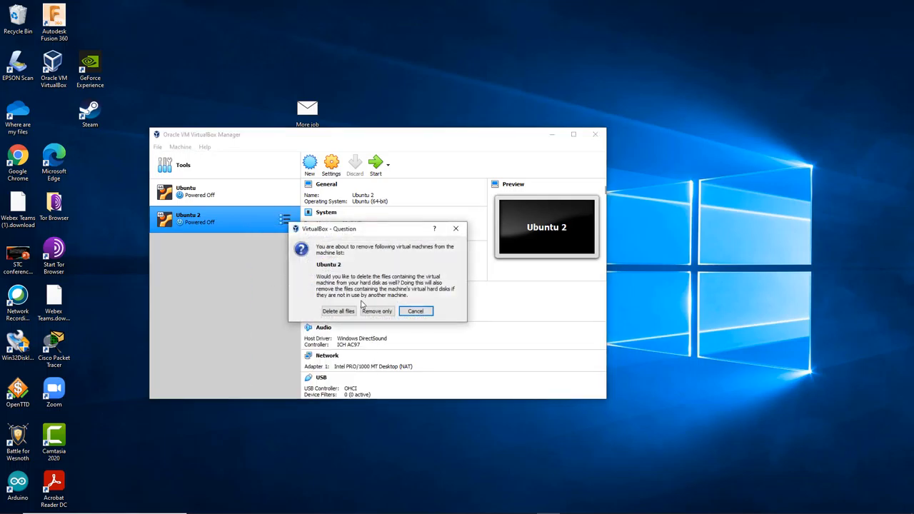
click(414, 311)
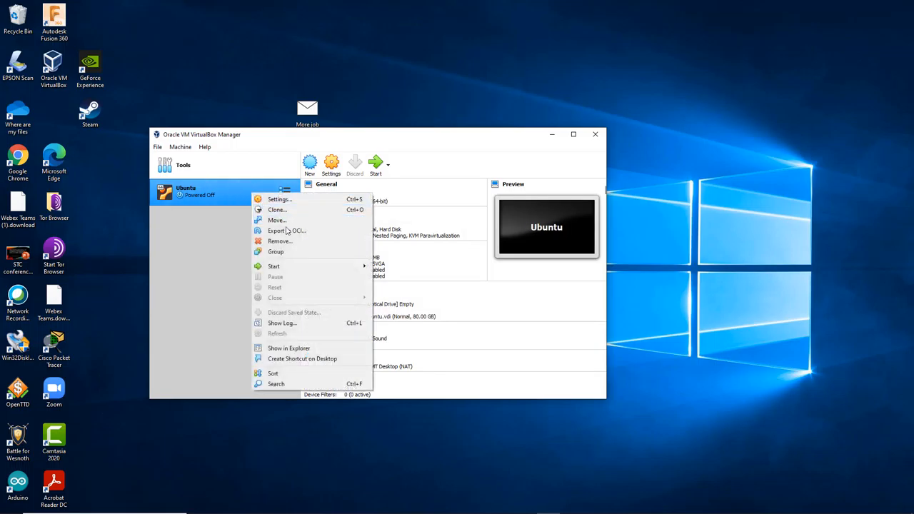
click(280, 240)
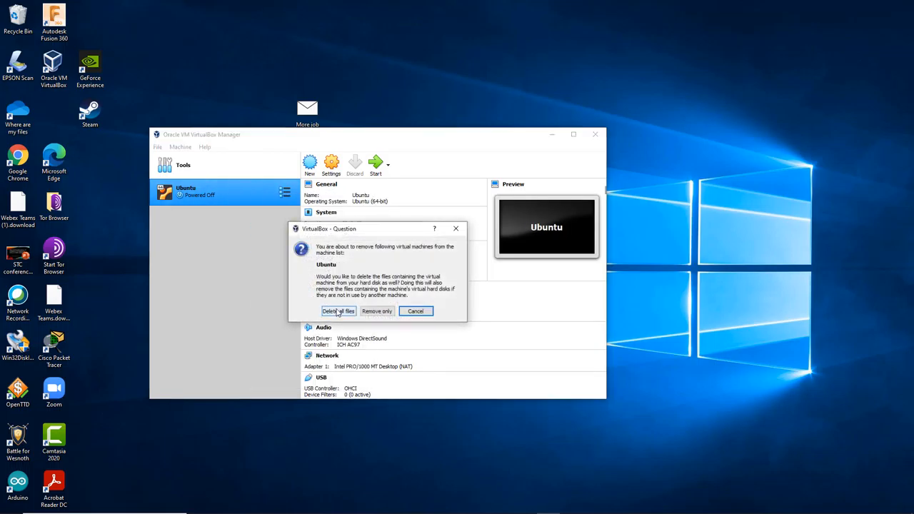
click(337, 312)
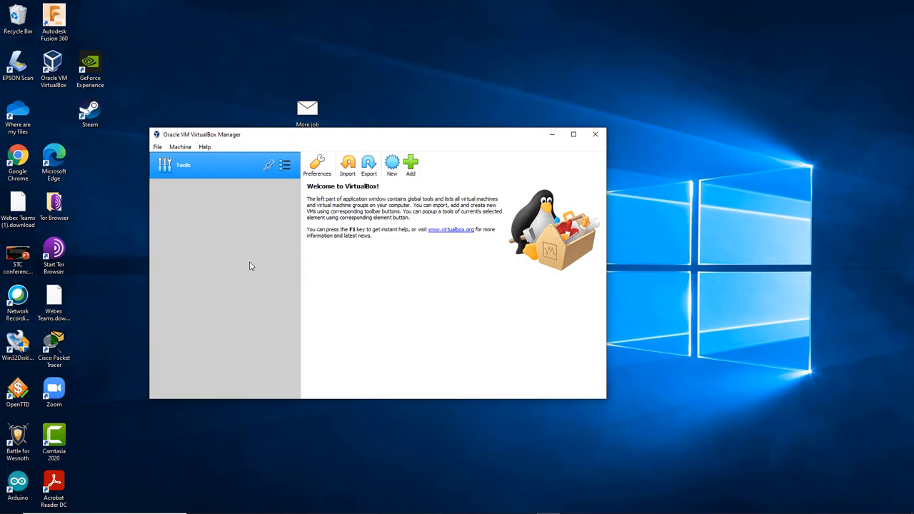
mouse_move(474, 211)
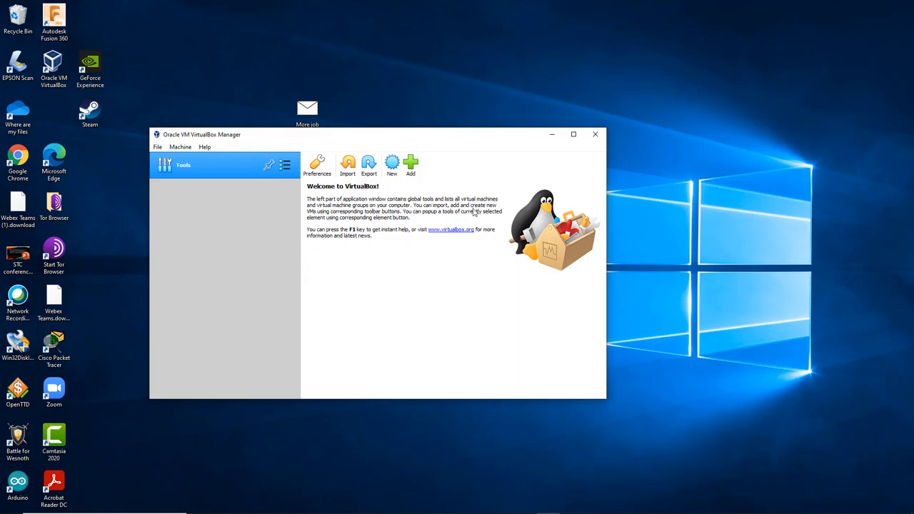
click(594, 134)
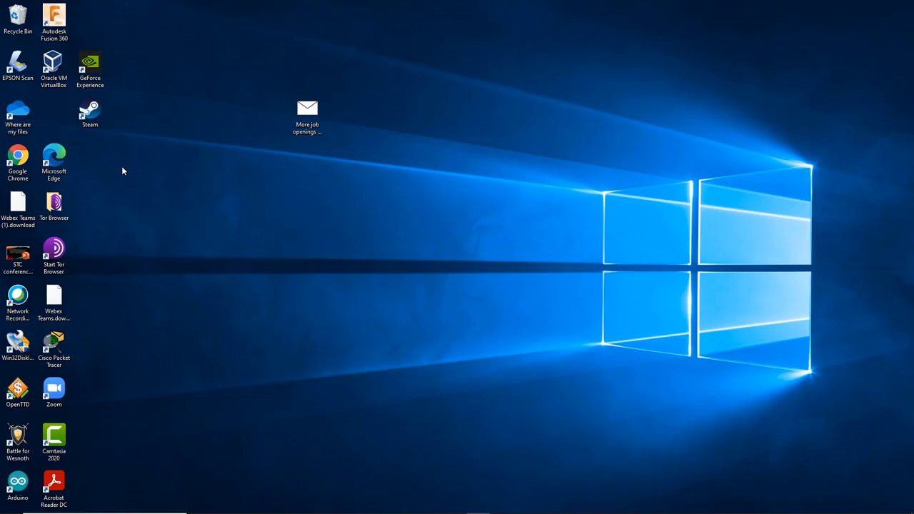
mouse_move(150, 200)
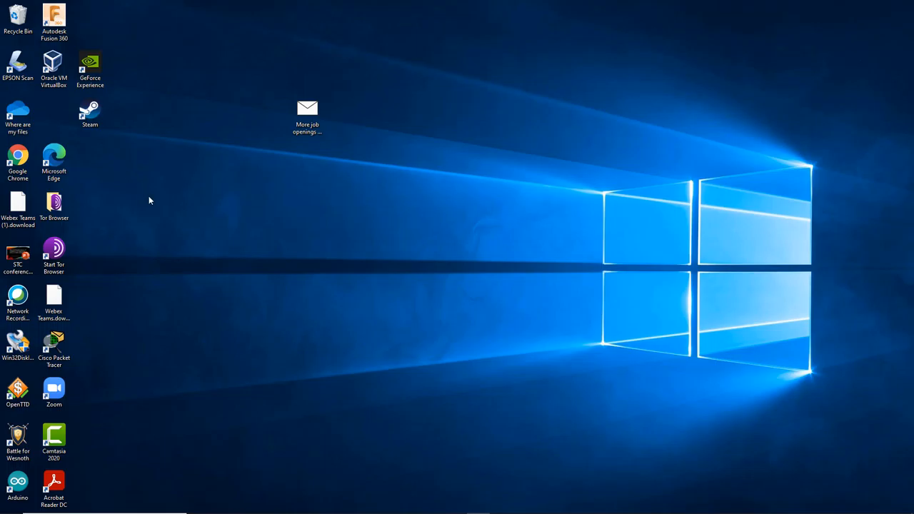
mouse_move(317, 394)
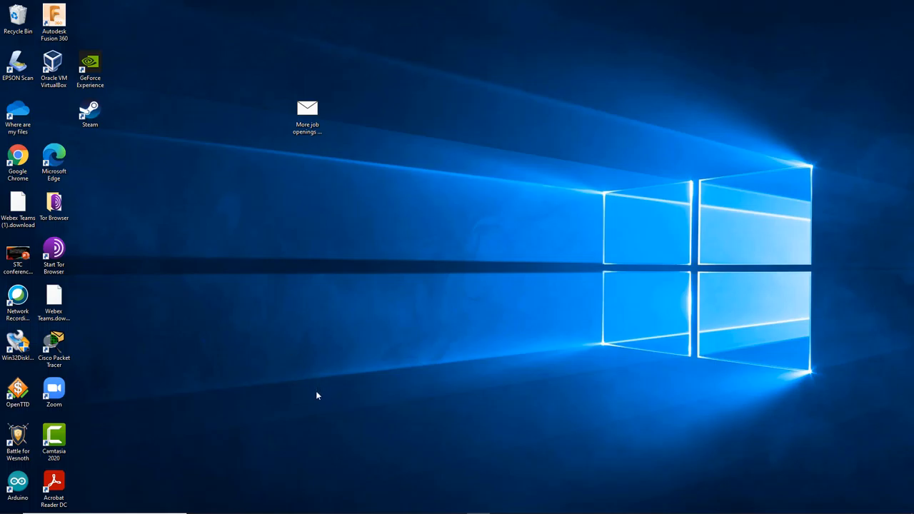
mouse_move(217, 194)
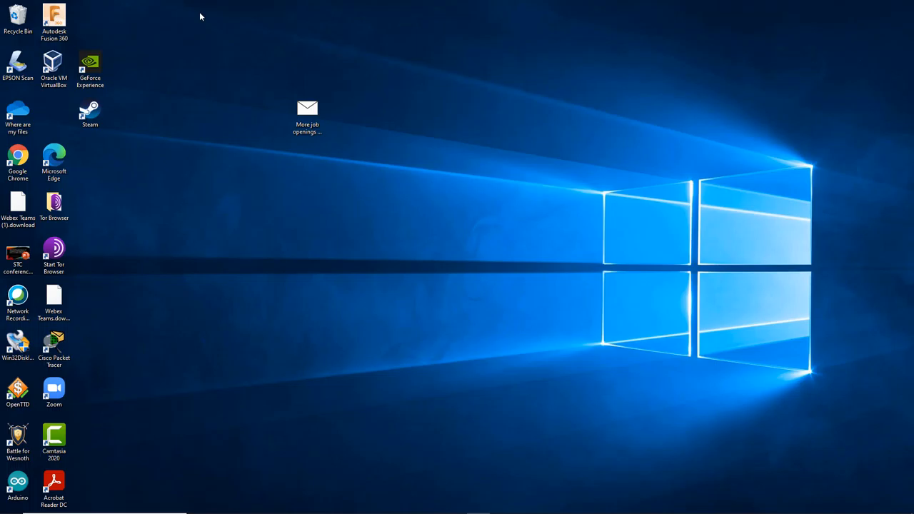
mouse_move(212, 110)
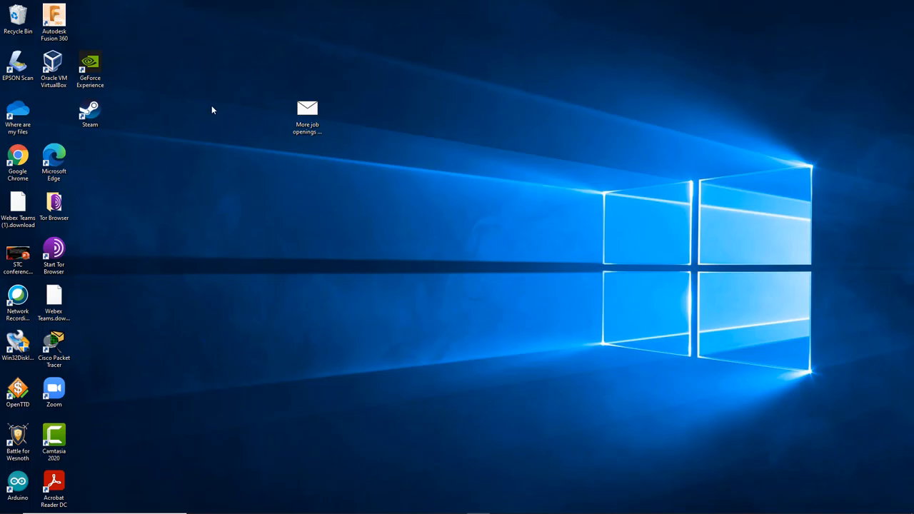
mouse_move(244, 51)
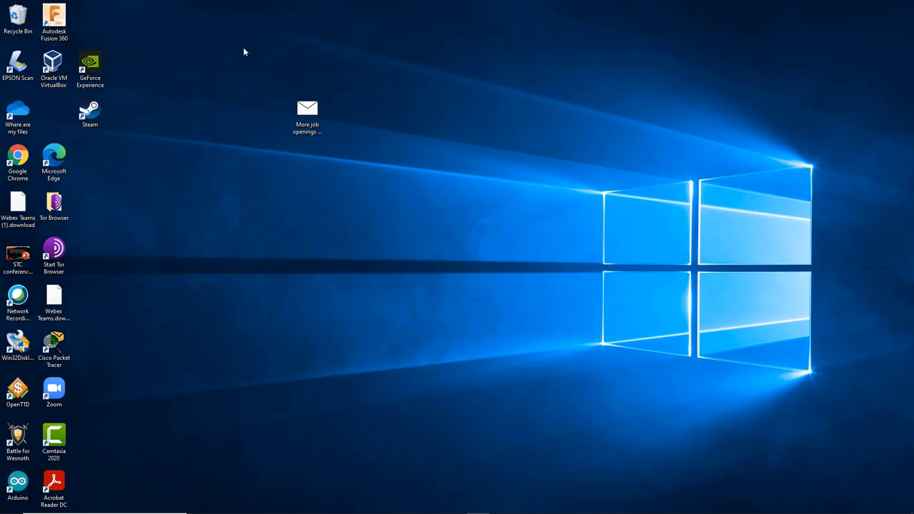
mouse_move(243, 86)
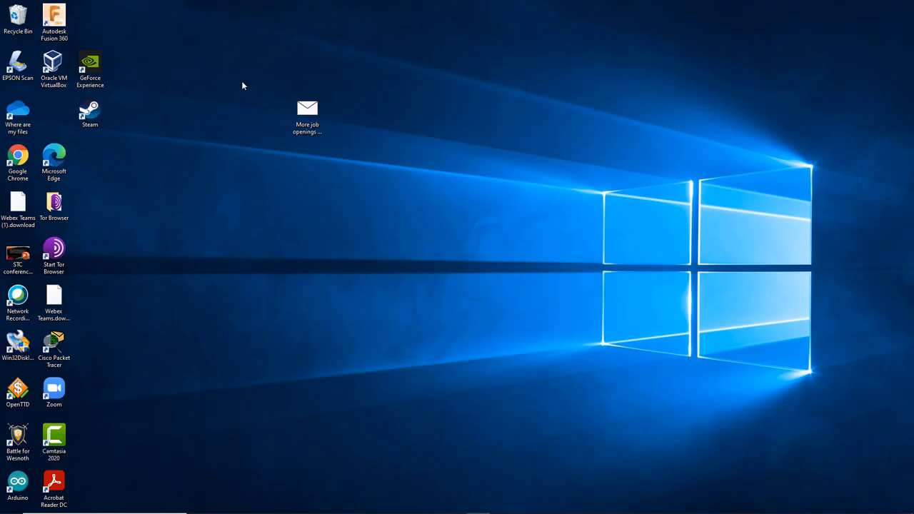
click(55, 64)
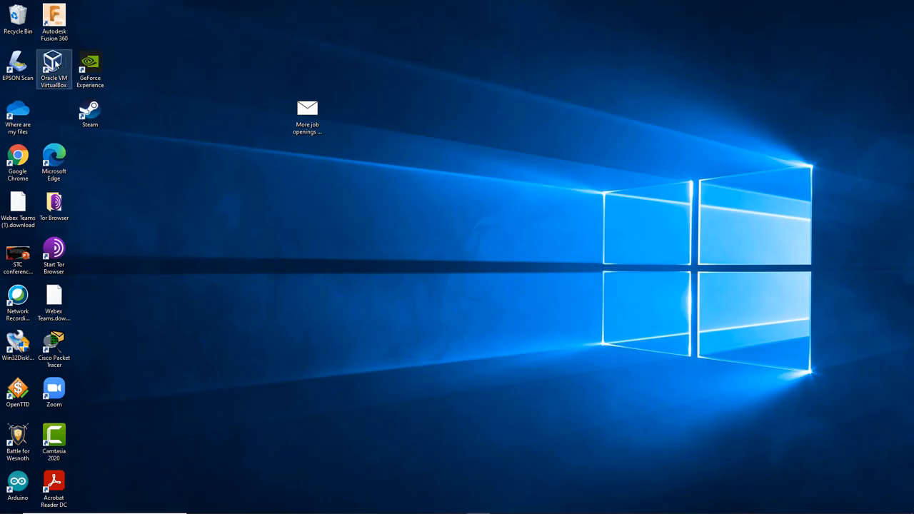
- Relaunch VirtualBox Manager, now showing its welcome page with no machines
double_click(55, 65)
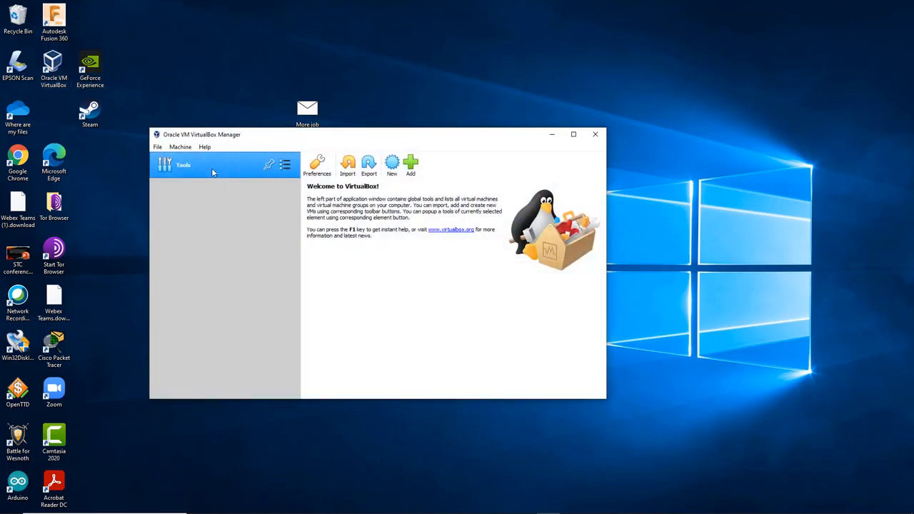
mouse_move(208, 200)
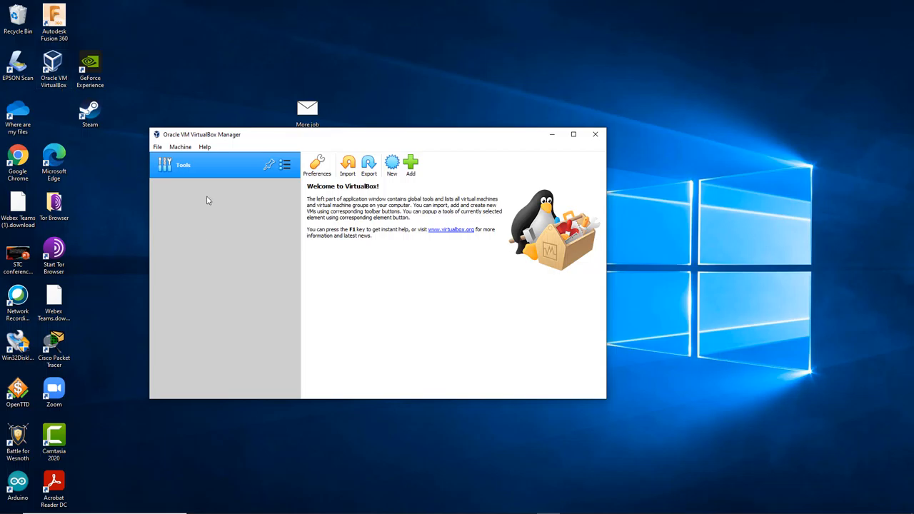
mouse_move(243, 281)
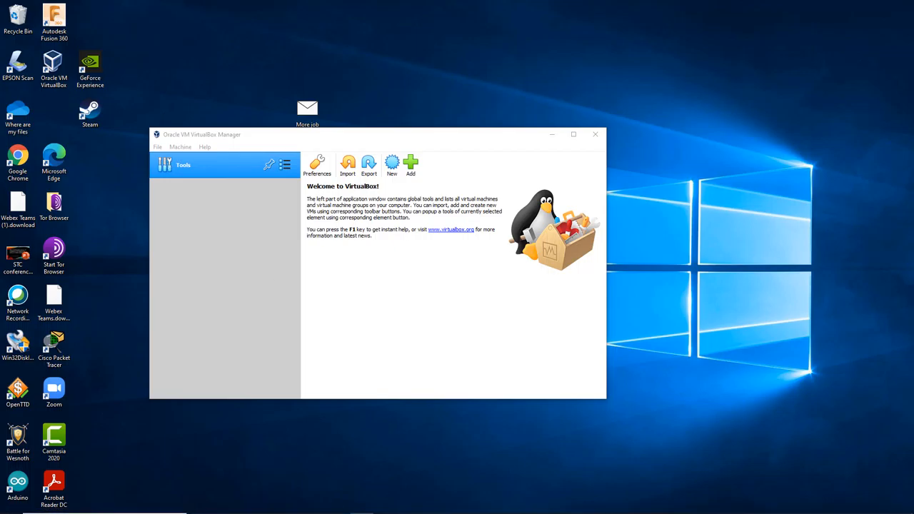
right_click(363, 505)
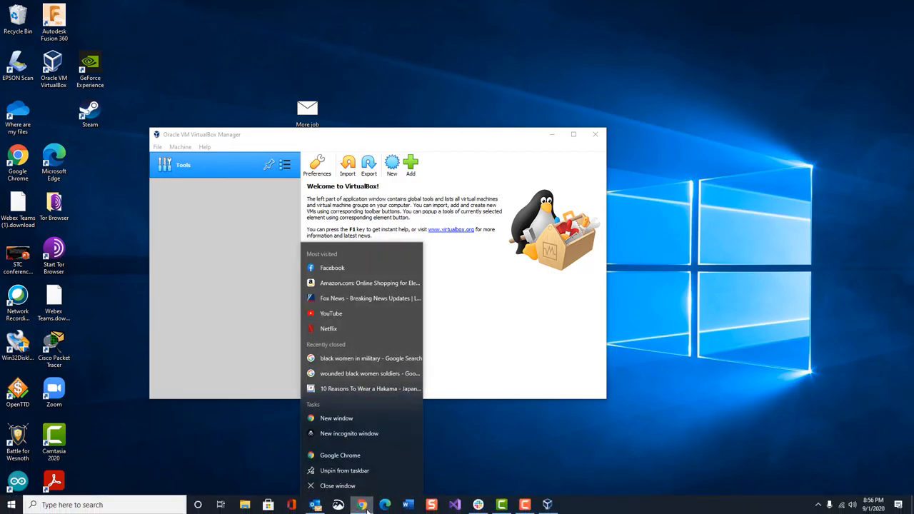
mouse_move(337, 417)
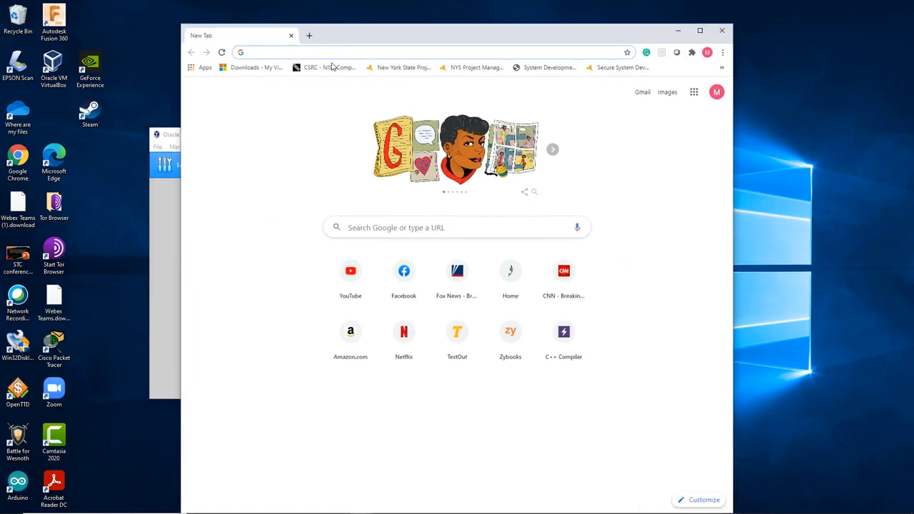
text(oracle virtualbox)
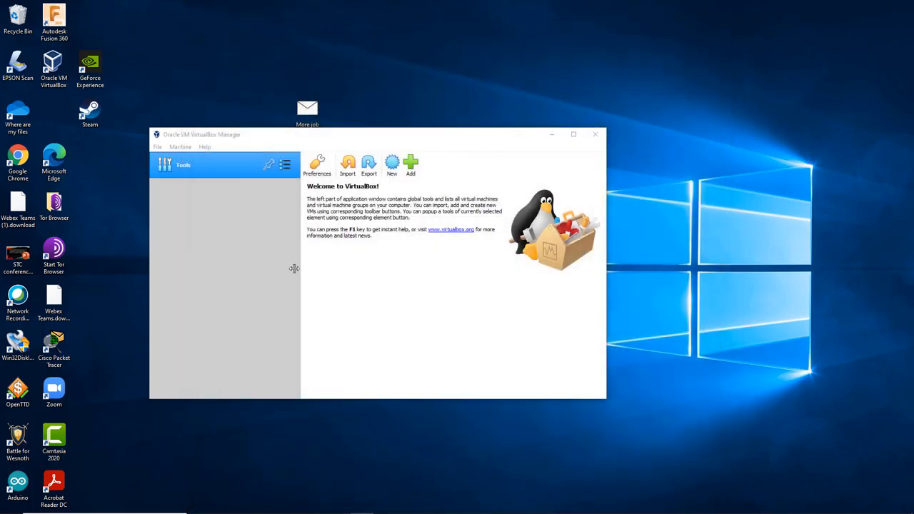
mouse_move(212, 142)
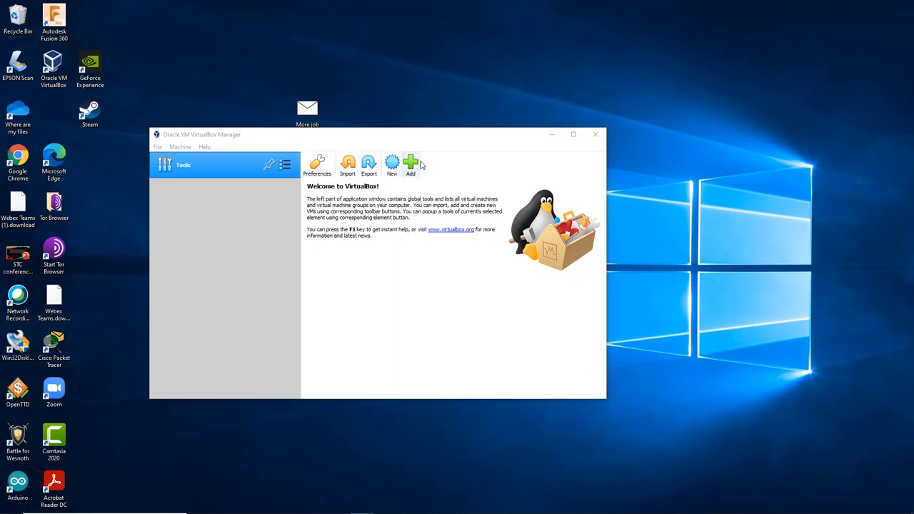
- Create a new virtual machine named Ubuntu as Linux, Ubuntu 64-bit
click(392, 164)
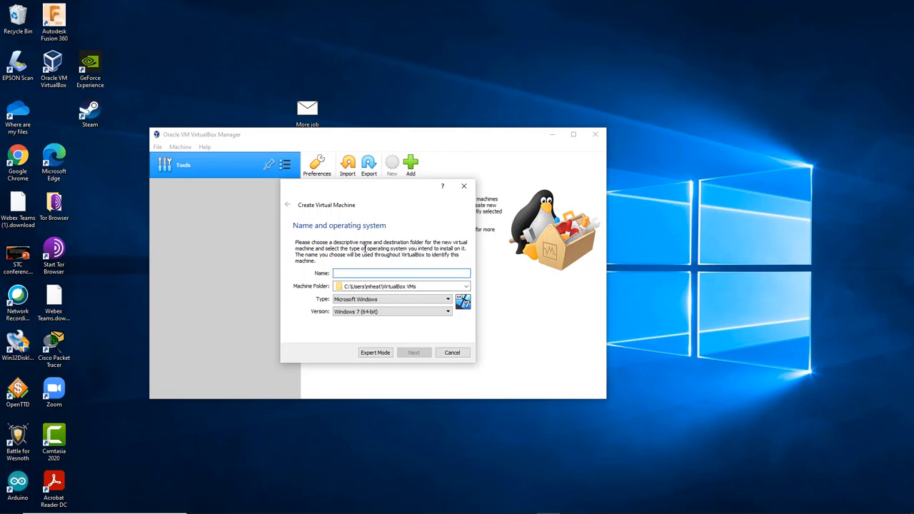
text(Ubuntu)
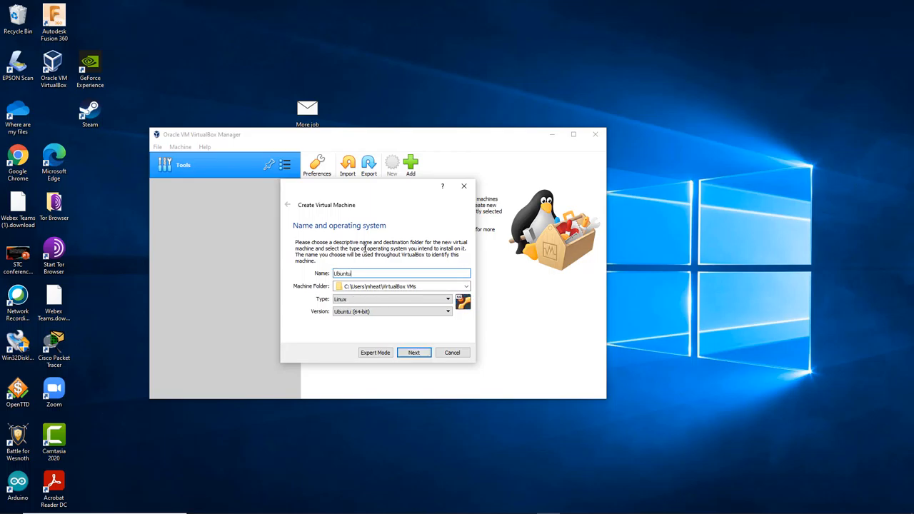
click(392, 299)
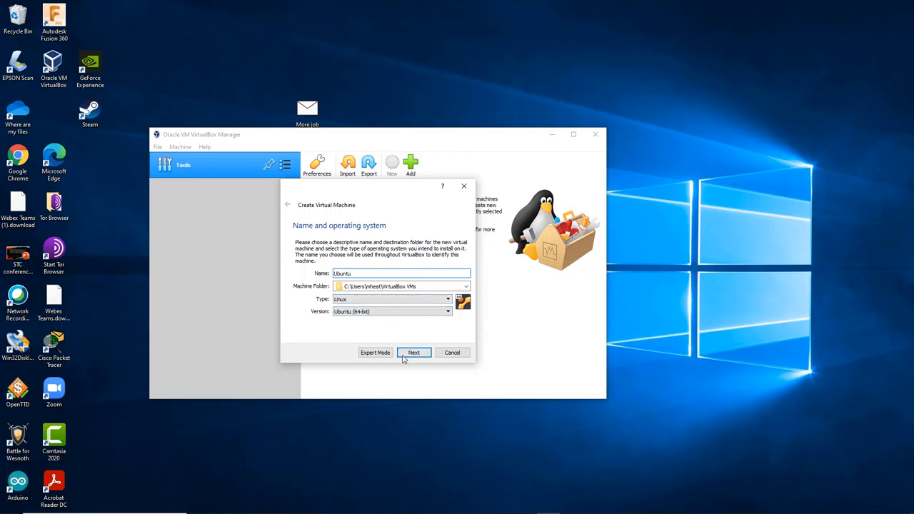
click(415, 351)
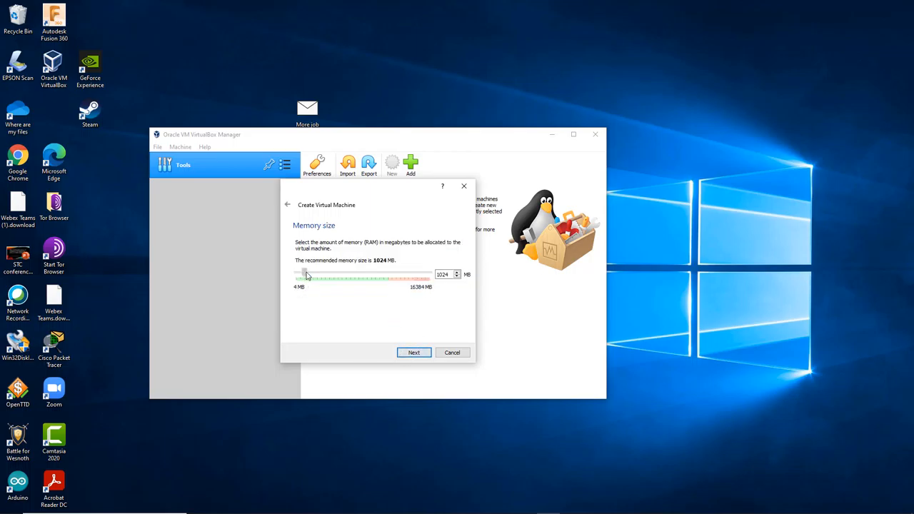
- Give the Ubuntu machine 2048 MB of memory and continue to the hard disk step
drag(305, 275, 313, 274)
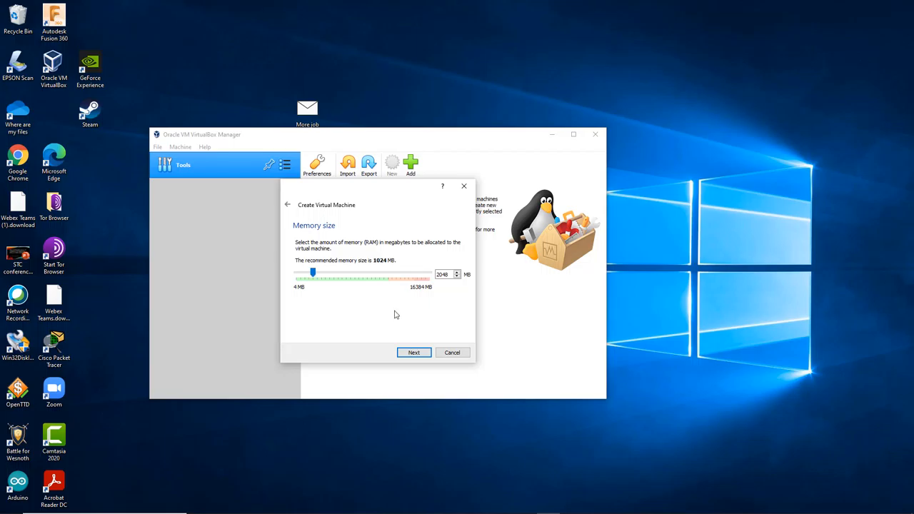
mouse_move(417, 286)
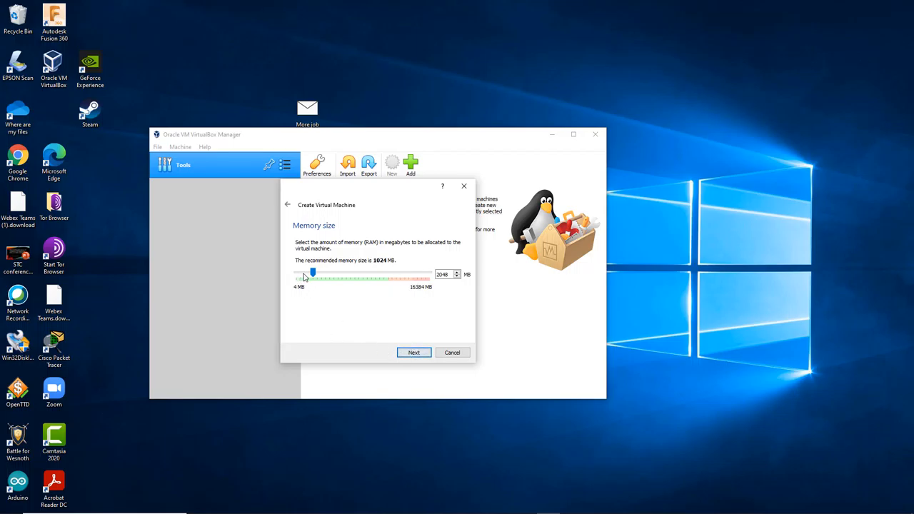
click(414, 352)
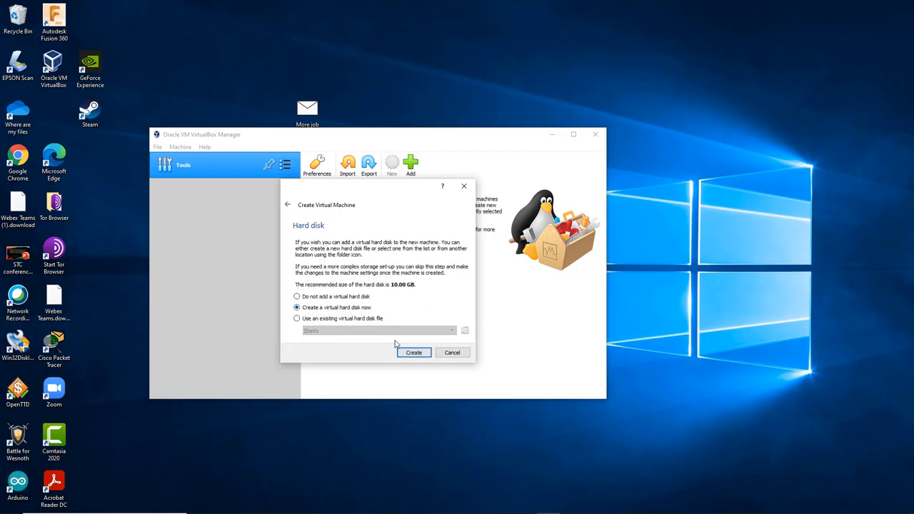
- Finish the Ubuntu machine with a new 80 GB VDI virtual hard disk
click(414, 352)
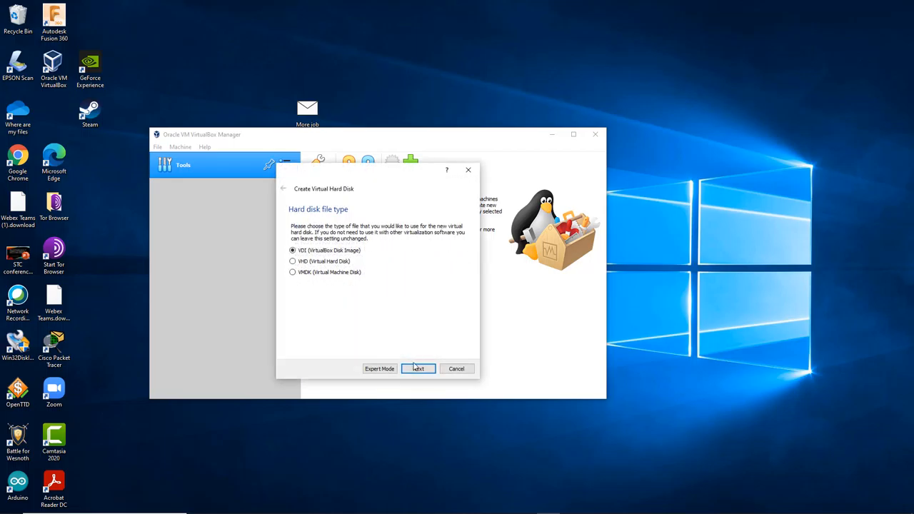
click(417, 368)
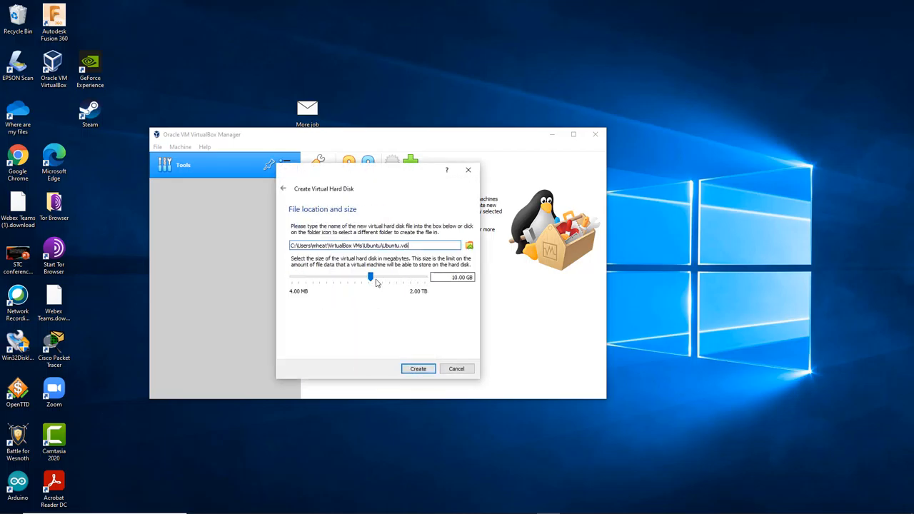
drag(370, 277, 377, 277)
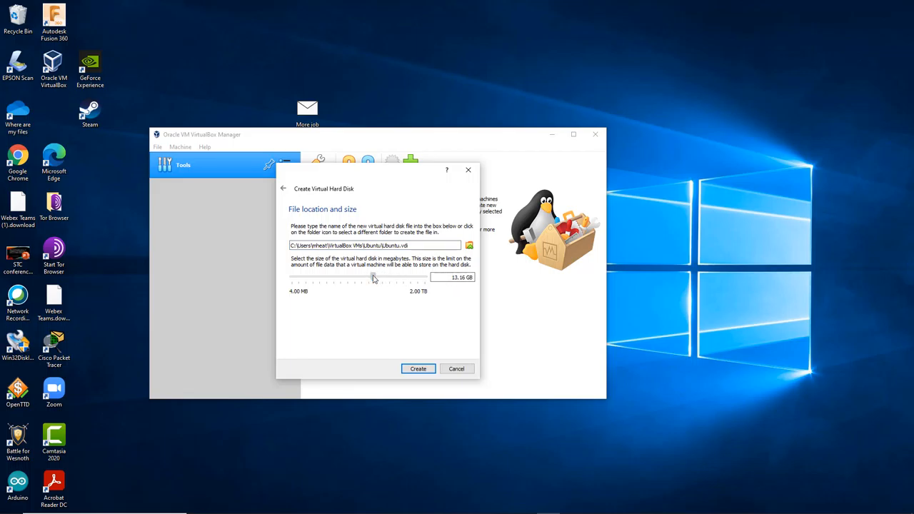
drag(371, 277, 392, 277)
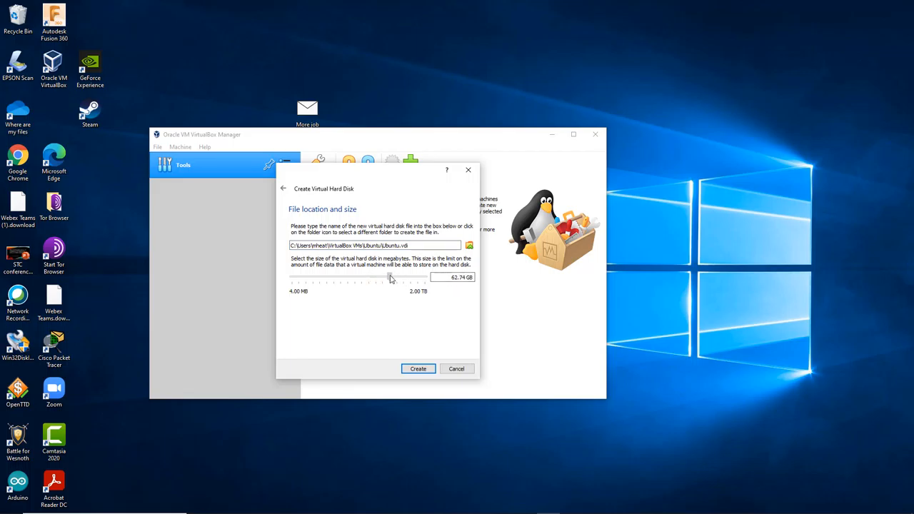
drag(388, 277, 400, 277)
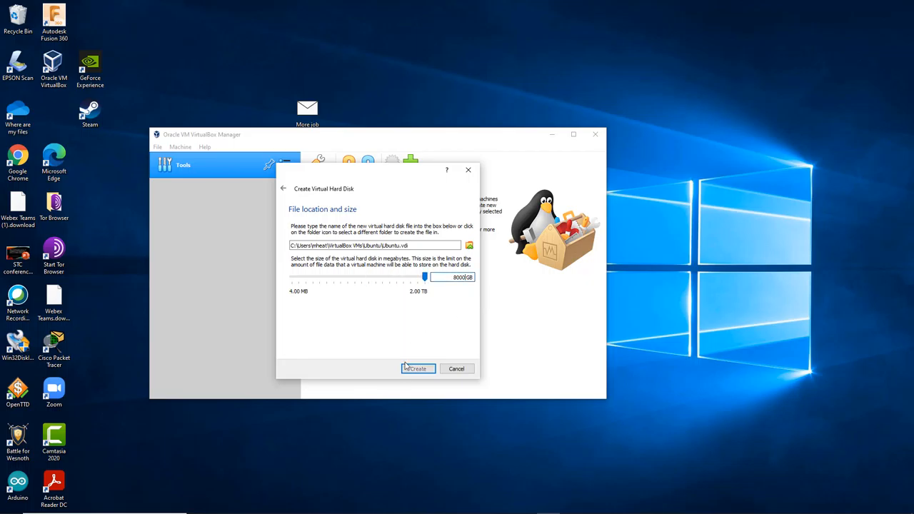
drag(425, 277, 391, 277)
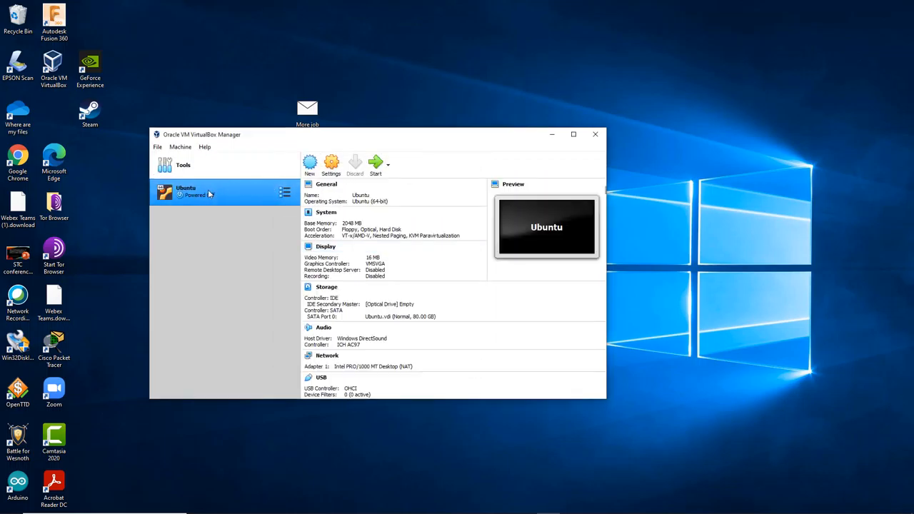
mouse_move(209, 194)
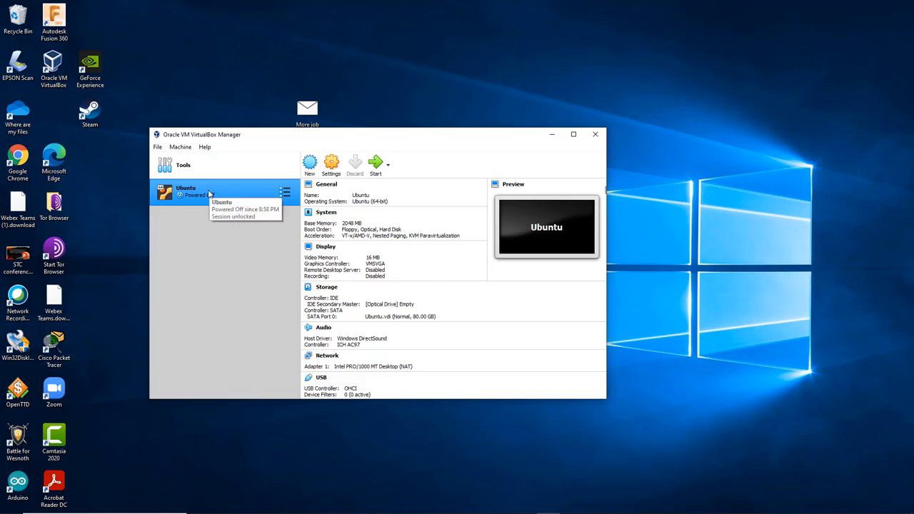
mouse_move(235, 206)
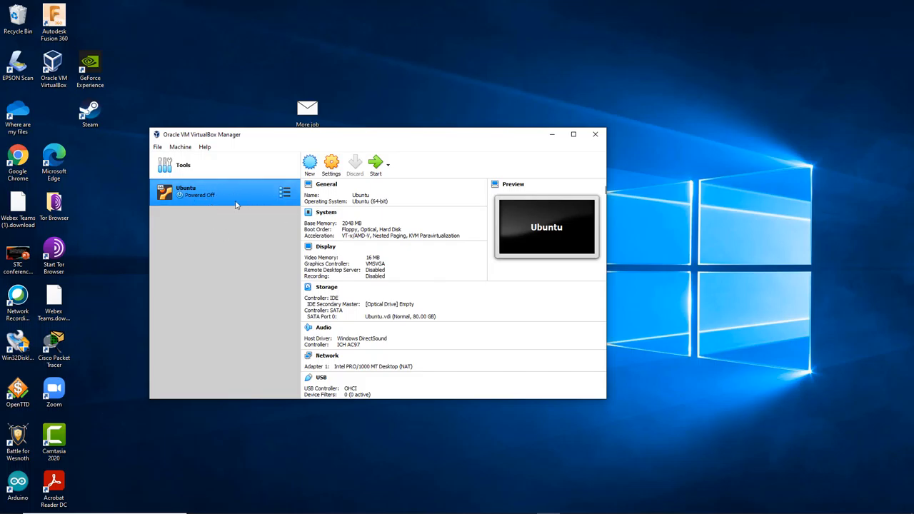
mouse_move(244, 191)
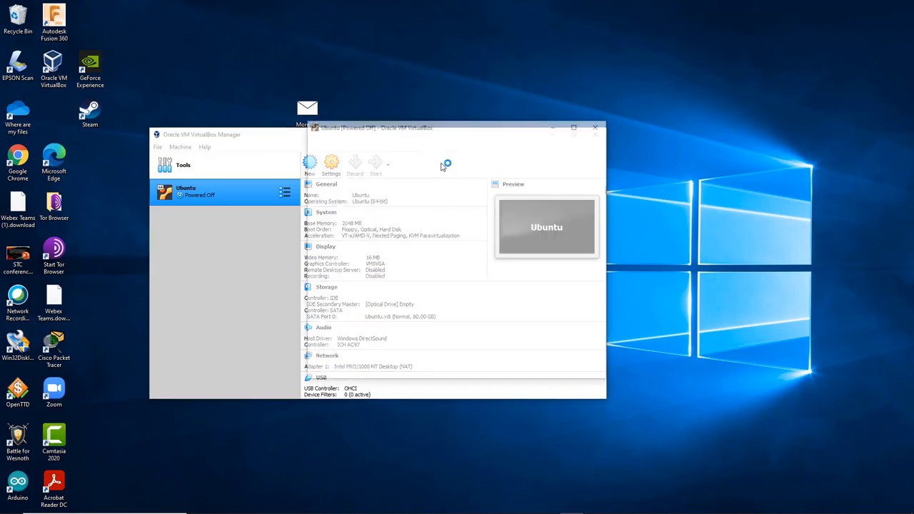
- Add the ubuntu-20.04.1-desktop-amd64.iso image from the computer to the start-up disk list
click(376, 166)
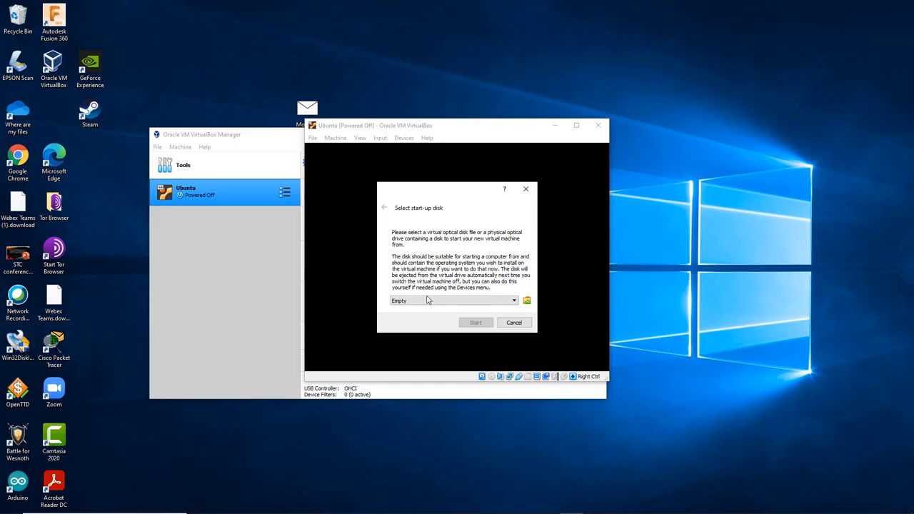
click(527, 300)
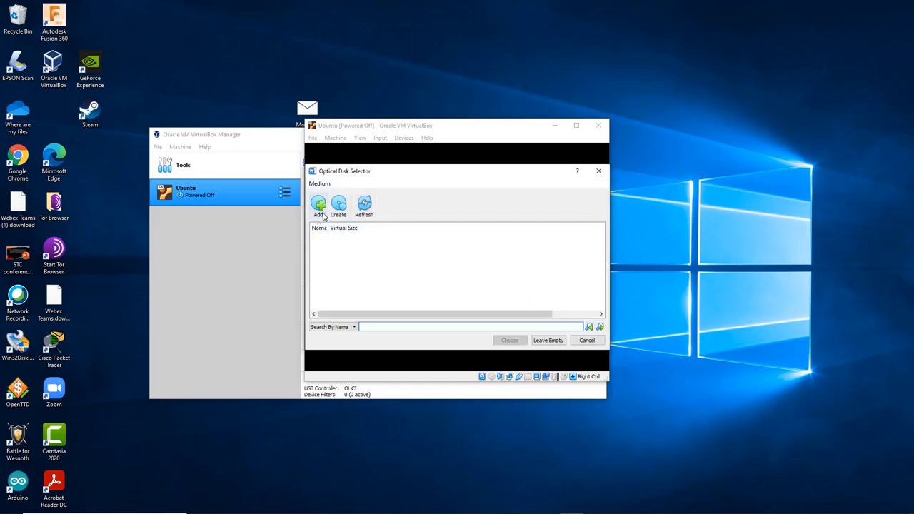
click(319, 207)
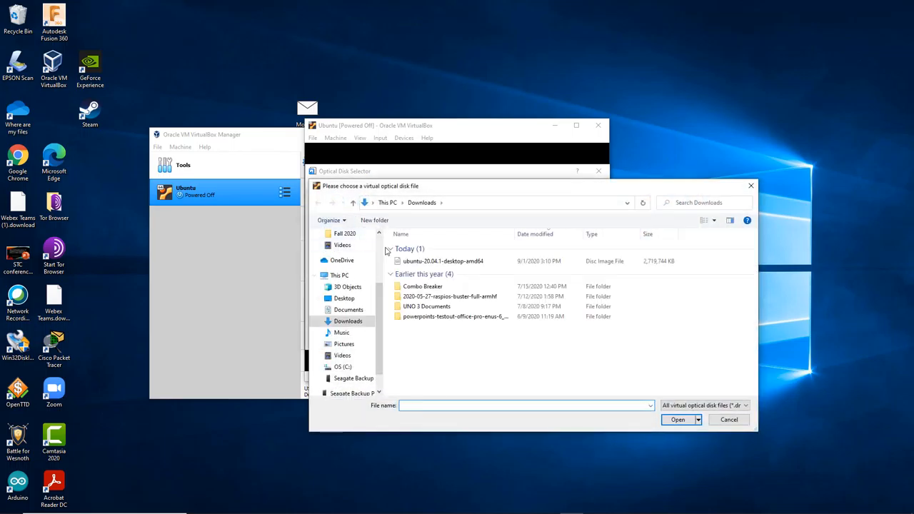
click(442, 259)
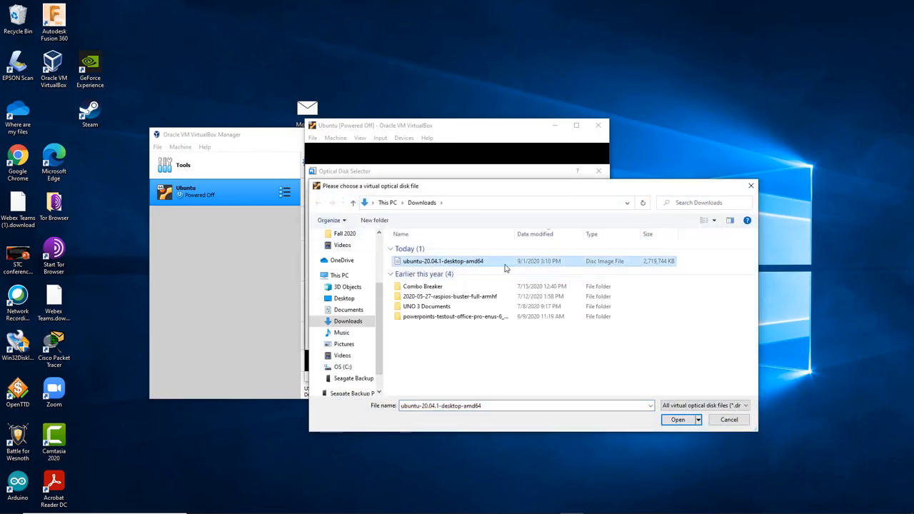
click(677, 420)
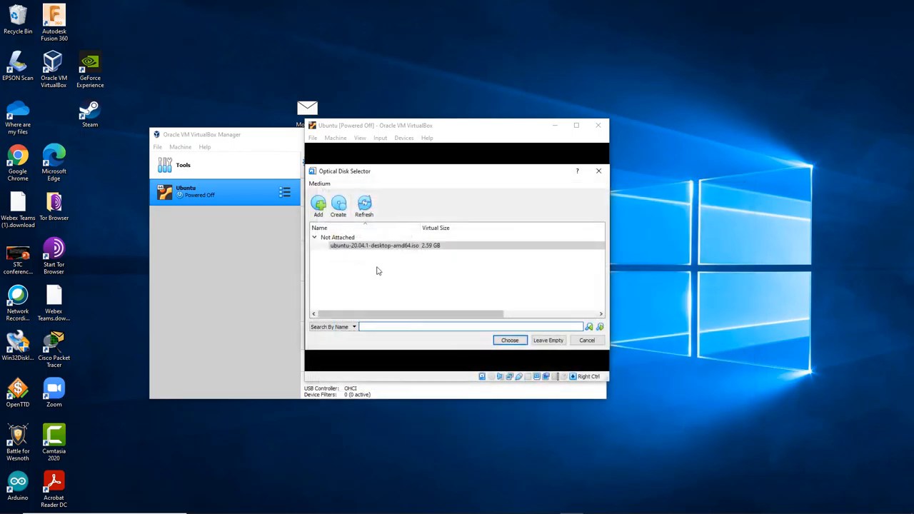
- Choose the Ubuntu 20.04.1 ISO as start-up disk and boot the machine from it
click(384, 246)
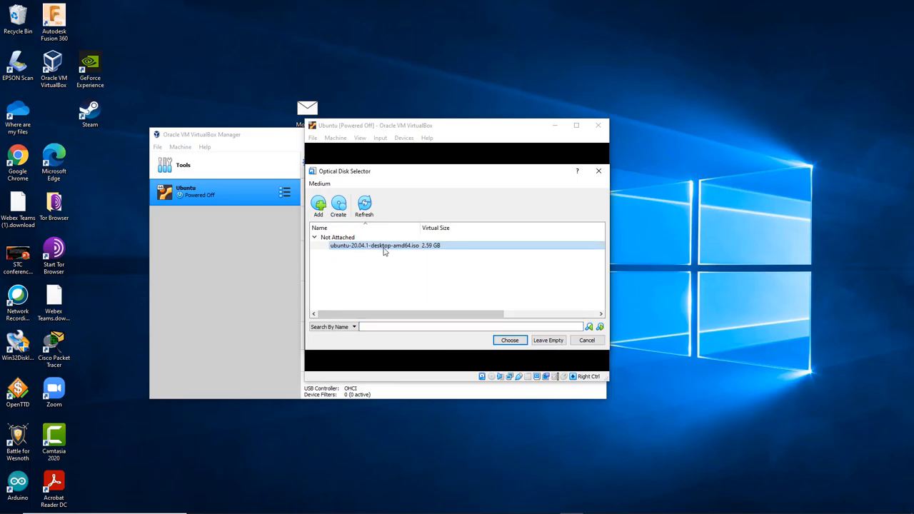
click(510, 340)
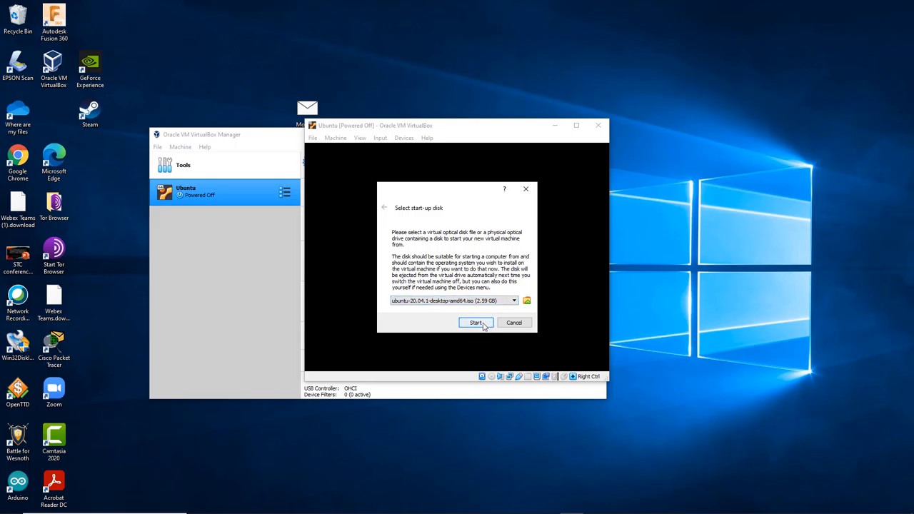
click(475, 323)
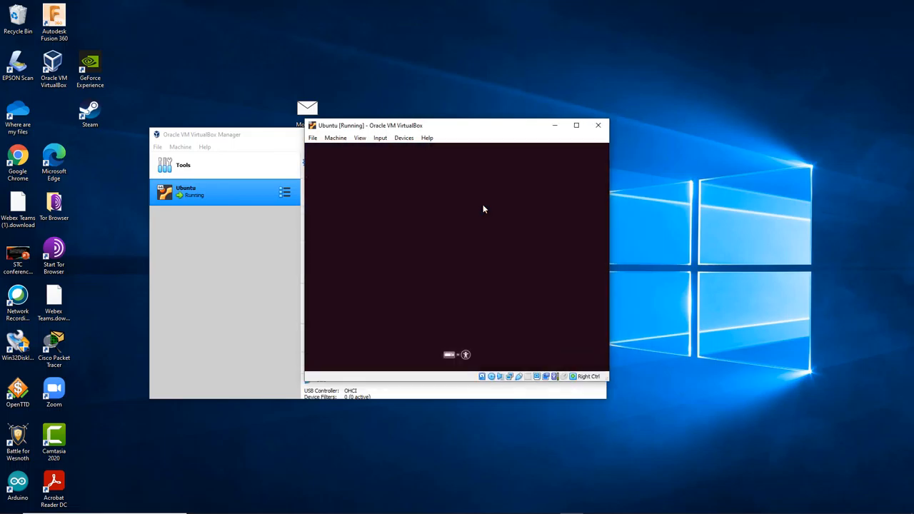
mouse_move(329, 180)
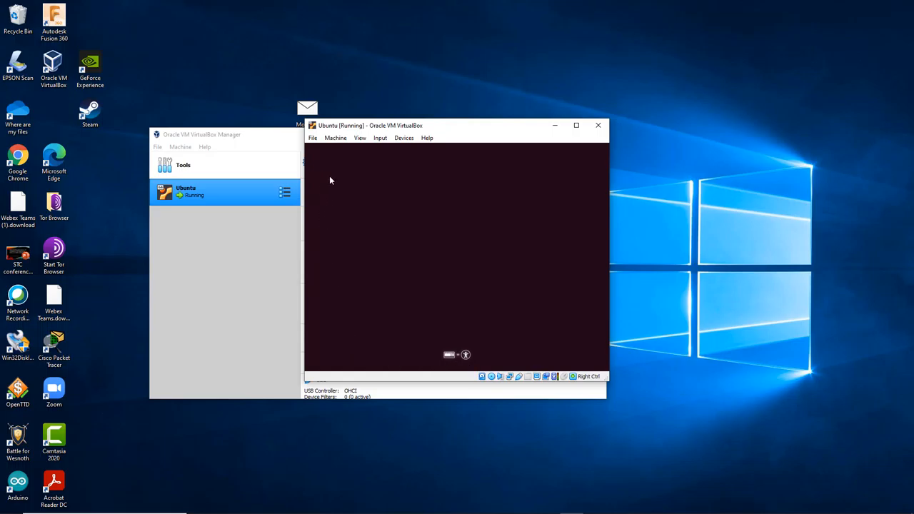
mouse_move(599, 254)
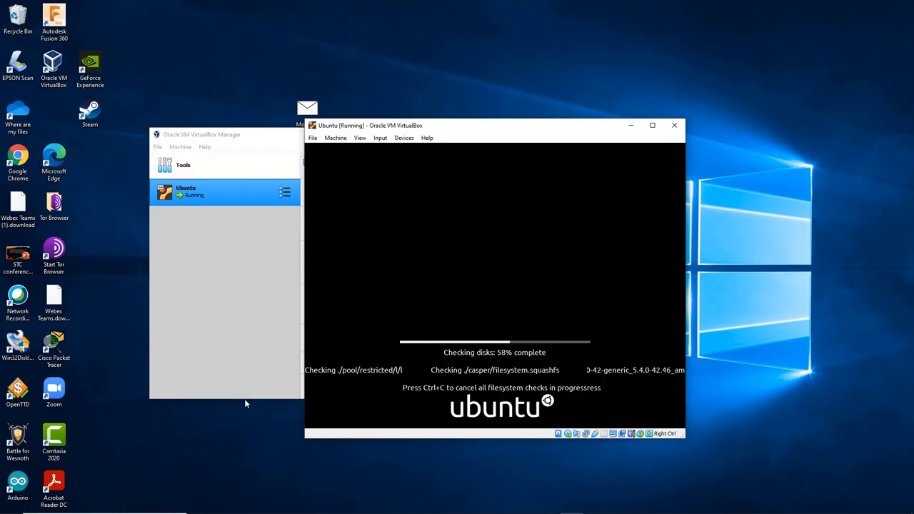
mouse_move(306, 17)
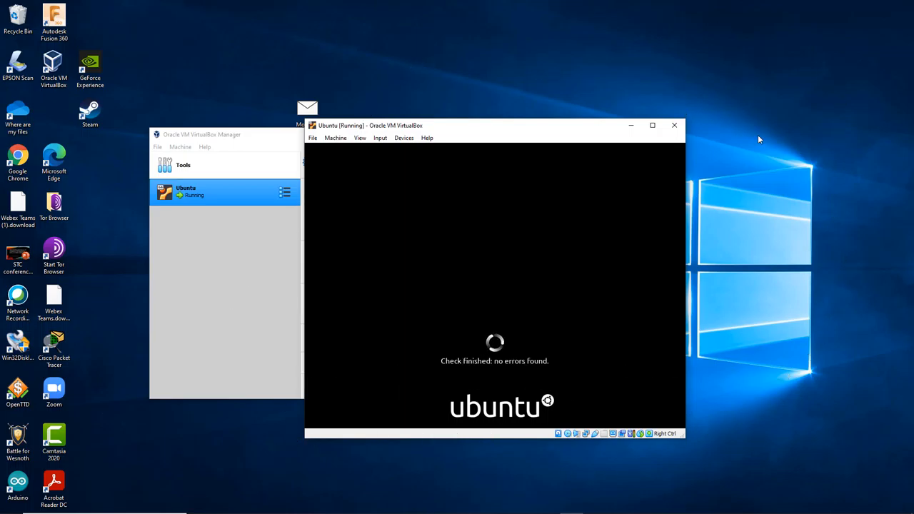
mouse_move(800, 243)
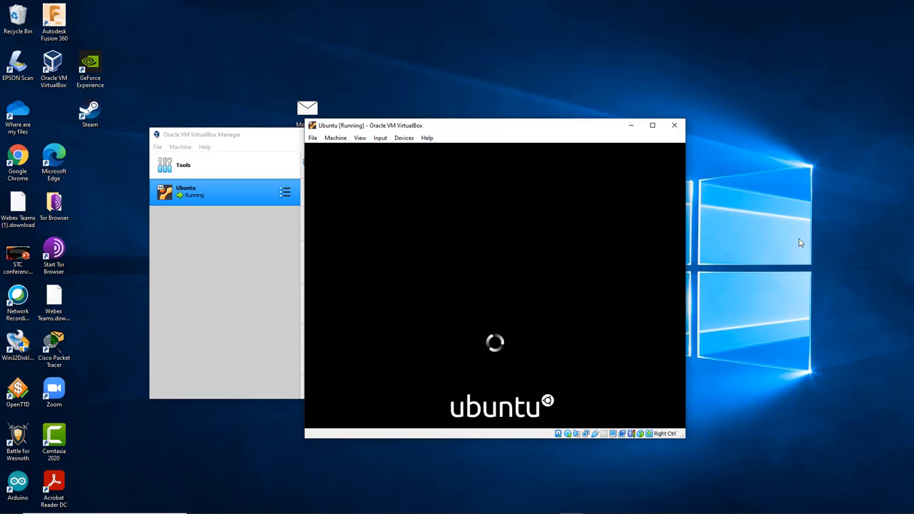
mouse_move(283, 105)
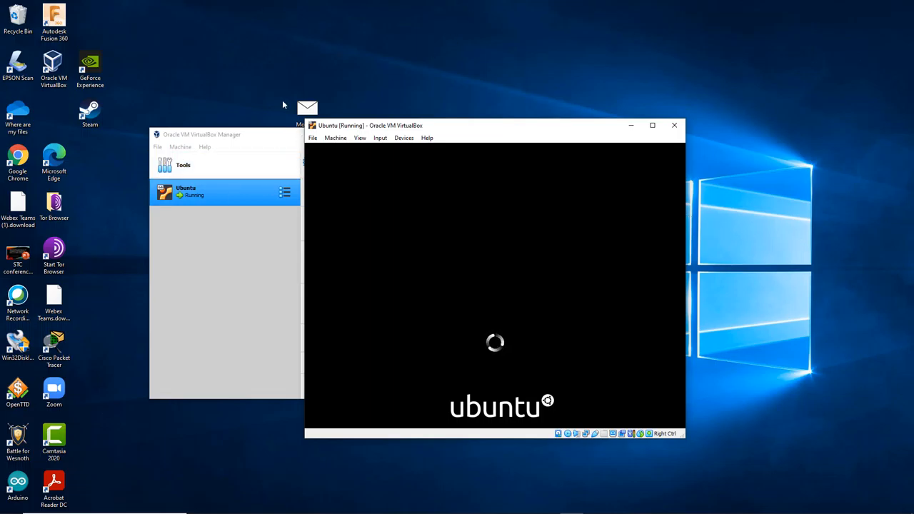
mouse_move(778, 197)
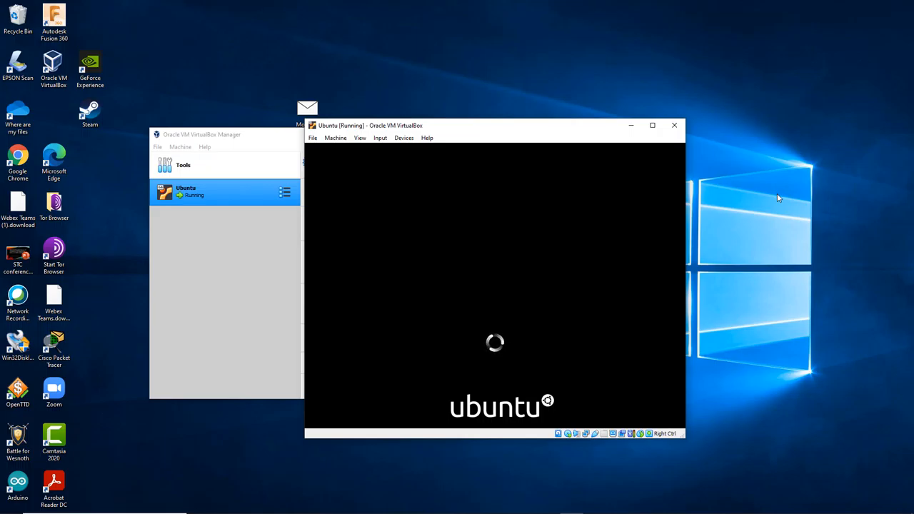
mouse_move(739, 115)
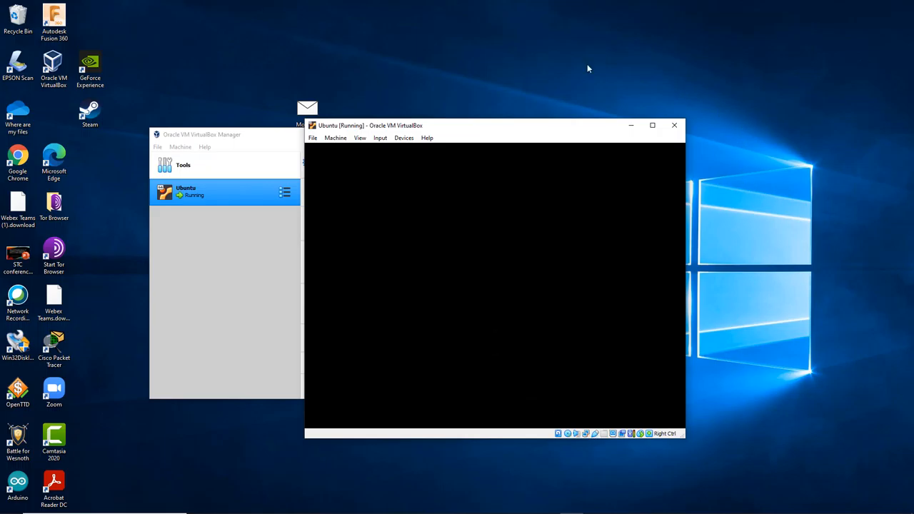
mouse_move(816, 180)
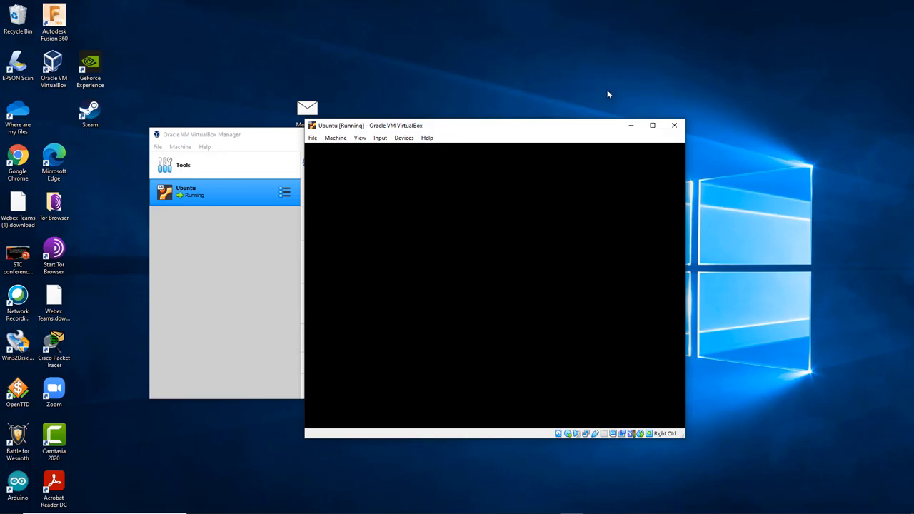
mouse_move(721, 176)
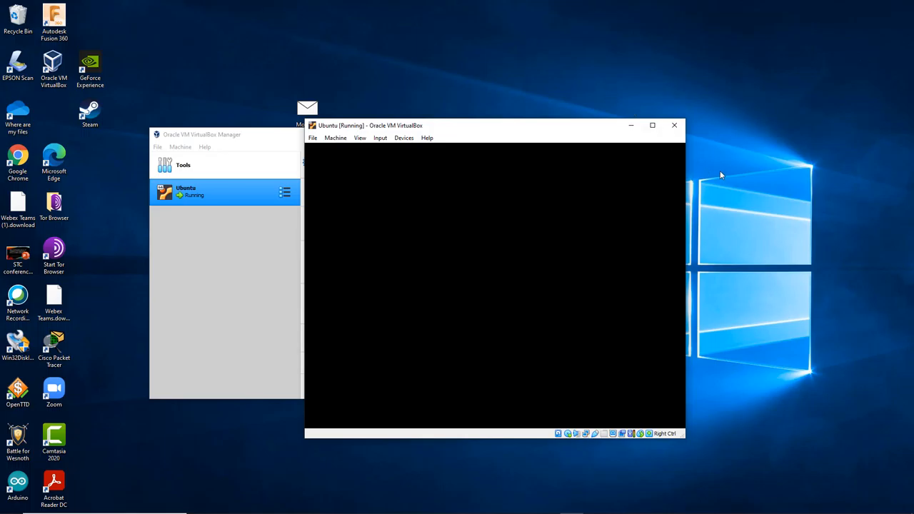
mouse_move(461, 57)
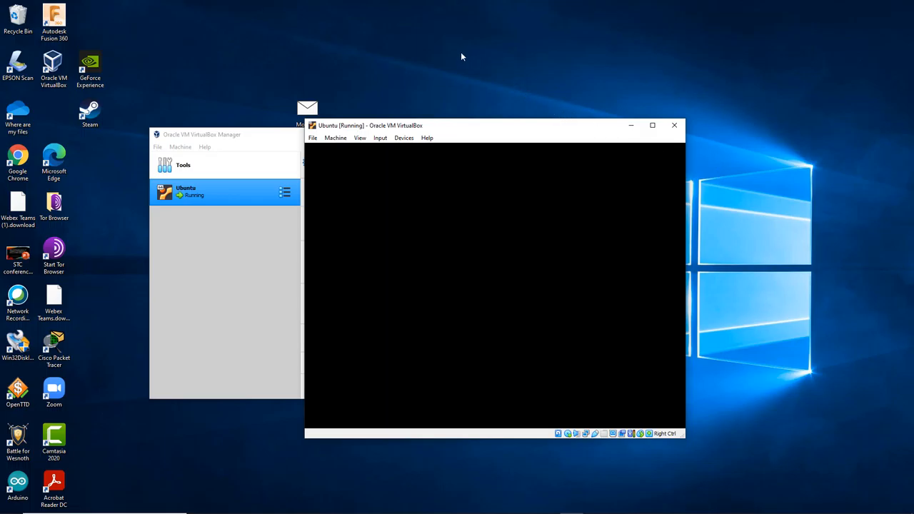
mouse_move(440, 87)
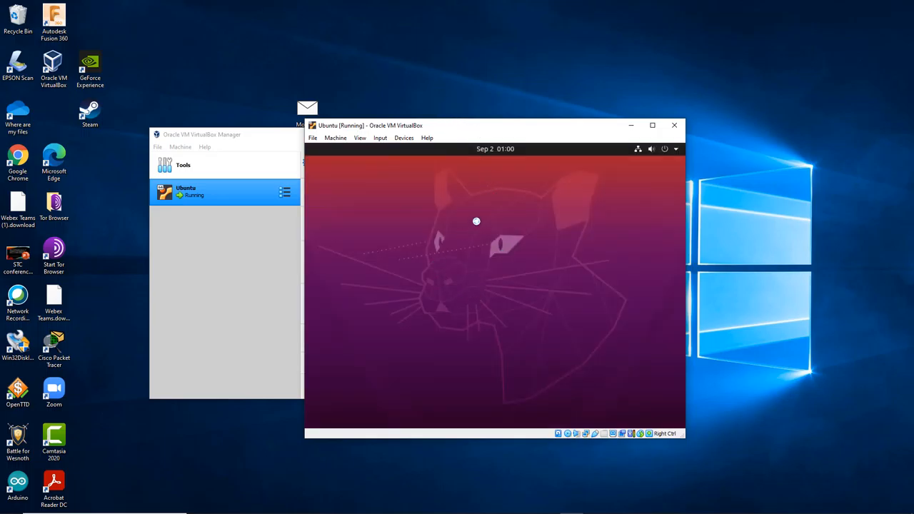
mouse_move(460, 226)
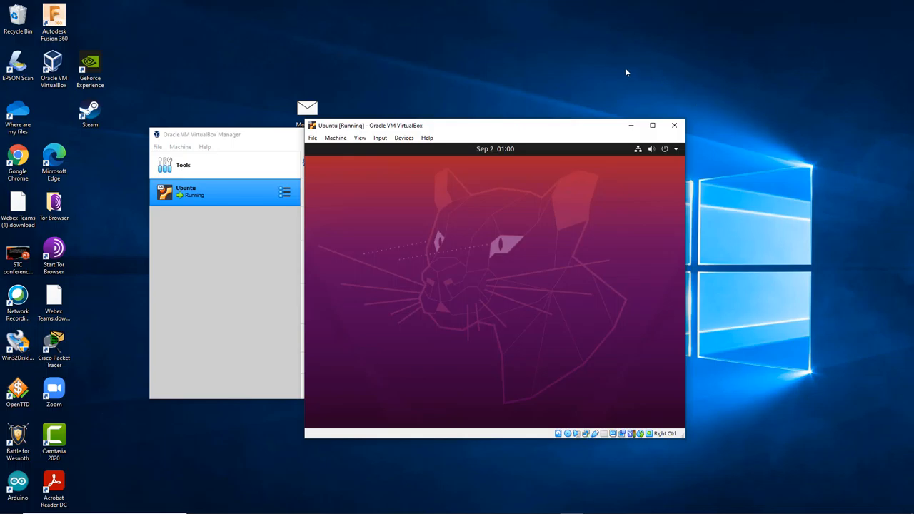
mouse_move(550, 157)
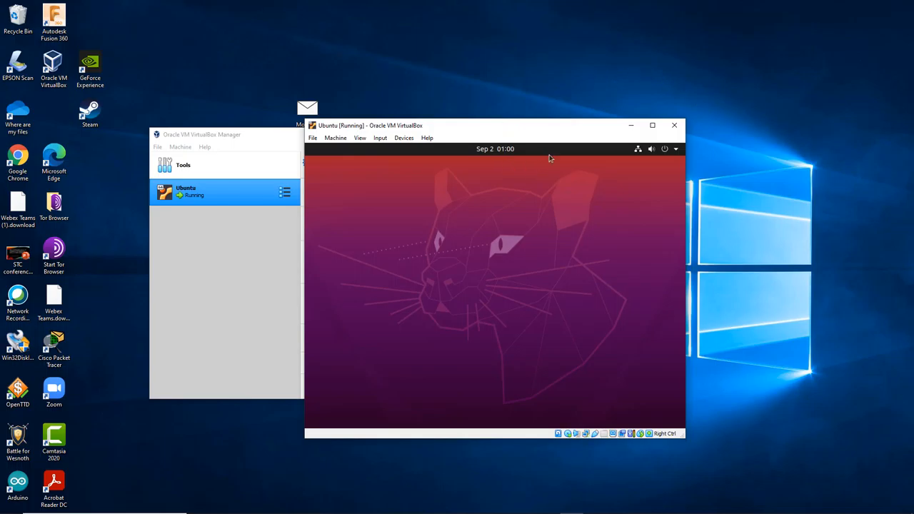
mouse_move(552, 156)
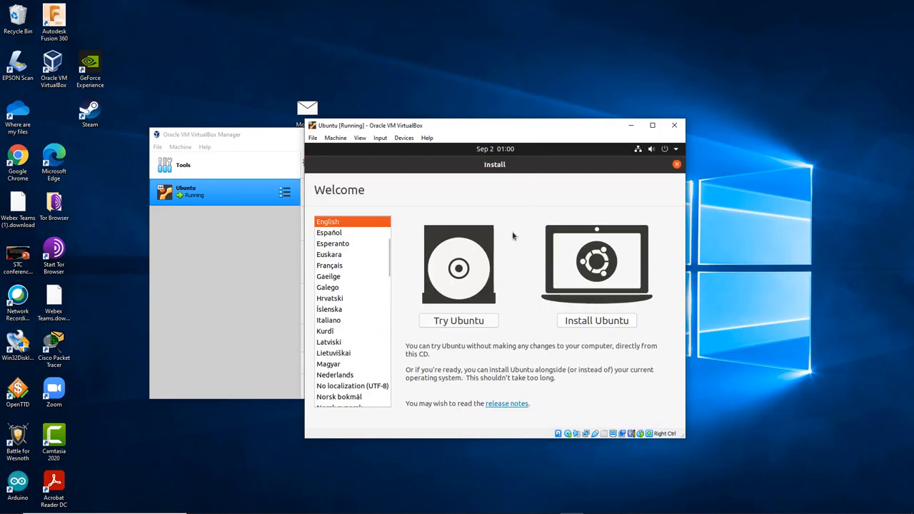
mouse_move(465, 334)
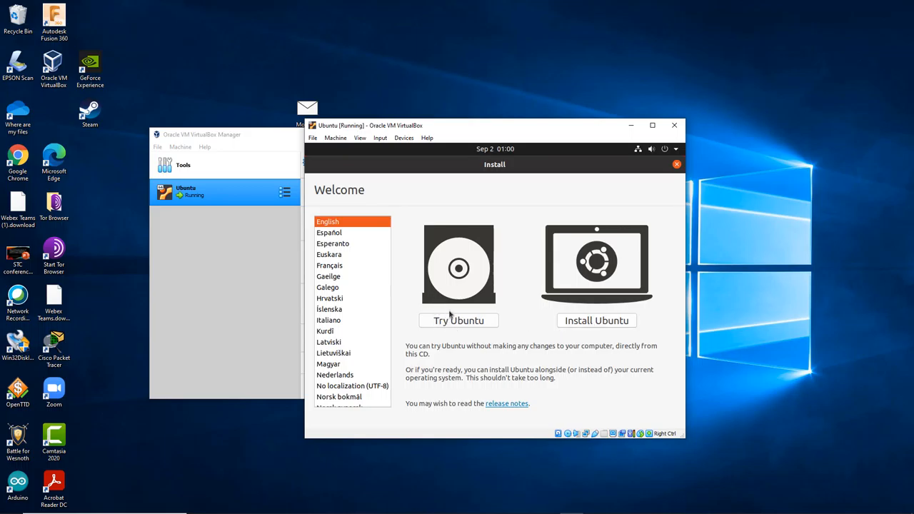
mouse_move(444, 288)
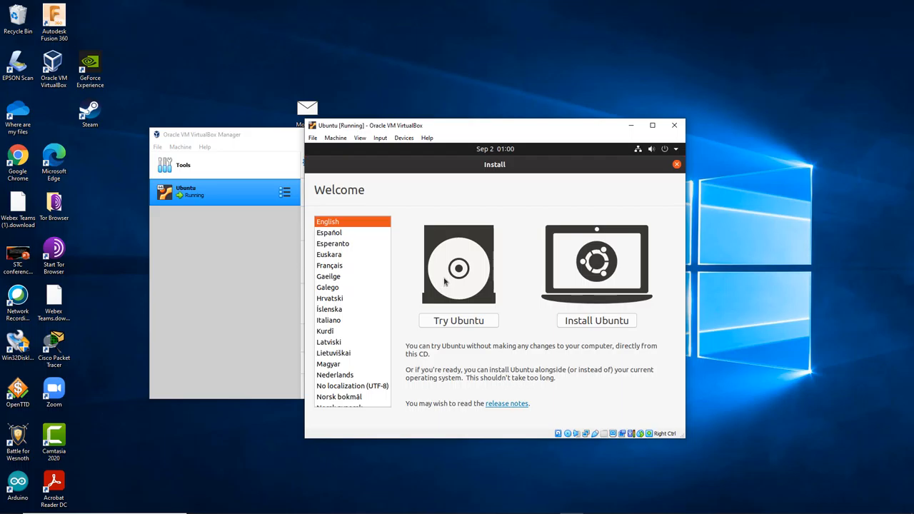
mouse_move(468, 323)
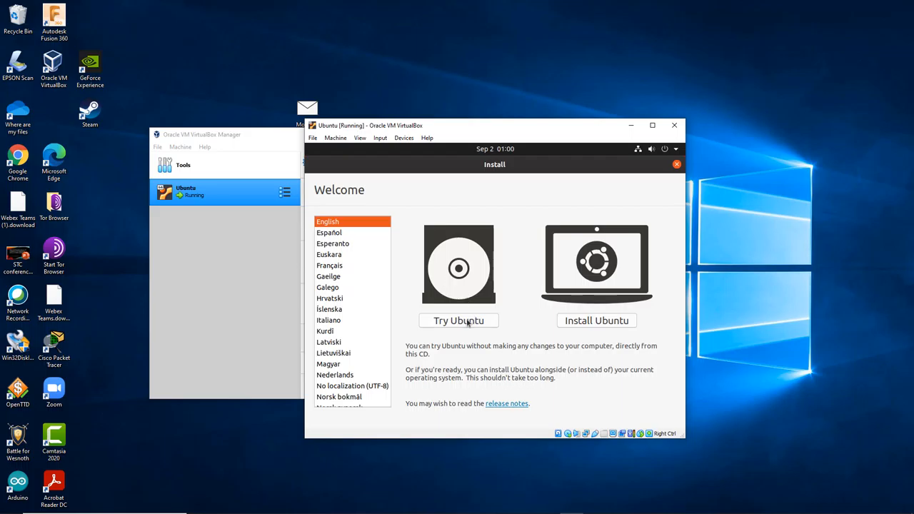
mouse_move(458, 248)
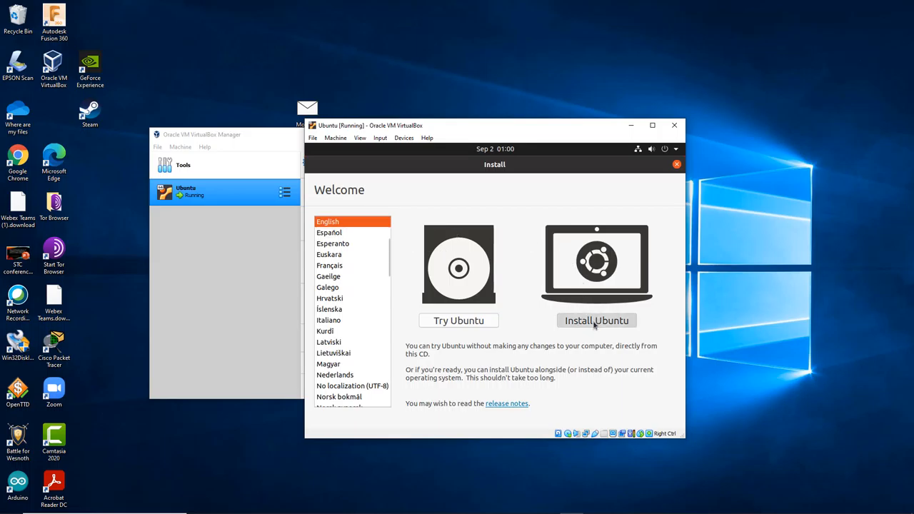
- Start Install Ubuntu in English from the welcome screen, reaching the keyboard layout step
click(597, 320)
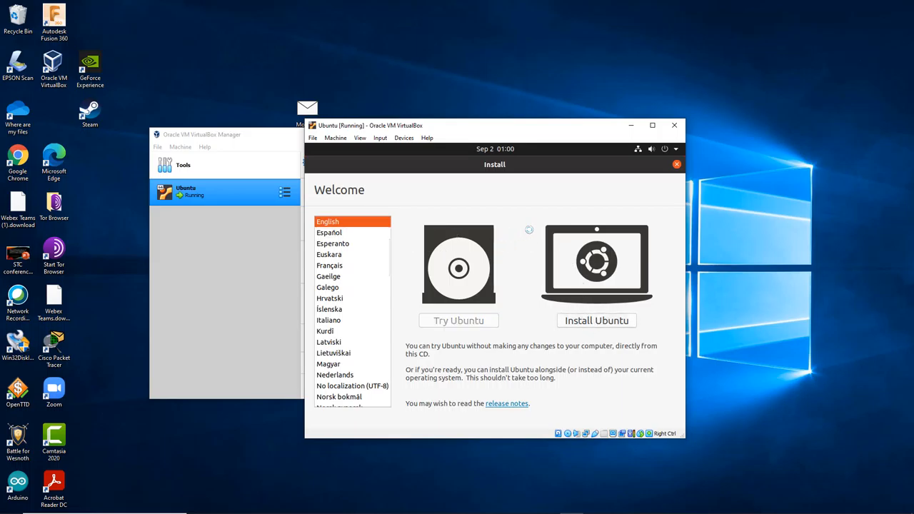
click(597, 320)
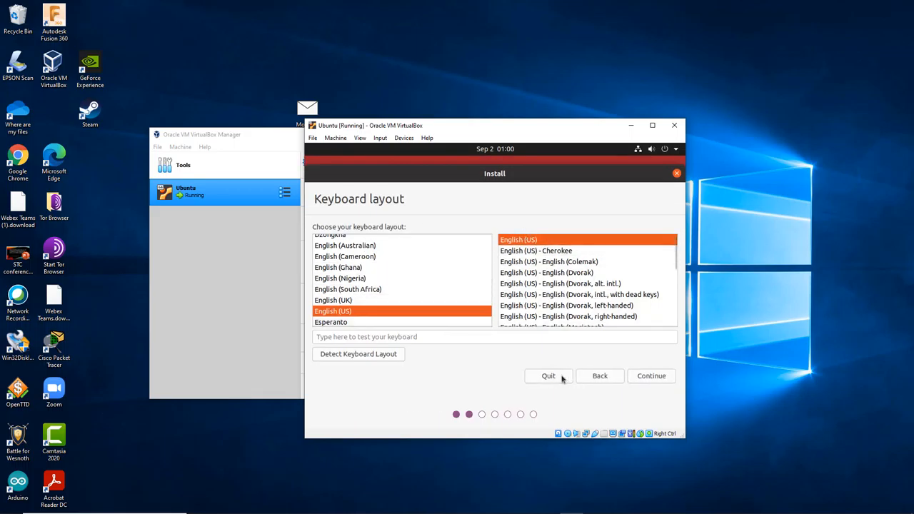
- Accept the English (US) keyboard layout and normal installation with updates downloaded
click(651, 376)
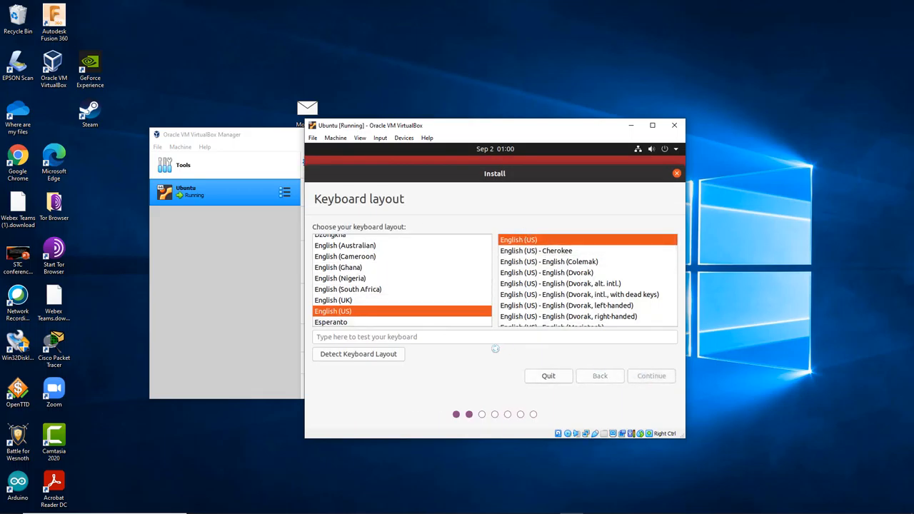
click(651, 375)
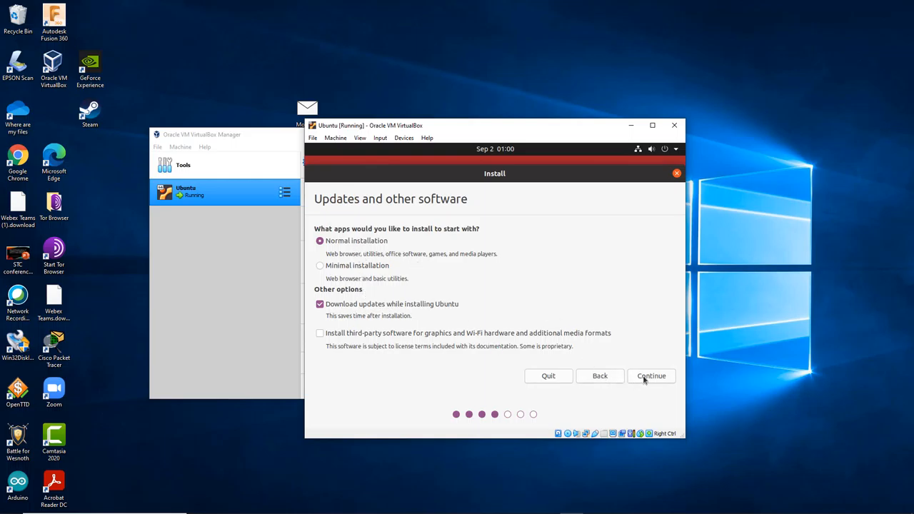
click(651, 376)
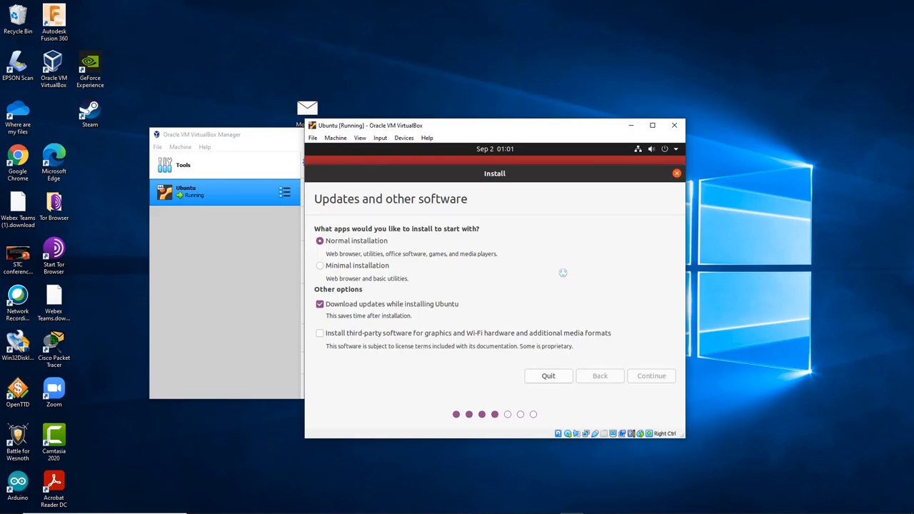
click(651, 376)
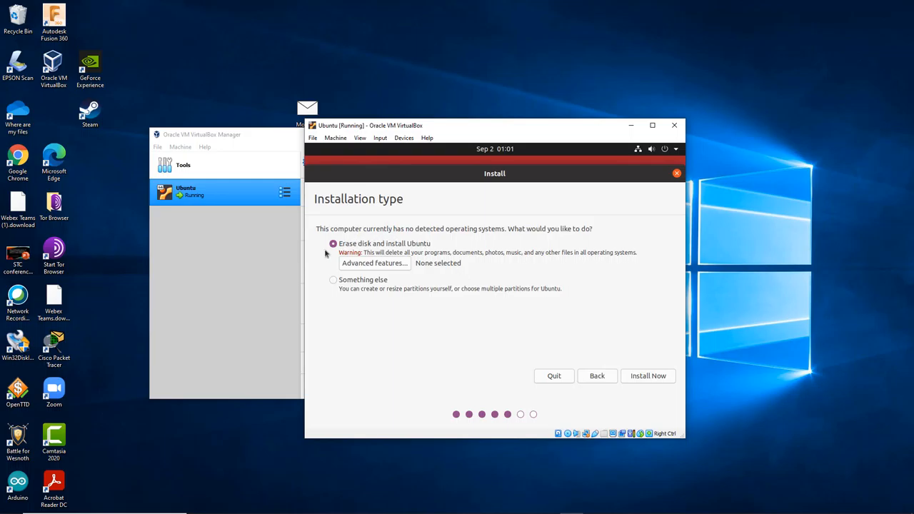
mouse_move(426, 285)
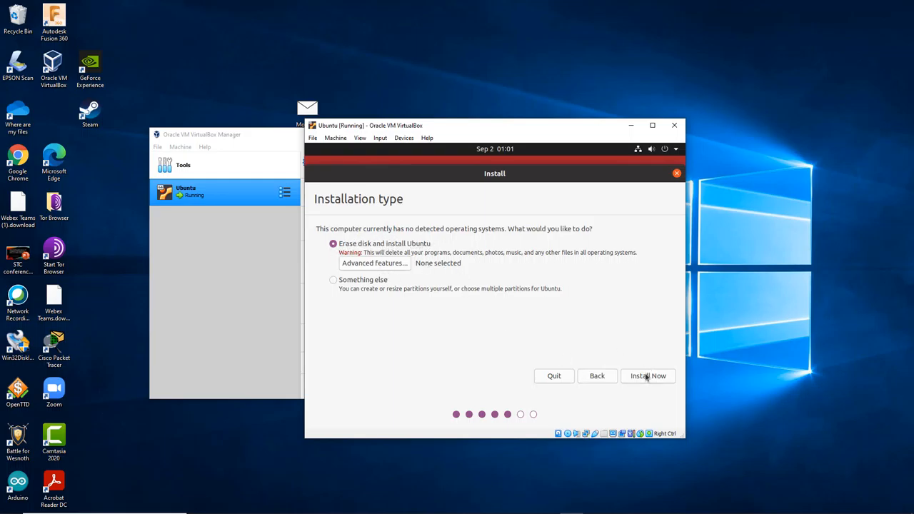
mouse_move(350, 252)
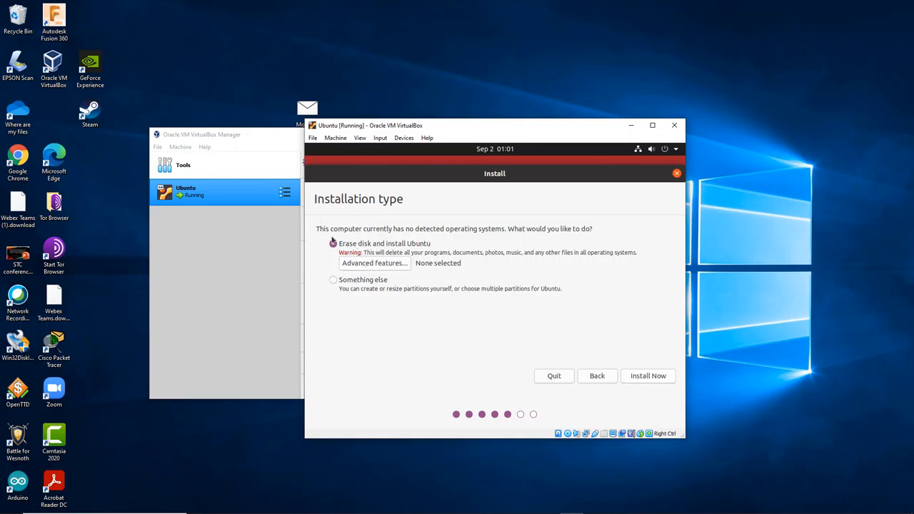
- Keep Erase disk and install Ubuntu, confirm writing changes, and reach the location step
click(332, 243)
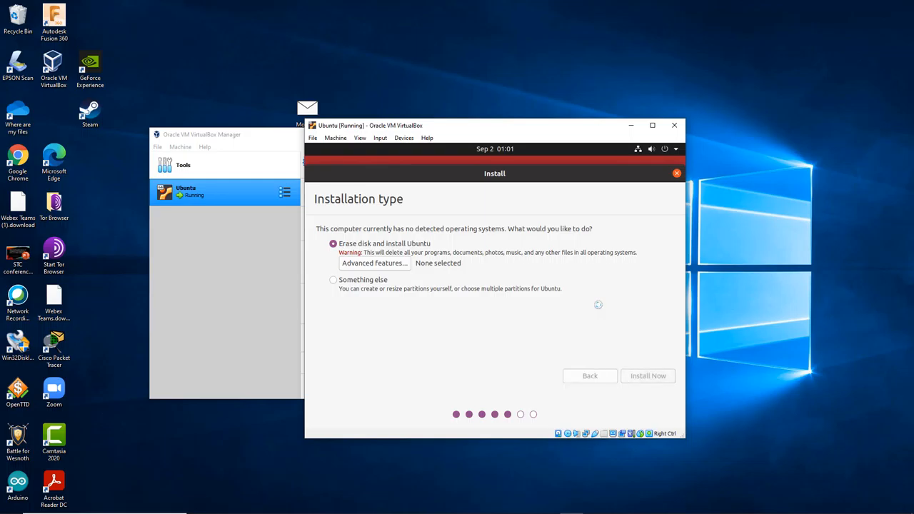
click(647, 376)
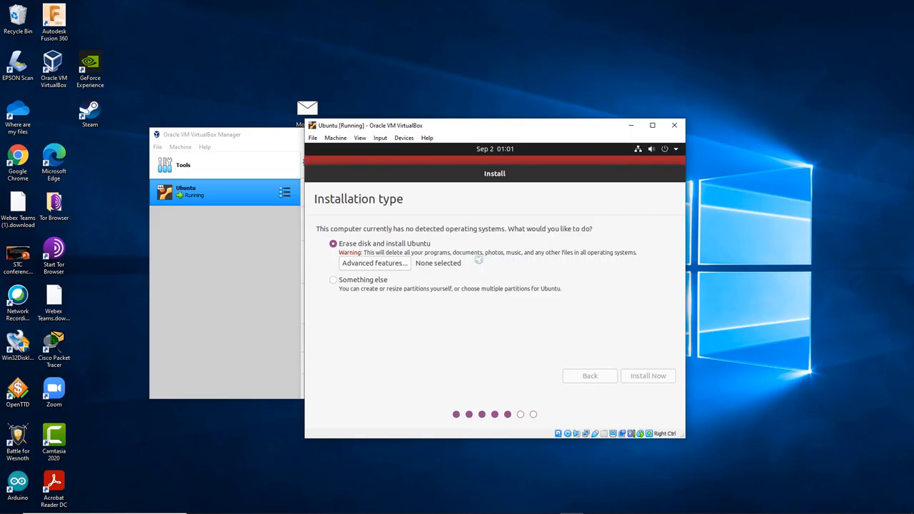
click(647, 376)
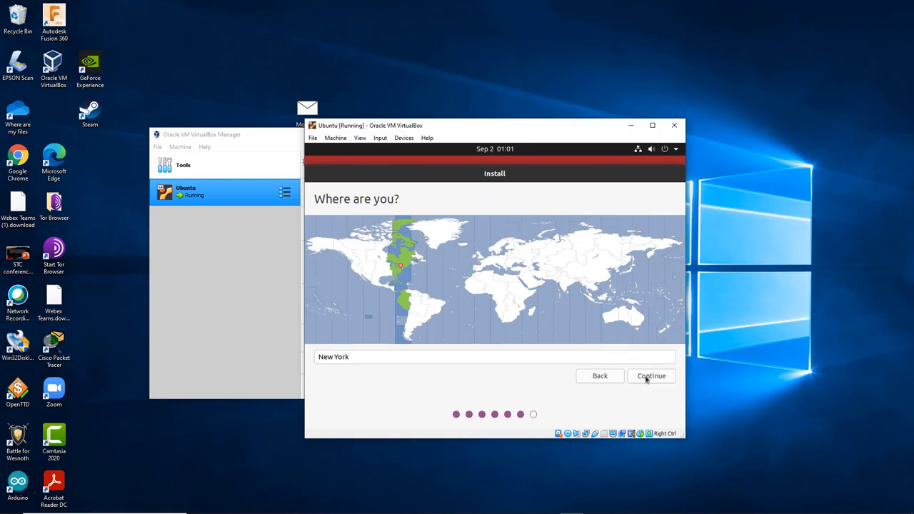
- Accept New York as location and enter the name, replacing it with 'dr' as username
click(651, 375)
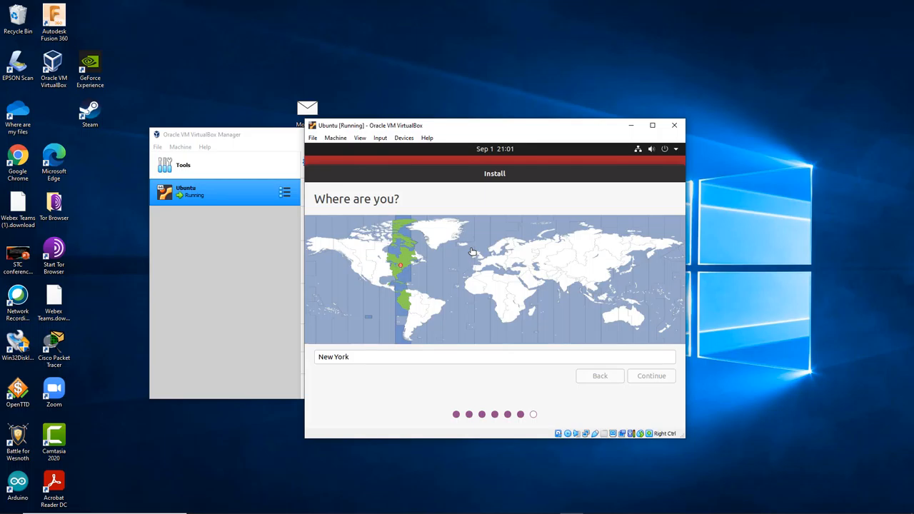
click(651, 375)
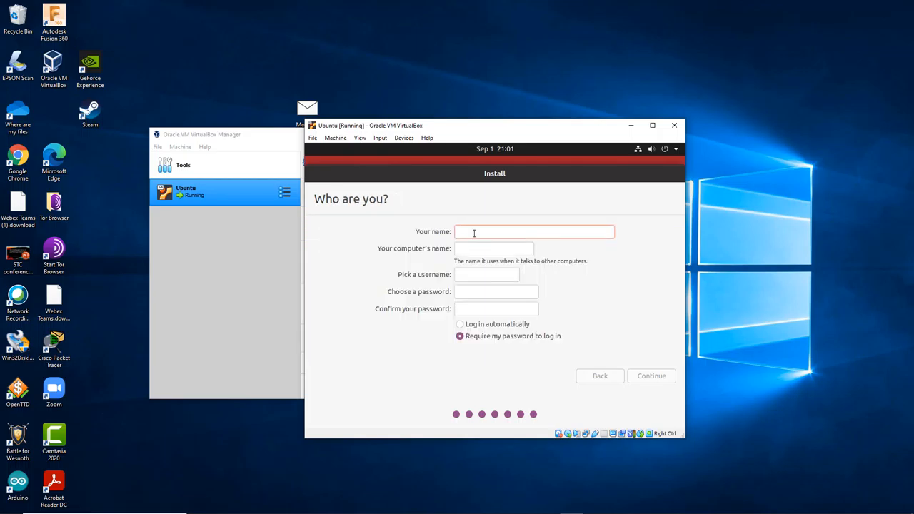
text(D)
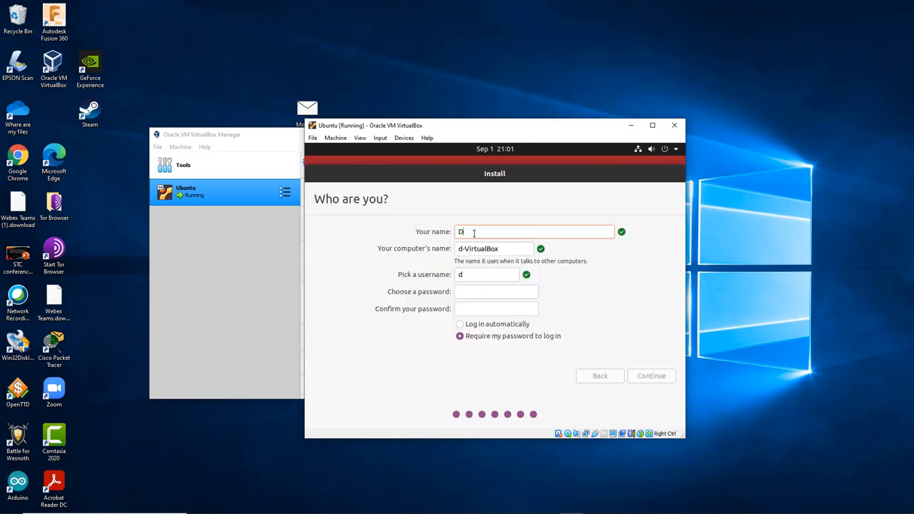
text(r H H)
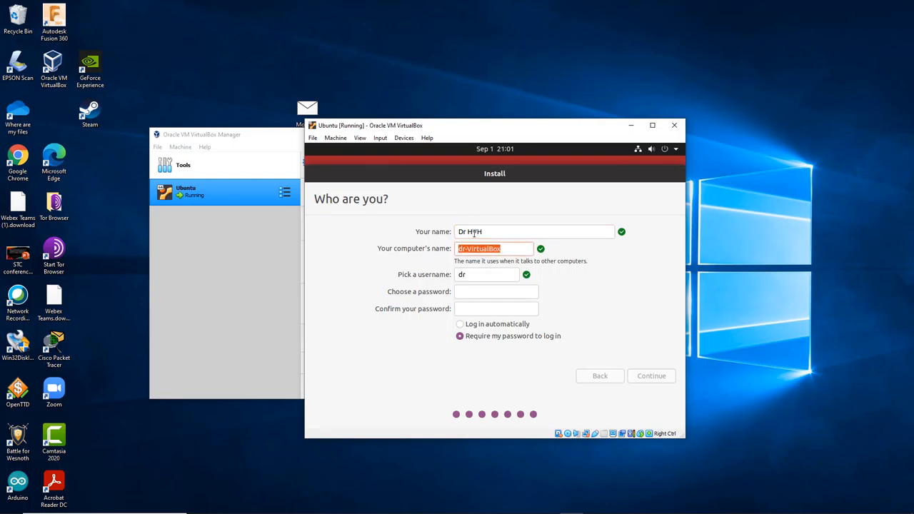
click(488, 274)
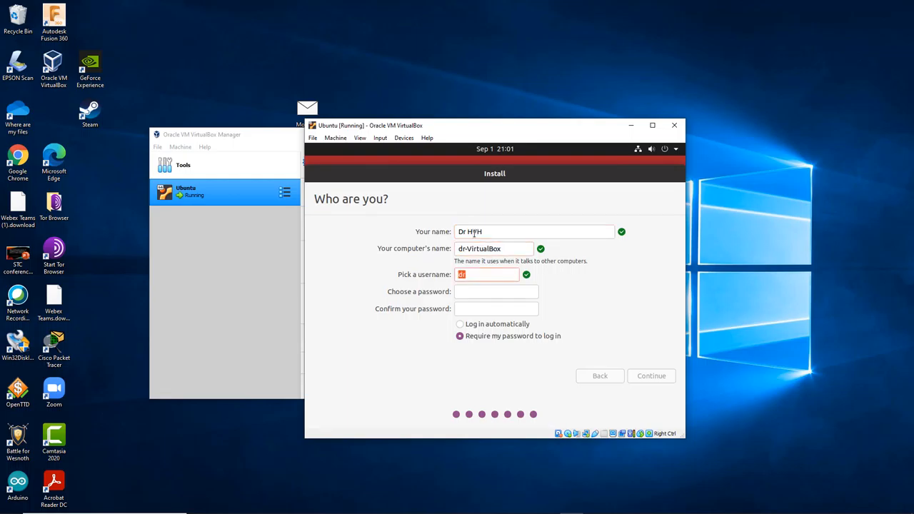
click(463, 274)
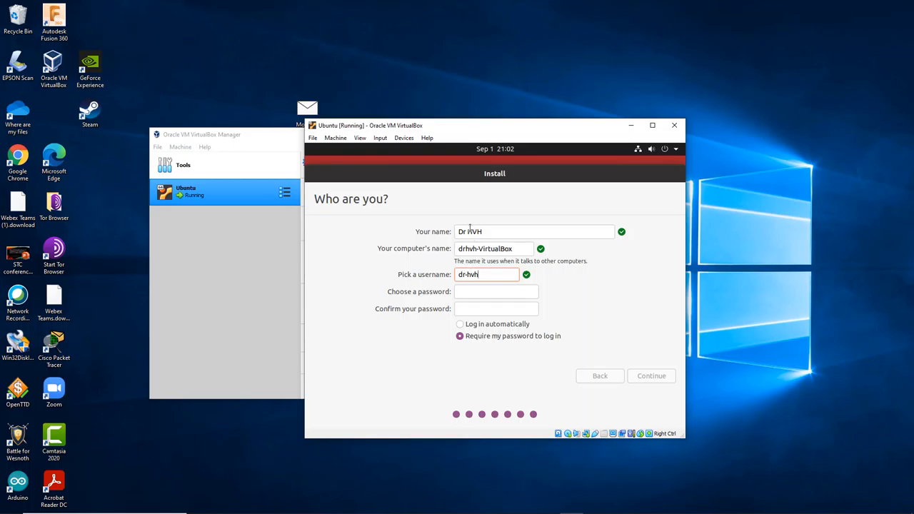
triple_click(534, 231)
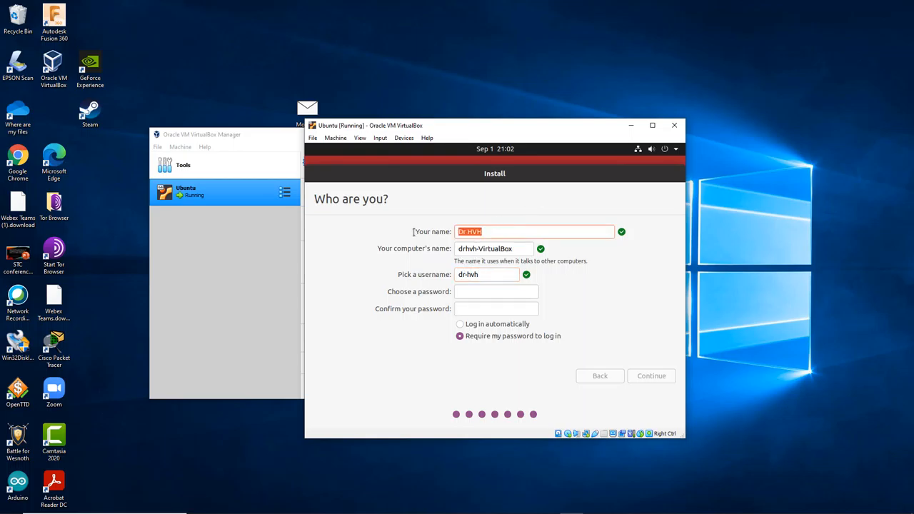
text(dr-hvh)
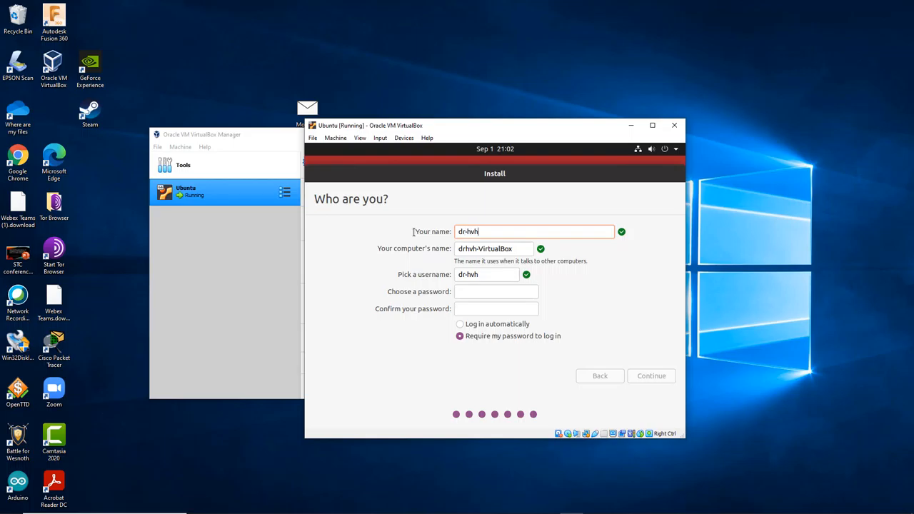
click(496, 291)
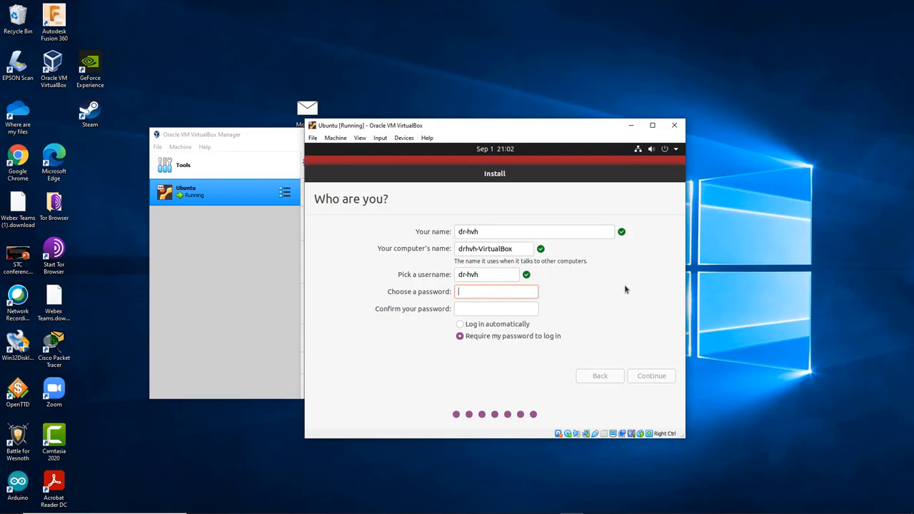
text(password)
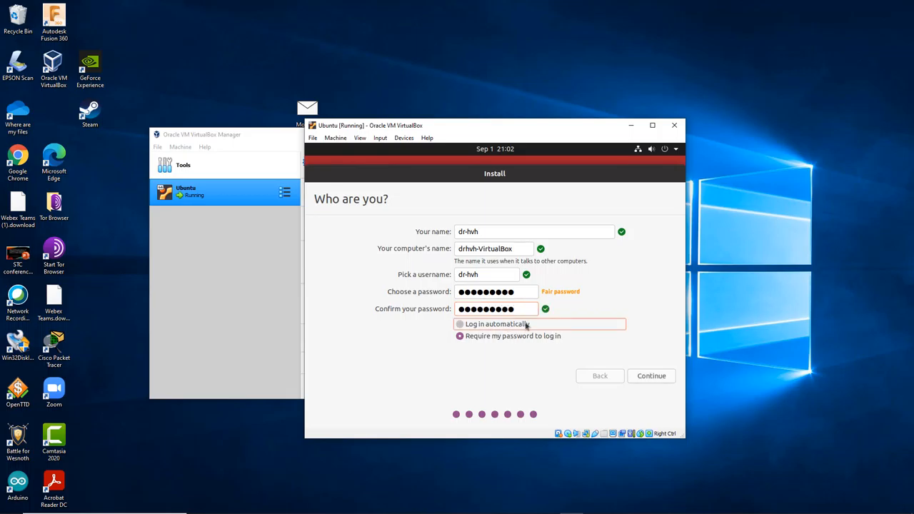
click(460, 323)
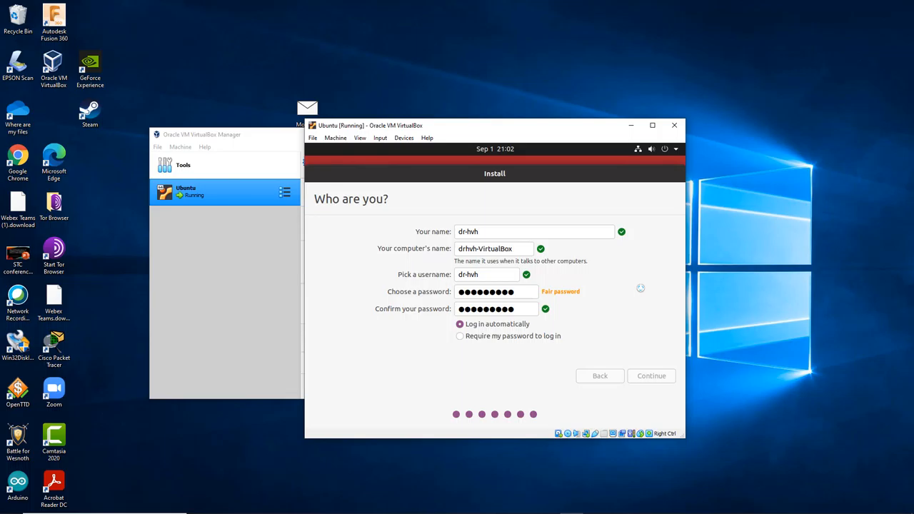
click(651, 376)
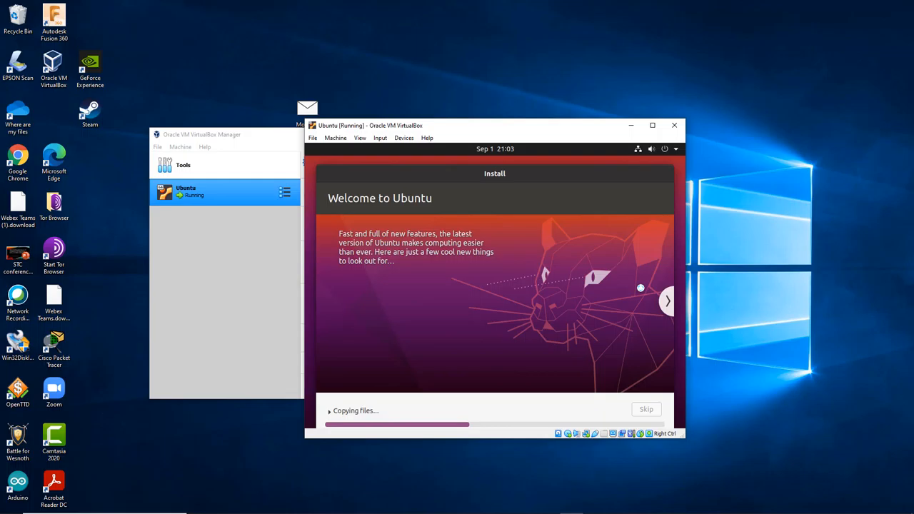
- Browse the installer slideshow while files copy until installation completes
click(667, 300)
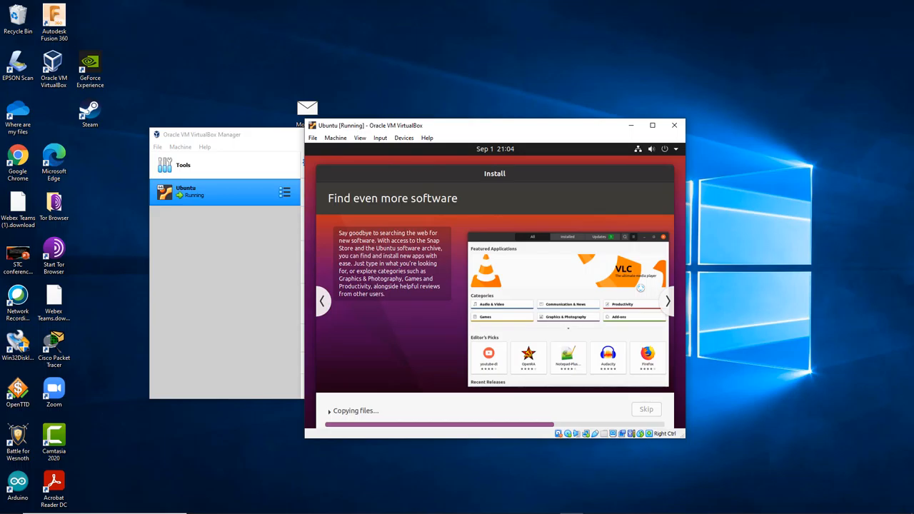
click(666, 299)
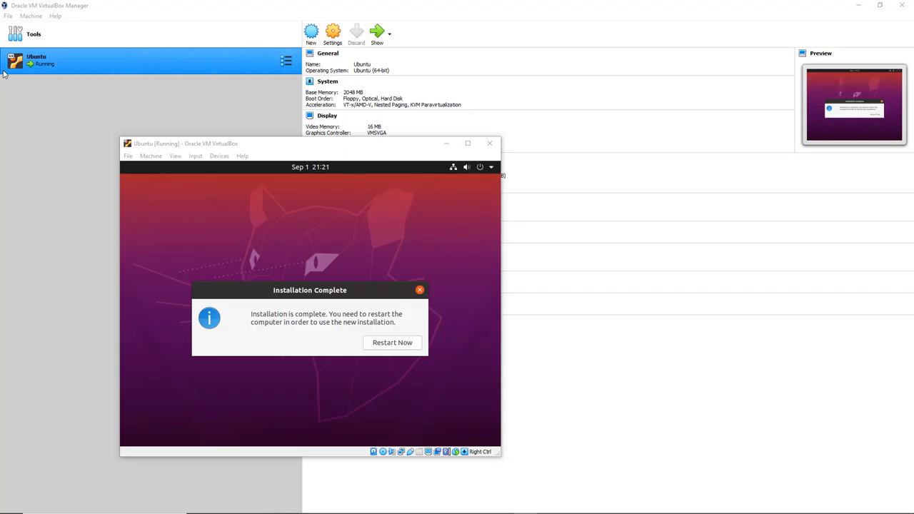
mouse_move(303, 203)
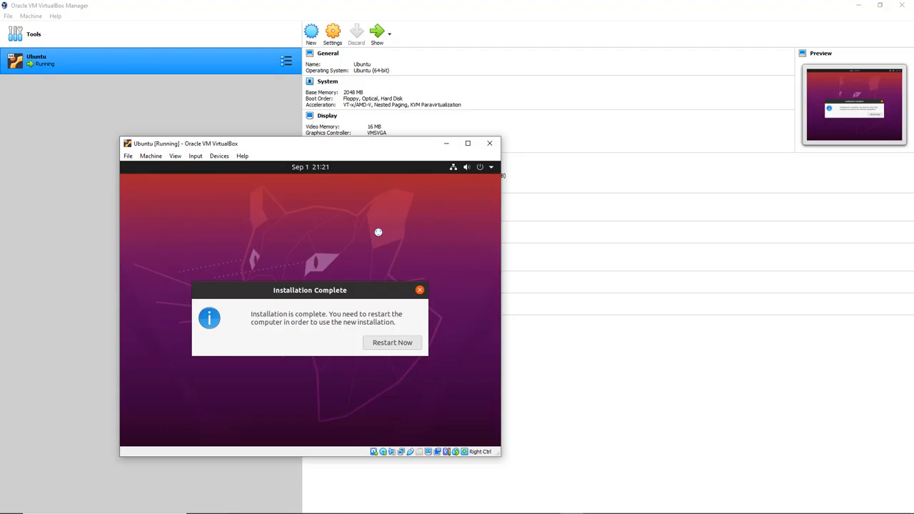
- Restart the installed Ubuntu machine and move its window to the centre of the desktop
drag(186, 142, 175, 122)
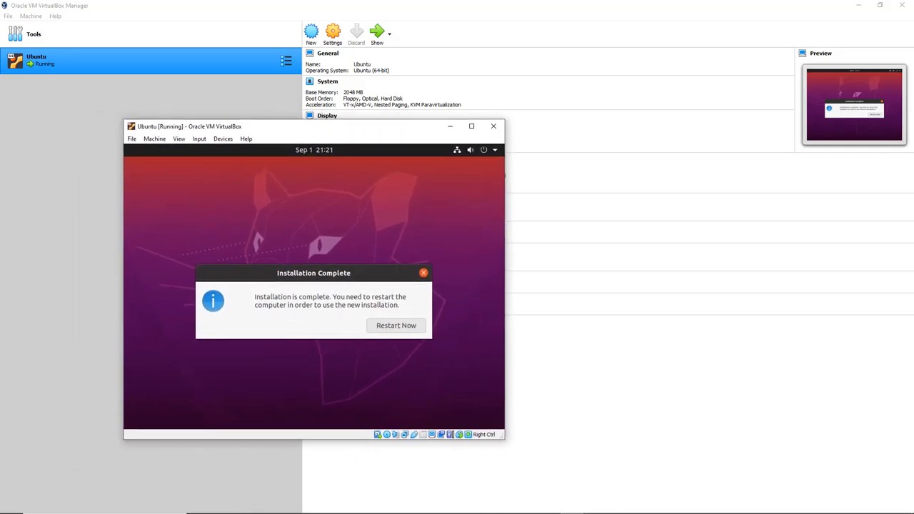
click(396, 326)
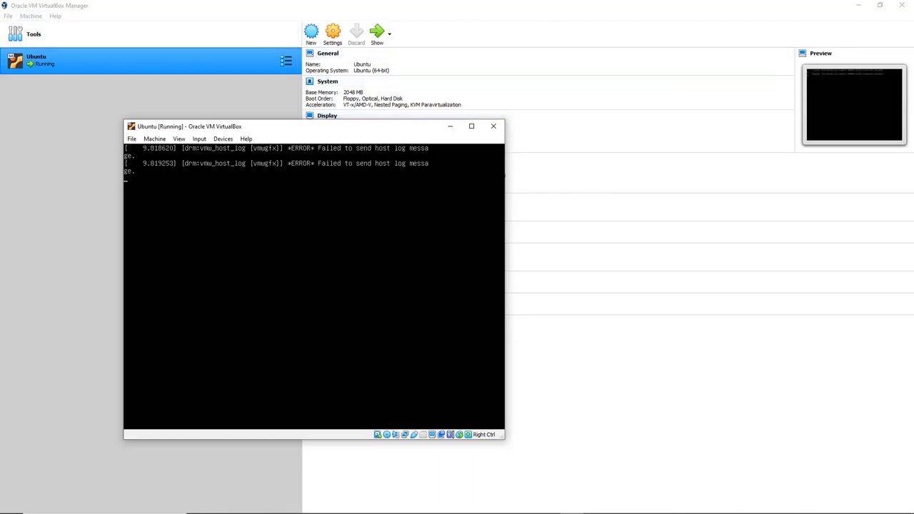
mouse_move(267, 119)
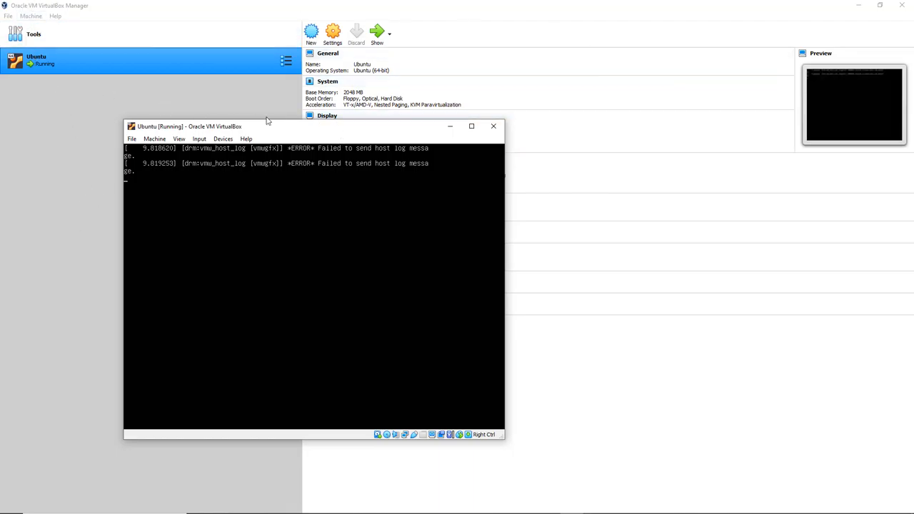
drag(264, 125, 426, 115)
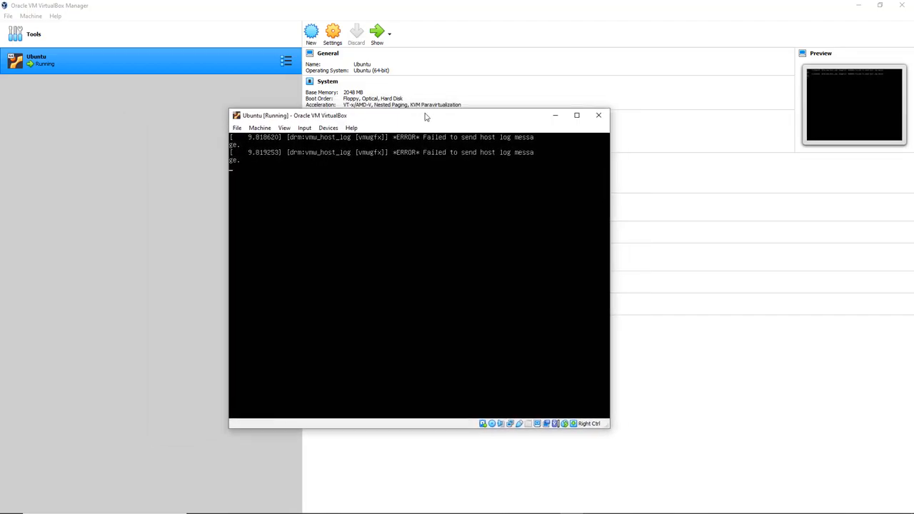
drag(426, 115, 417, 120)
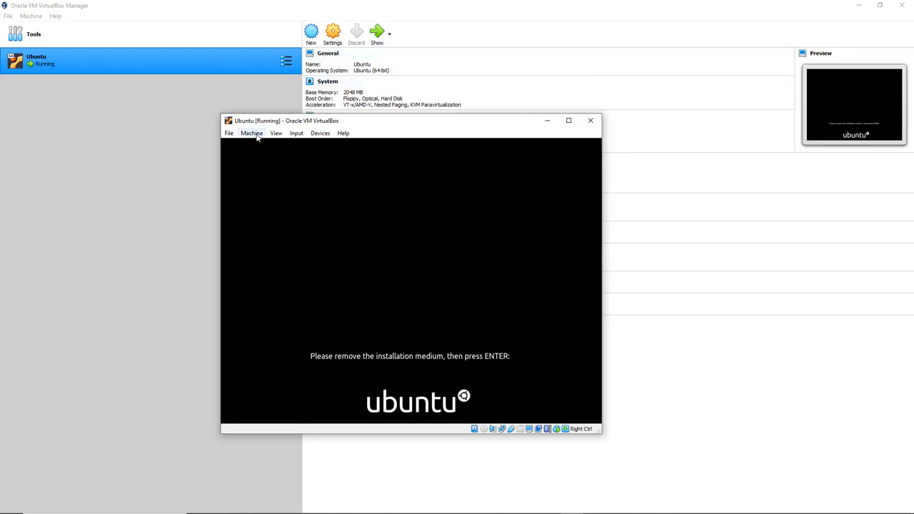
- Eject the Ubuntu ISO from the optical drive and continue booting to the Online Accounts screen
click(320, 134)
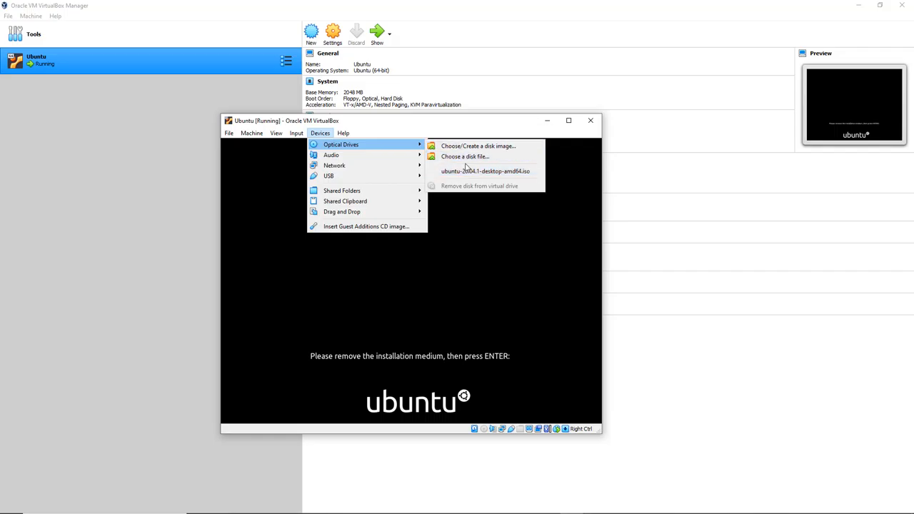
click(423, 126)
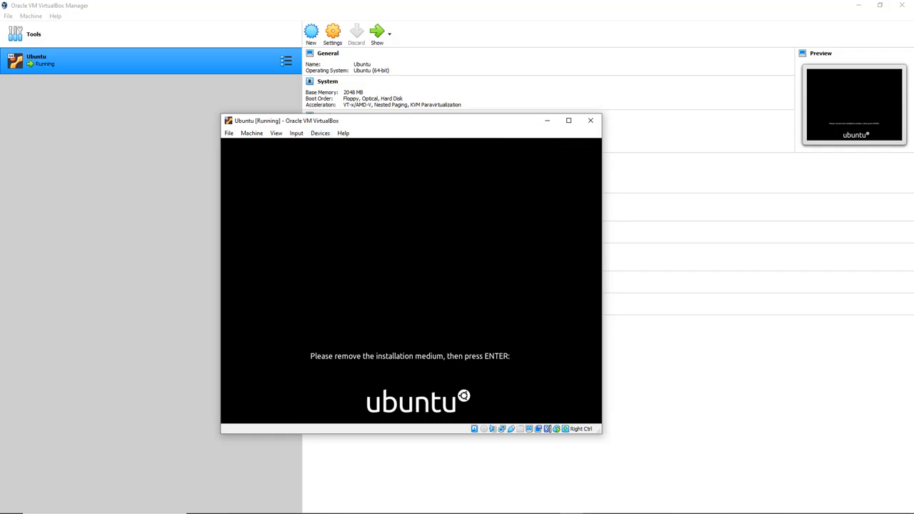
key(enter)
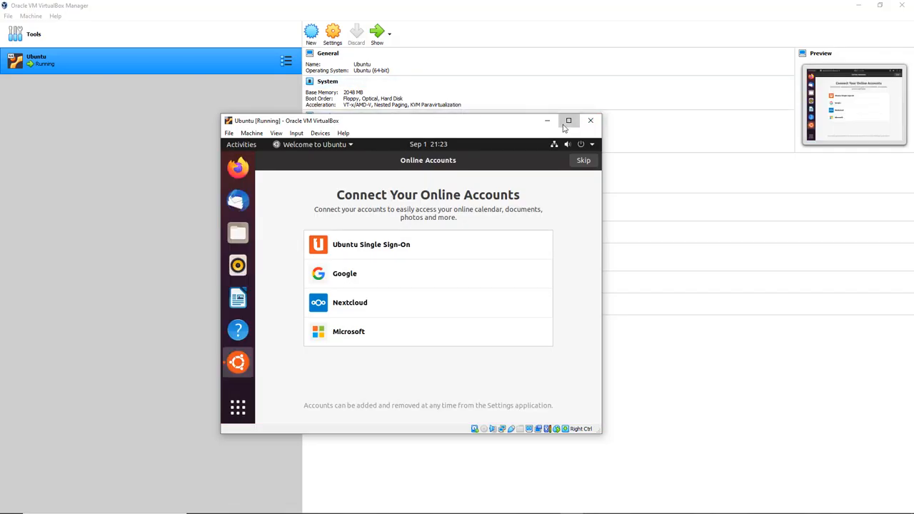
- Maximize the VM window and skip through Online Accounts, info sharing and privacy to Done
click(569, 120)
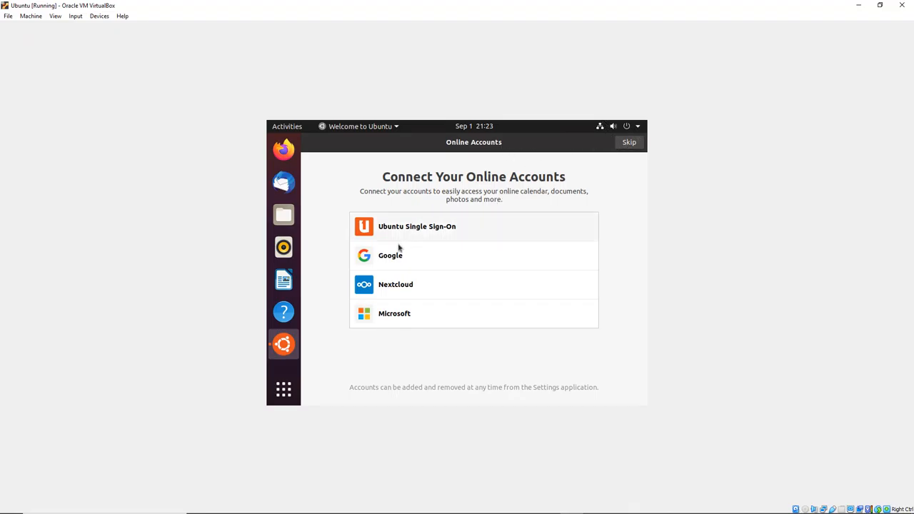
mouse_move(433, 283)
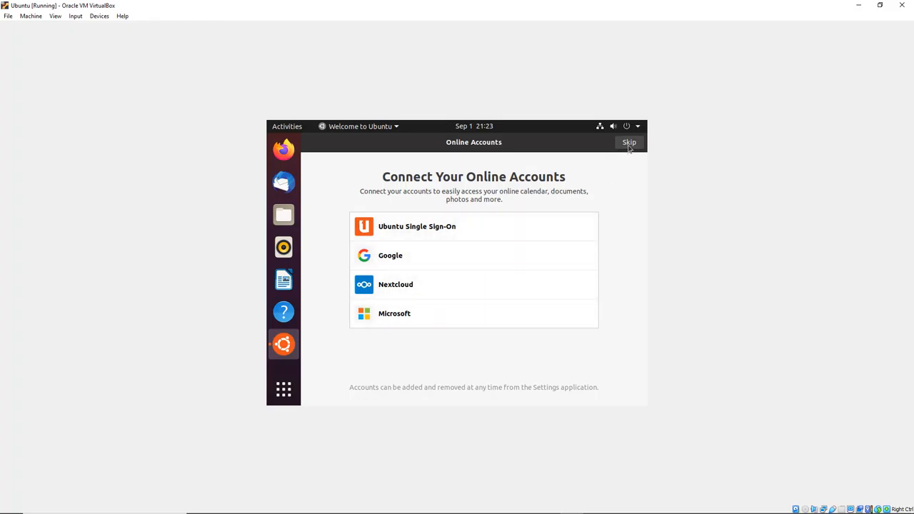
click(629, 143)
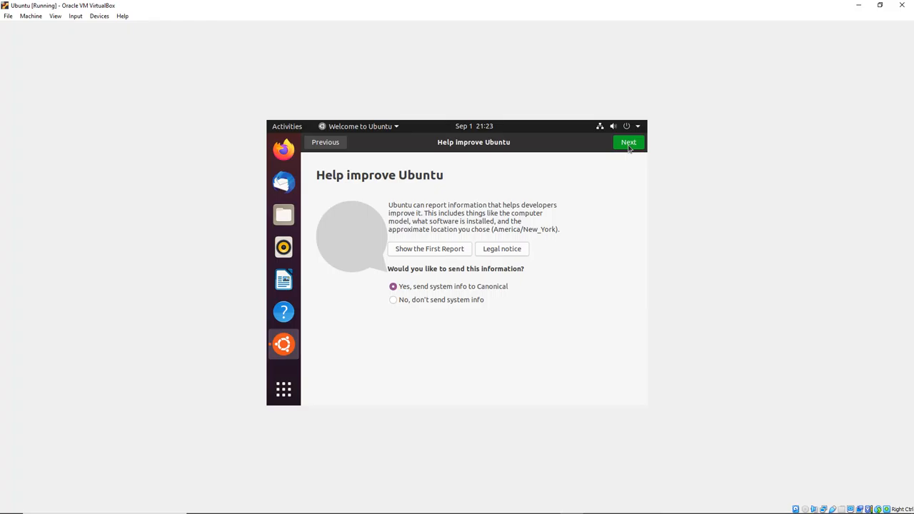
click(628, 143)
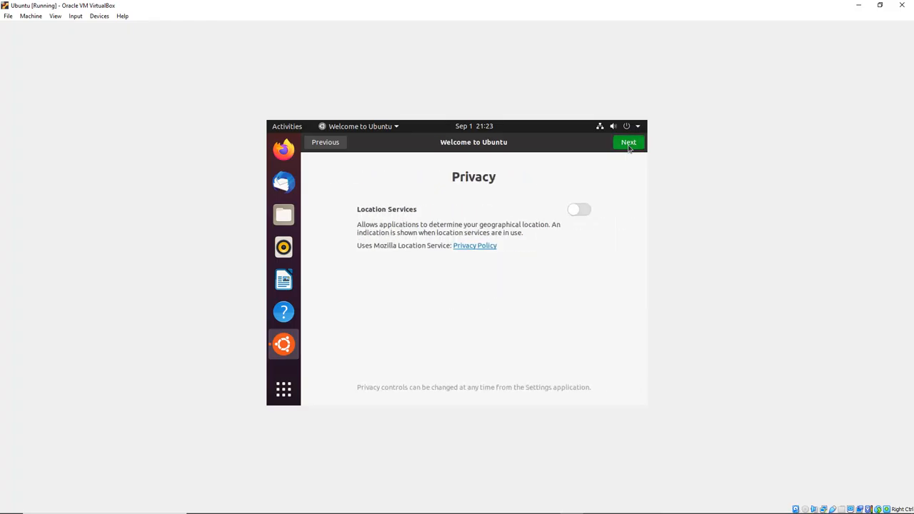
click(629, 143)
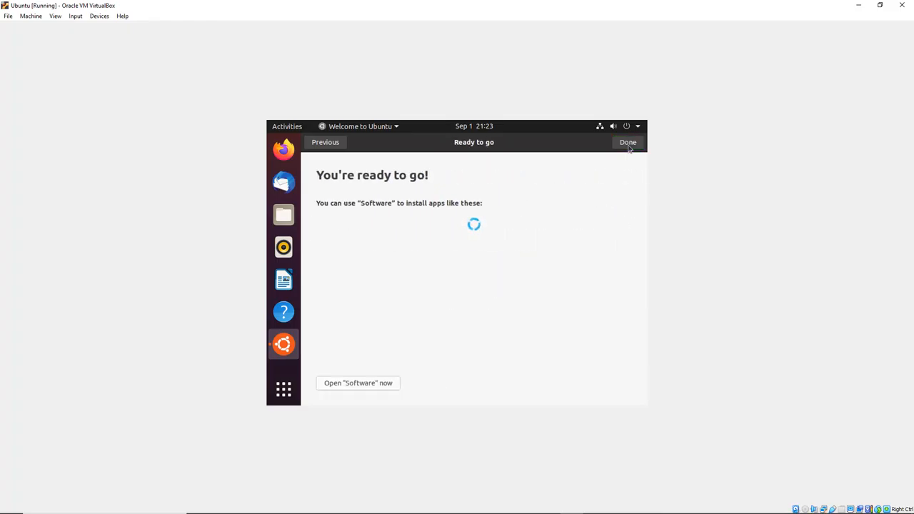
click(627, 143)
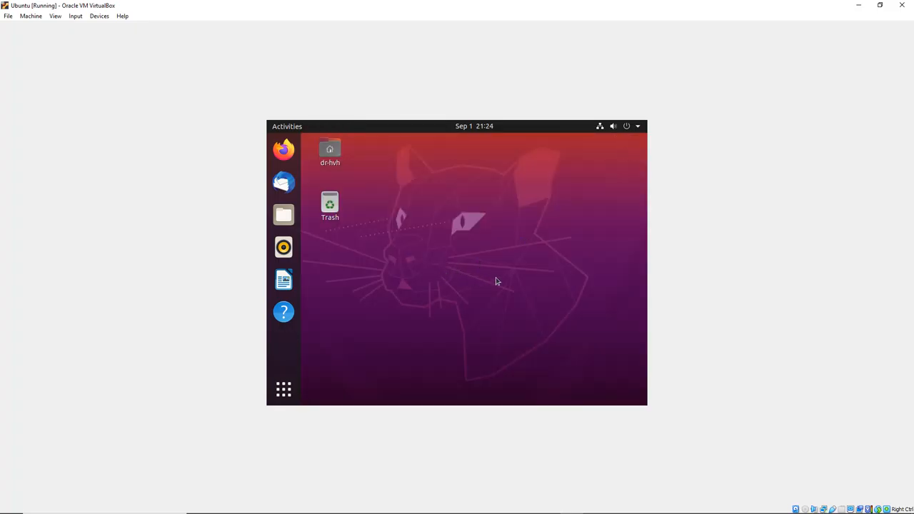
mouse_move(283, 279)
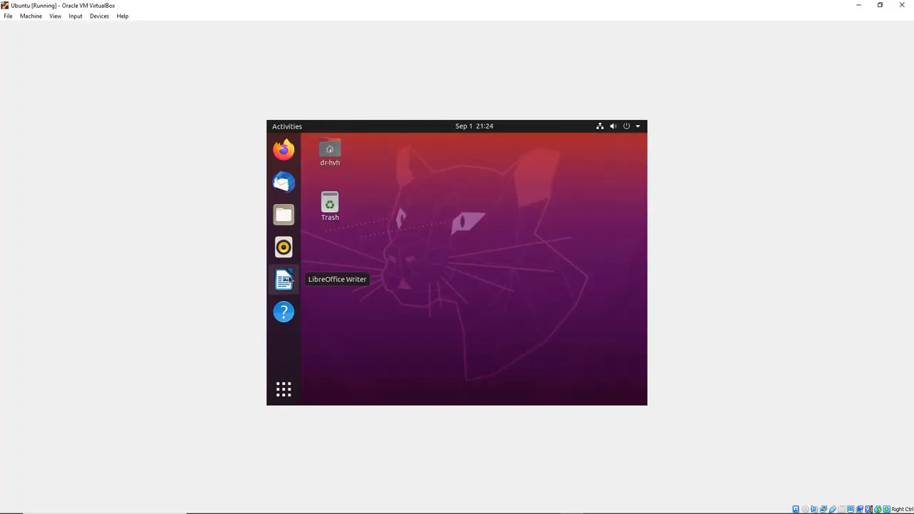
mouse_move(283, 150)
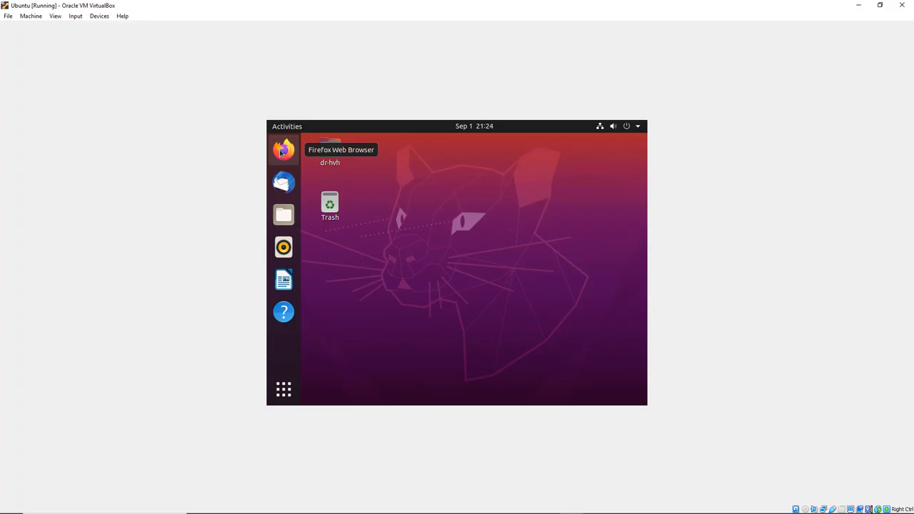
mouse_move(283, 312)
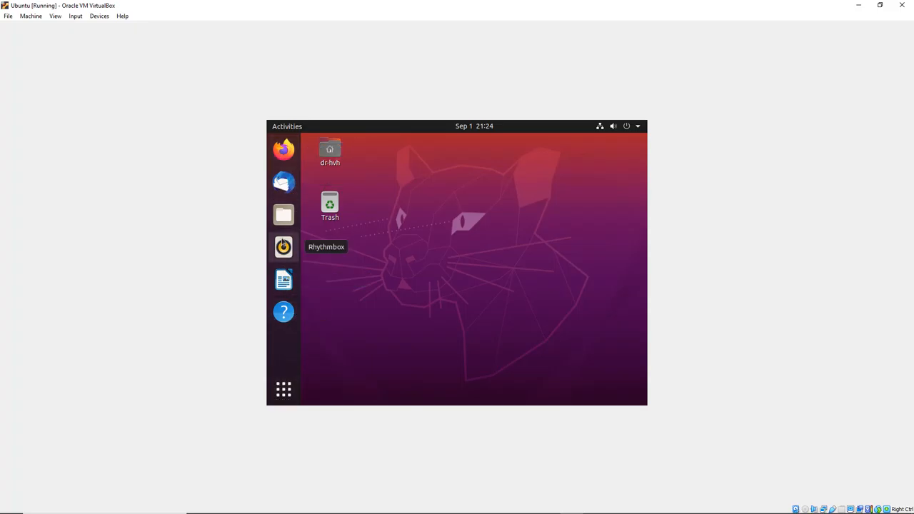
mouse_move(283, 389)
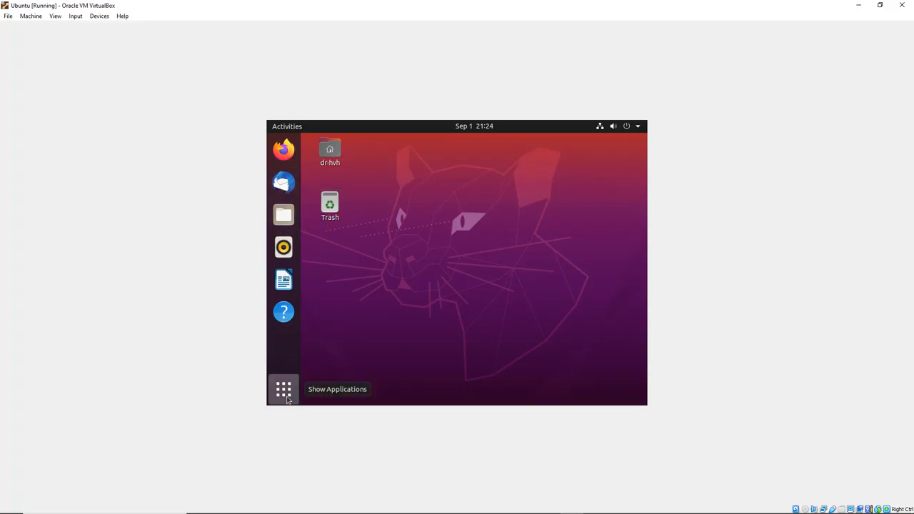
- Briefly show the applications grid, then return to the desktop via Activities
click(283, 389)
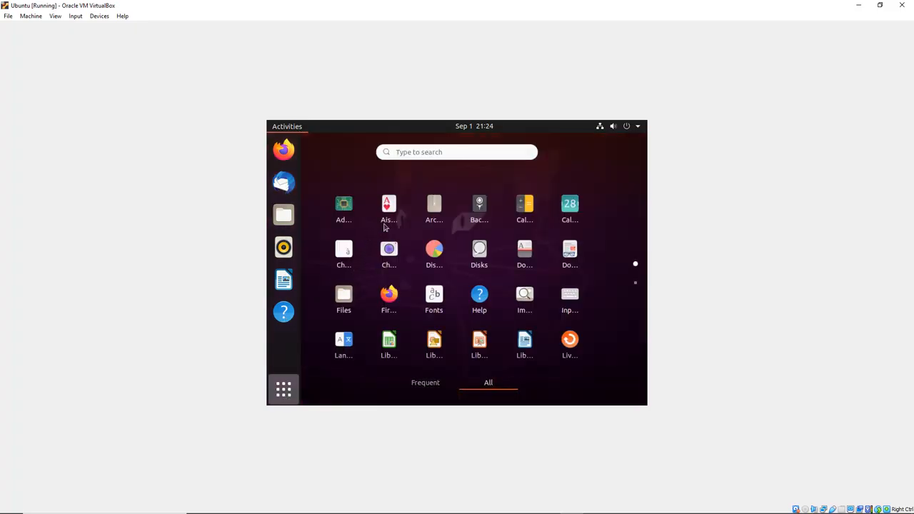
mouse_move(484, 274)
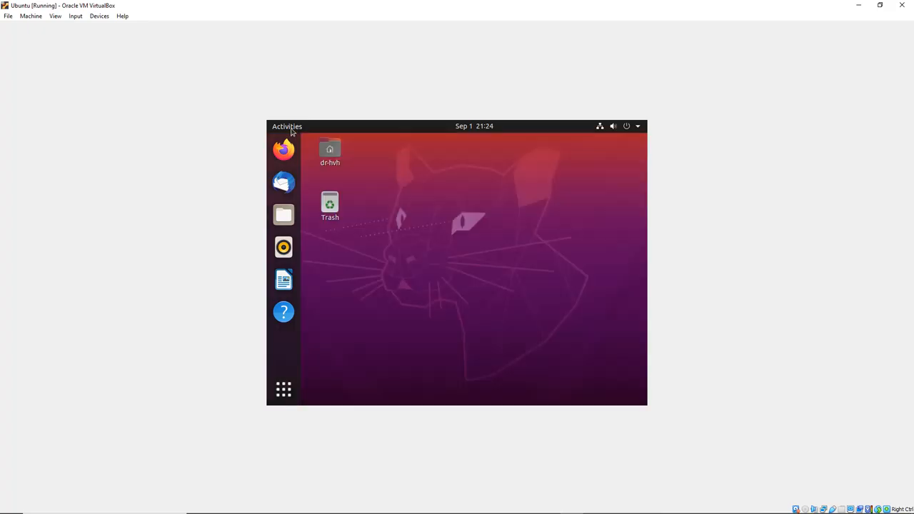
click(286, 125)
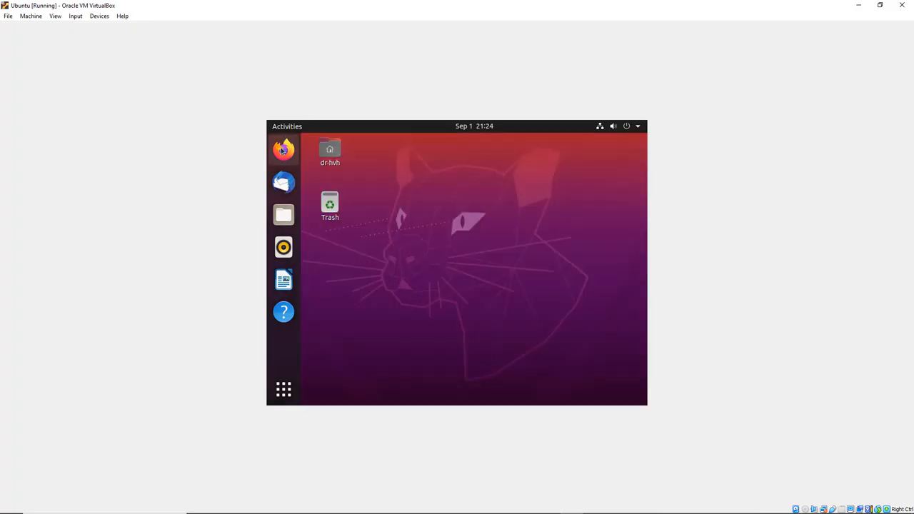
mouse_move(282, 311)
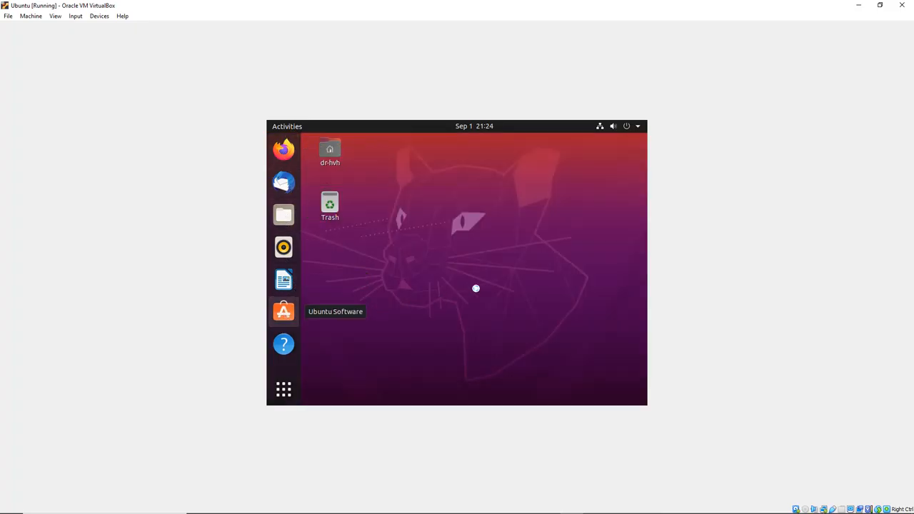
- Launch Ubuntu Software from the dock and choose Remind Me Later for the 121 MB of updates
click(282, 312)
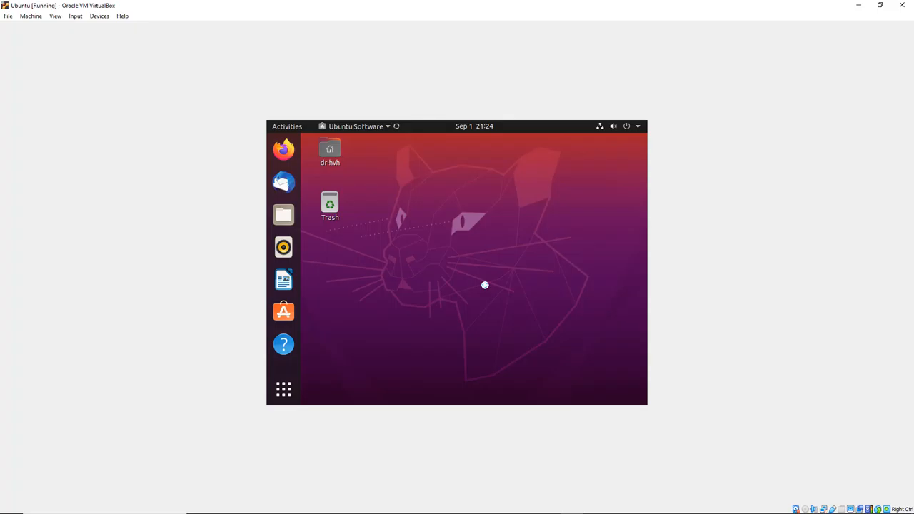
mouse_move(474, 248)
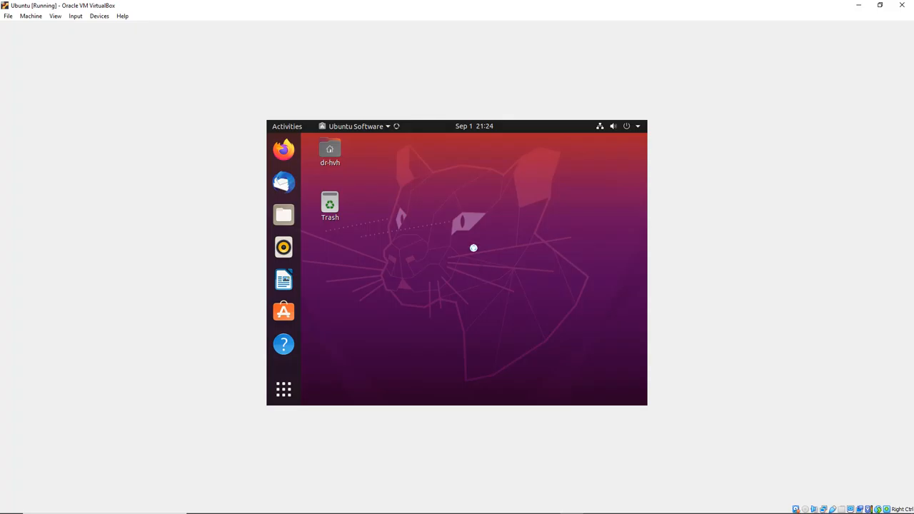
mouse_move(462, 164)
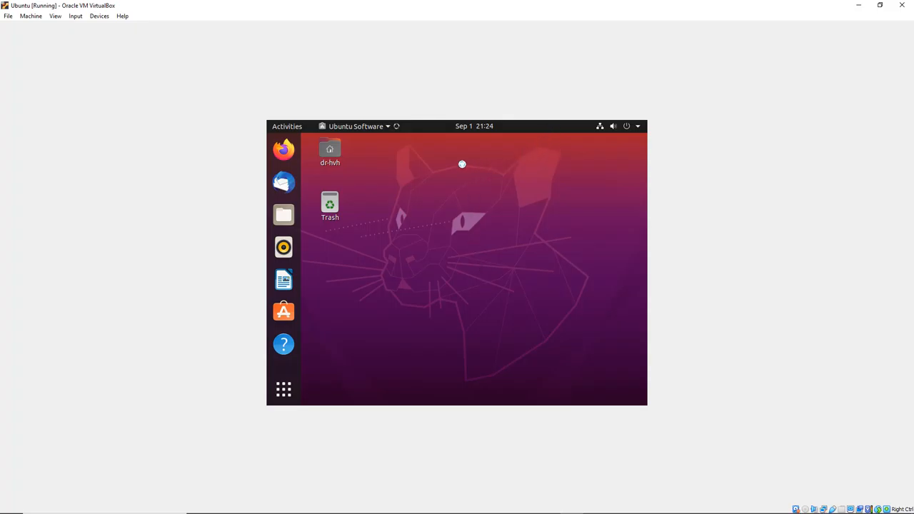
mouse_move(466, 129)
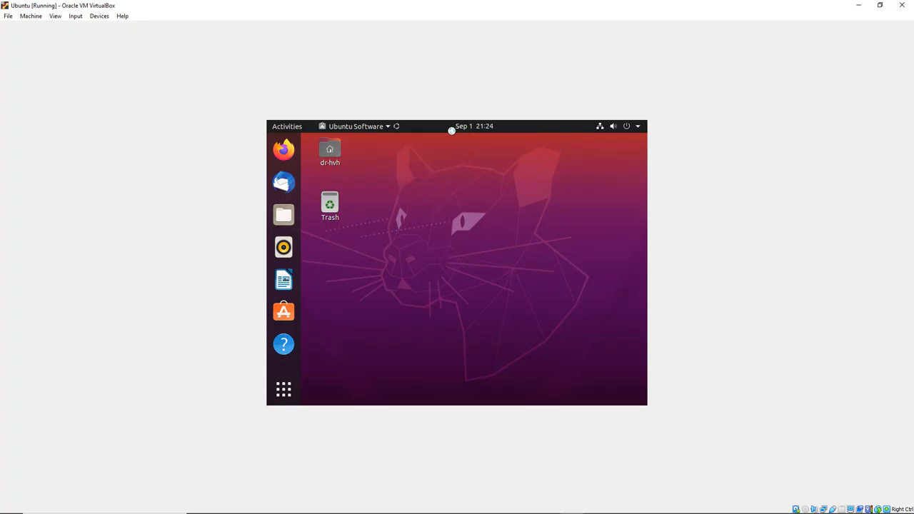
mouse_move(611, 245)
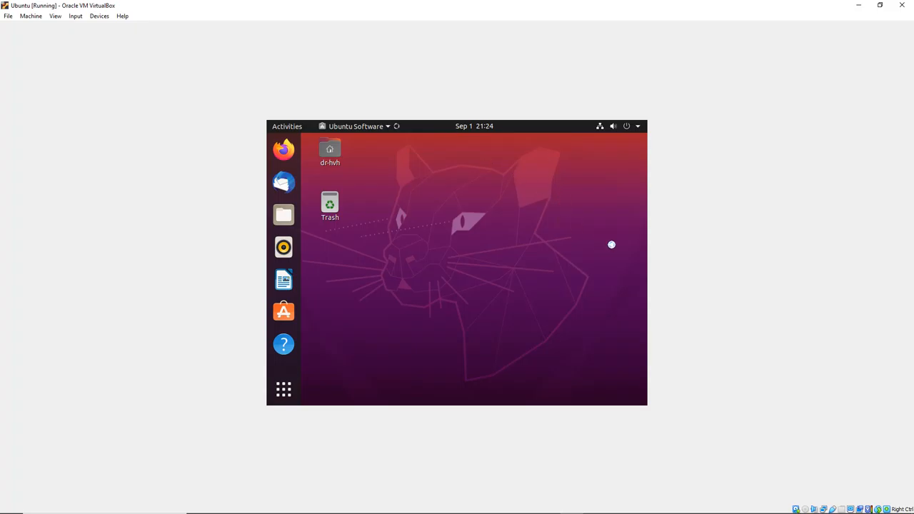
mouse_move(440, 322)
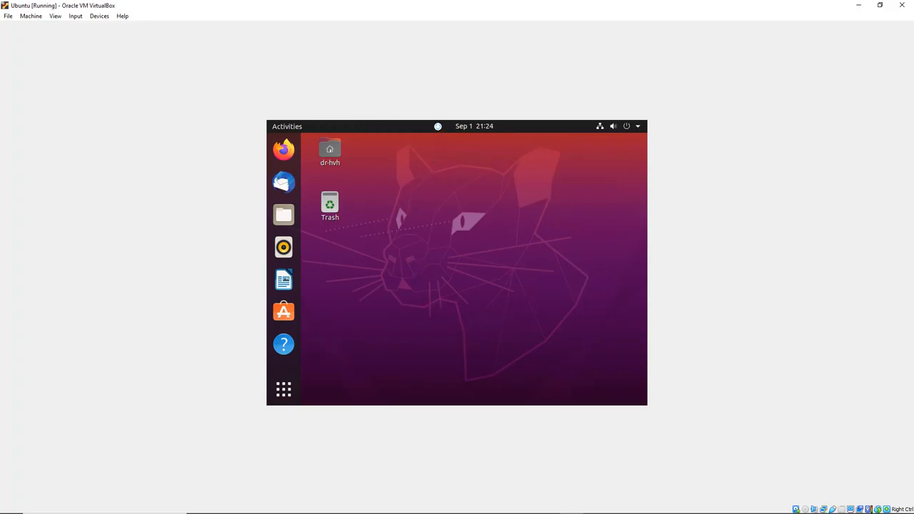
click(283, 311)
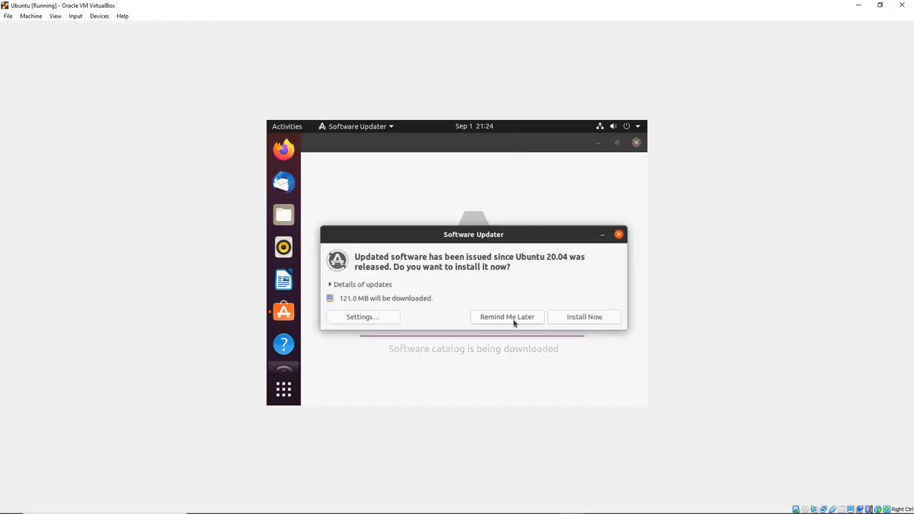
click(506, 317)
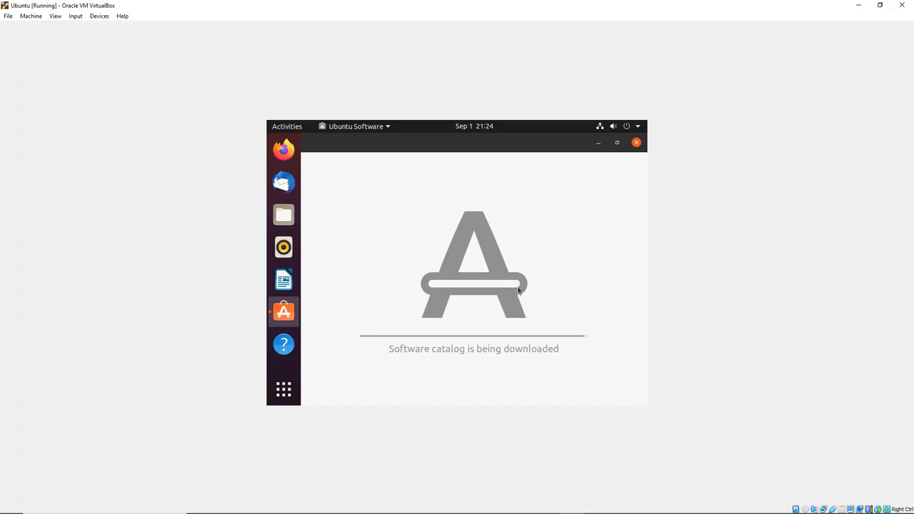
mouse_move(445, 202)
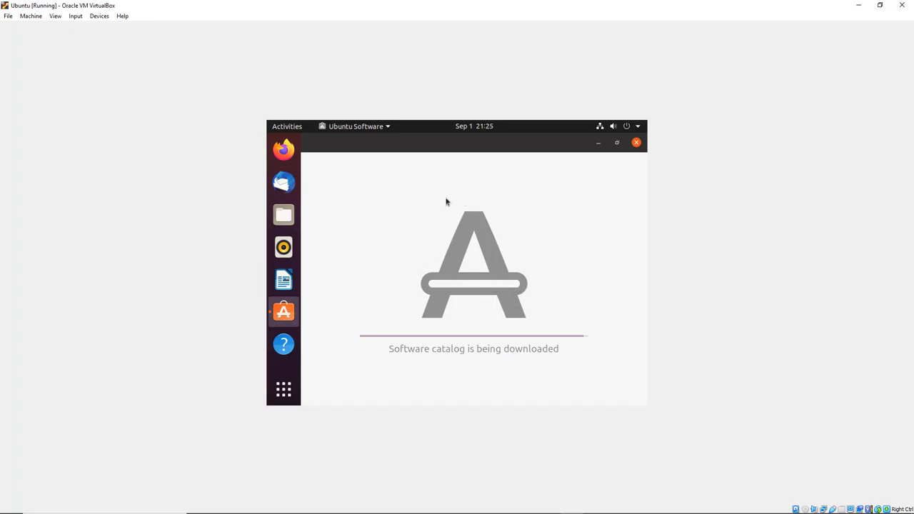
mouse_move(457, 296)
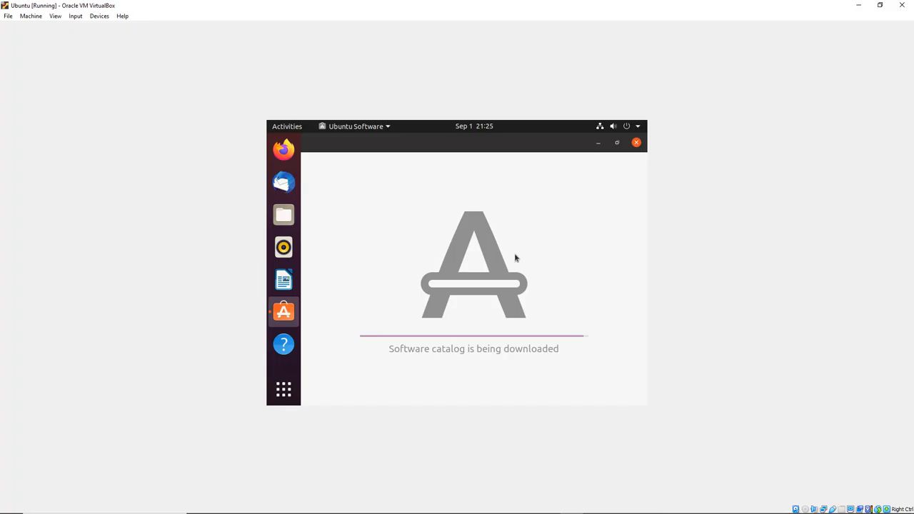
mouse_move(524, 251)
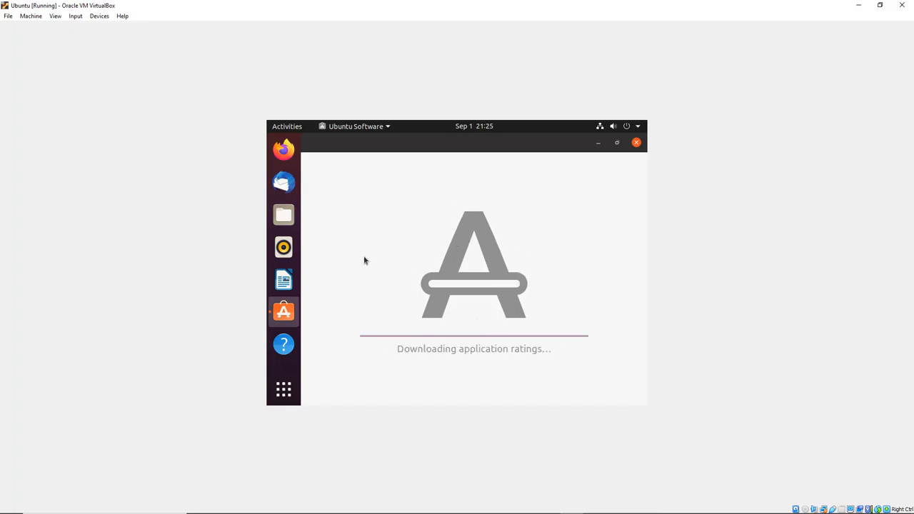
mouse_move(593, 308)
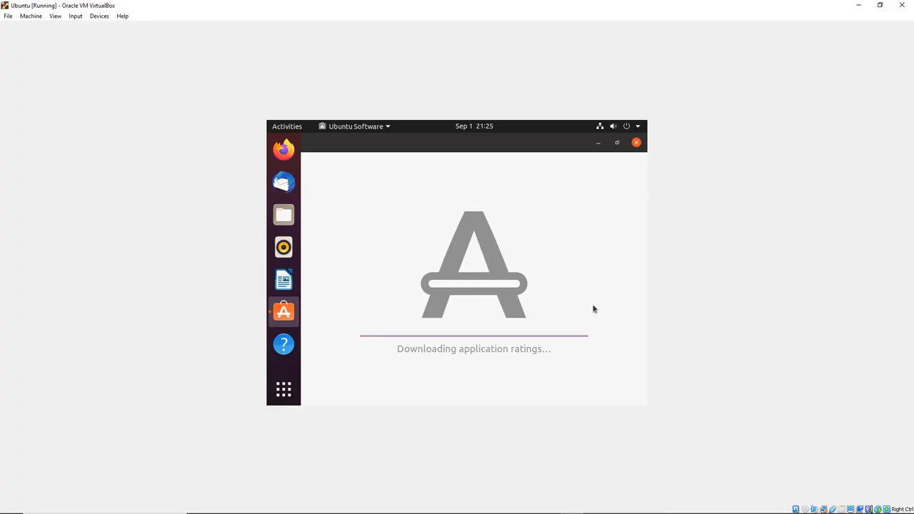
mouse_move(438, 239)
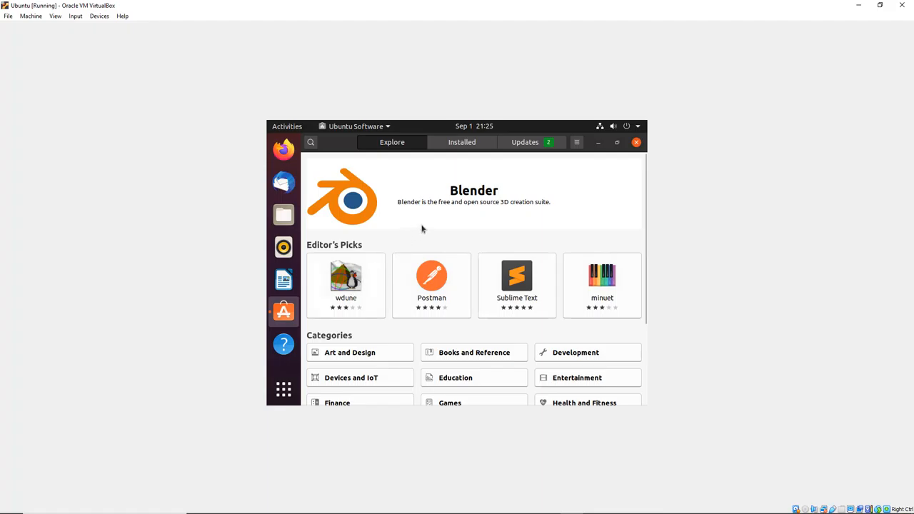
scroll(down, 3)
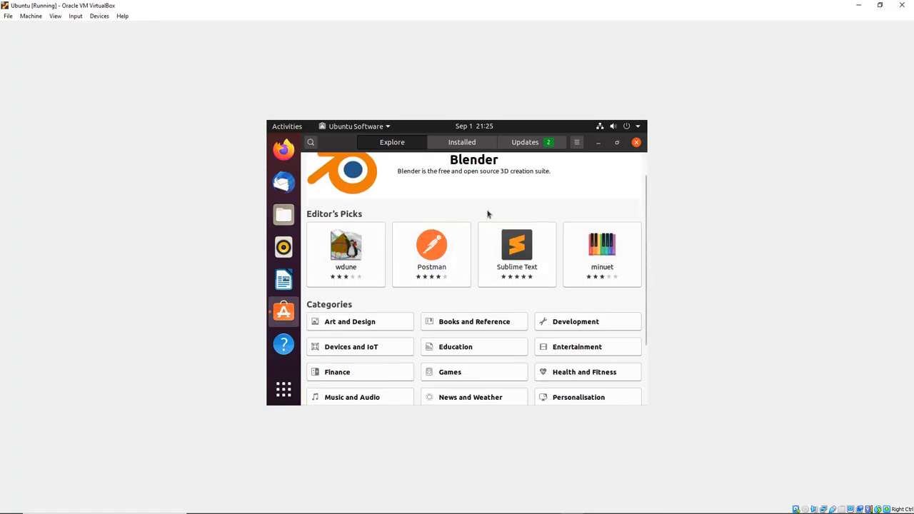
scroll(down, 3)
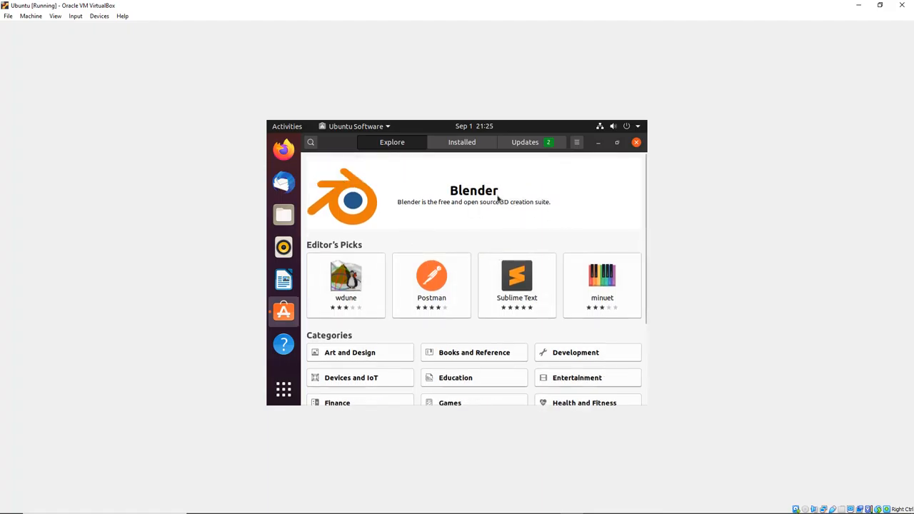
mouse_move(477, 243)
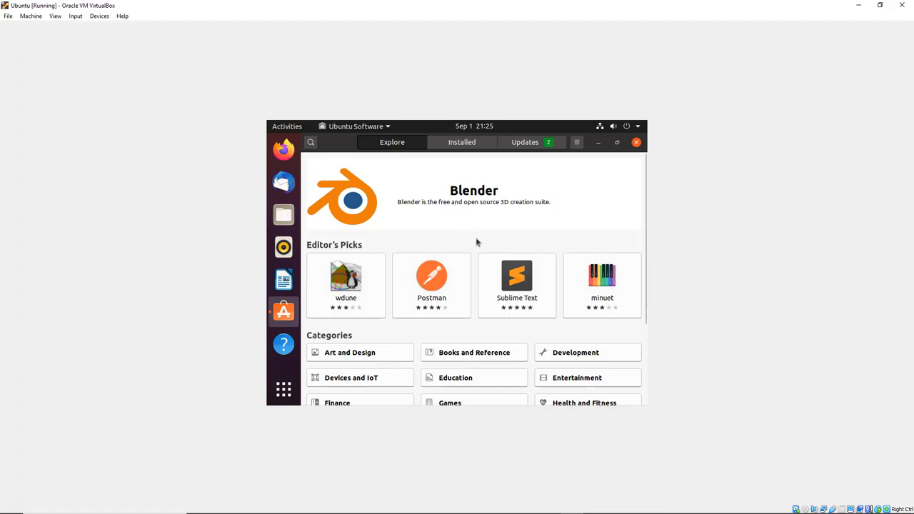
mouse_move(471, 247)
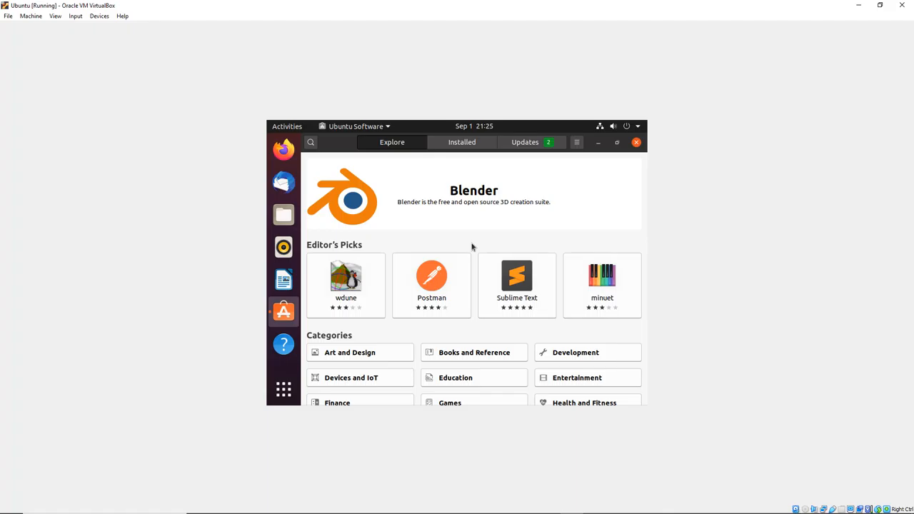
scroll(down, 3)
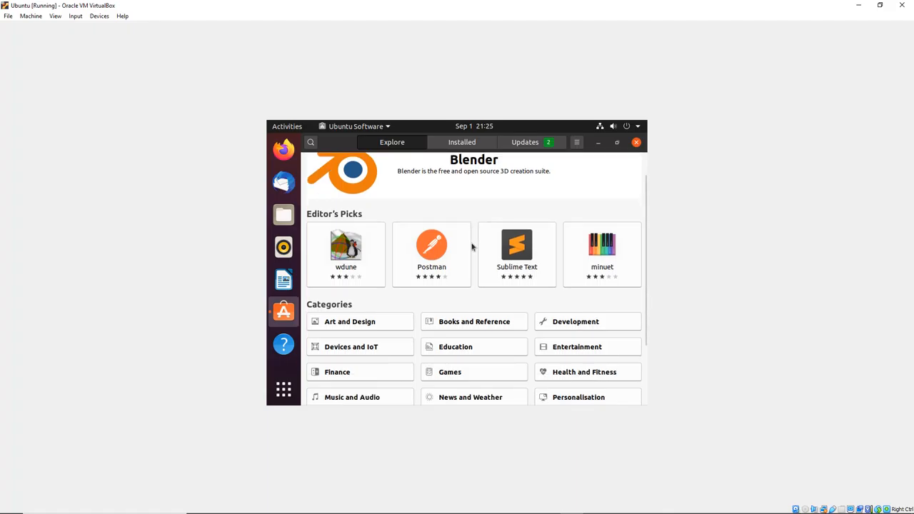
scroll(down, 3)
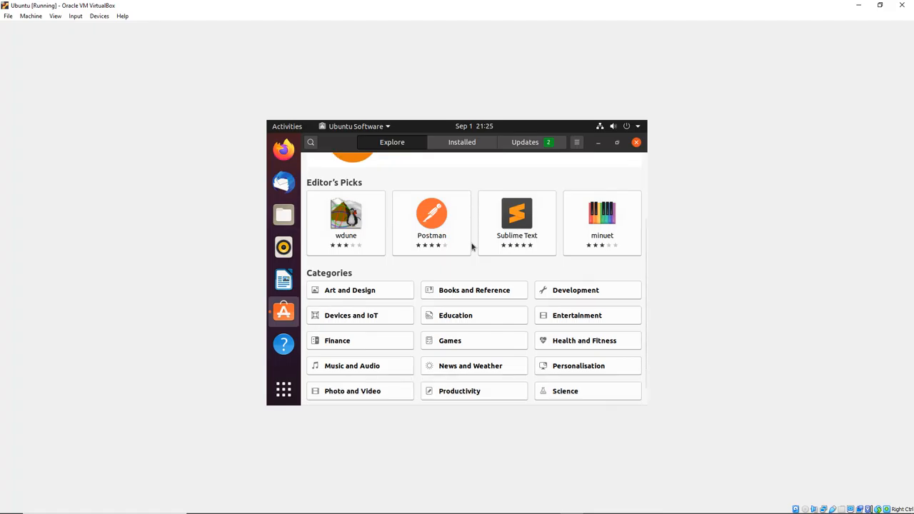
scroll(down, 3)
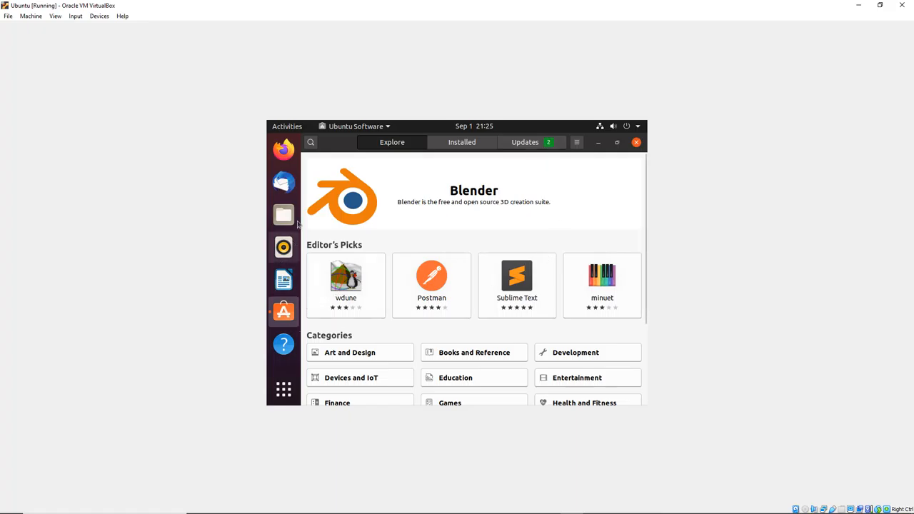
mouse_move(471, 186)
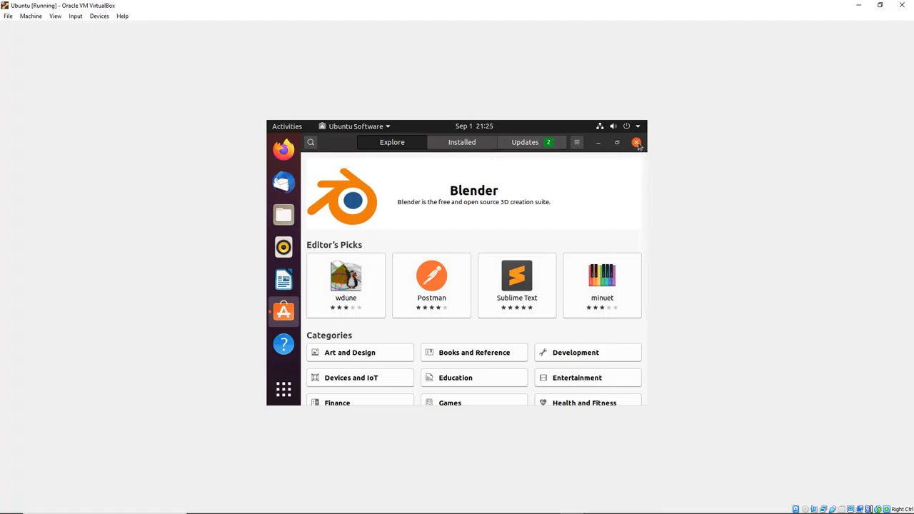
mouse_move(283, 183)
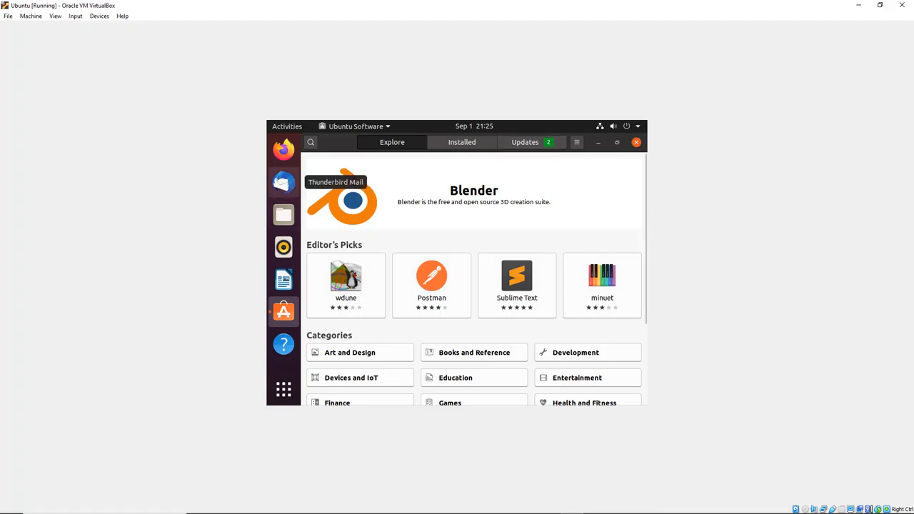